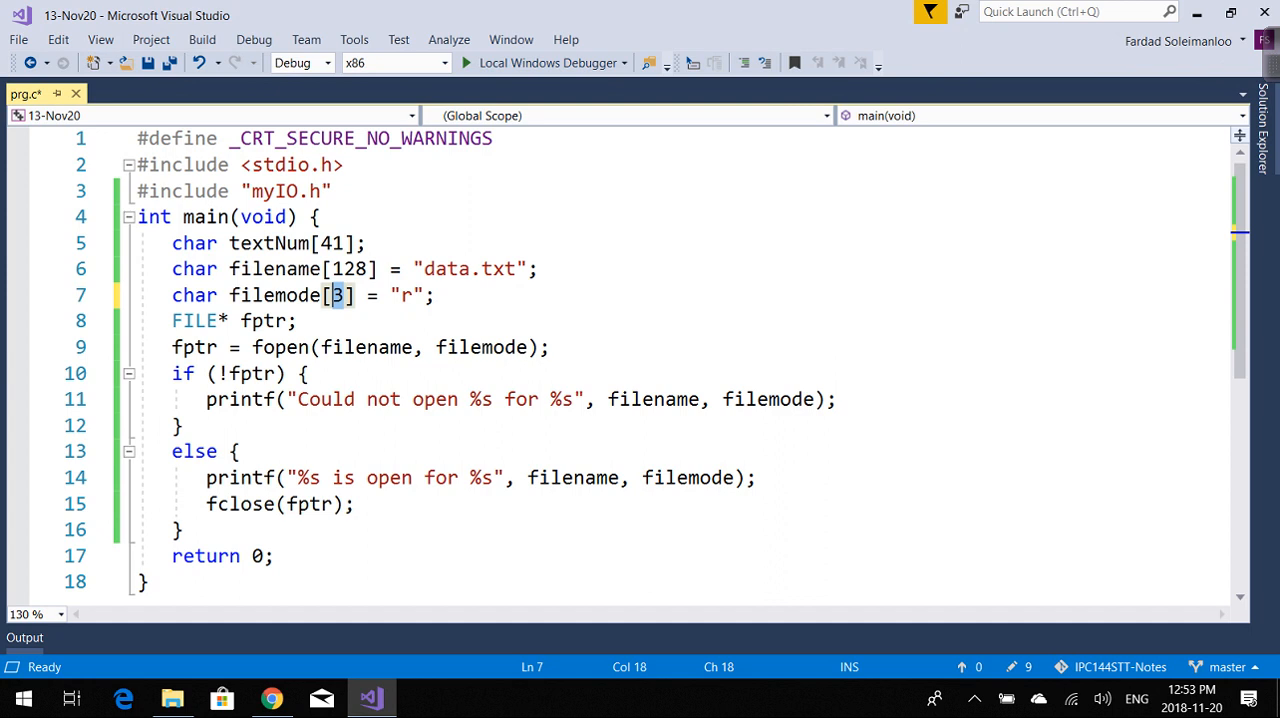
Enlarge filemode to [4] and wrap both %s in escaped quotes in the open-failure message.
text(4)
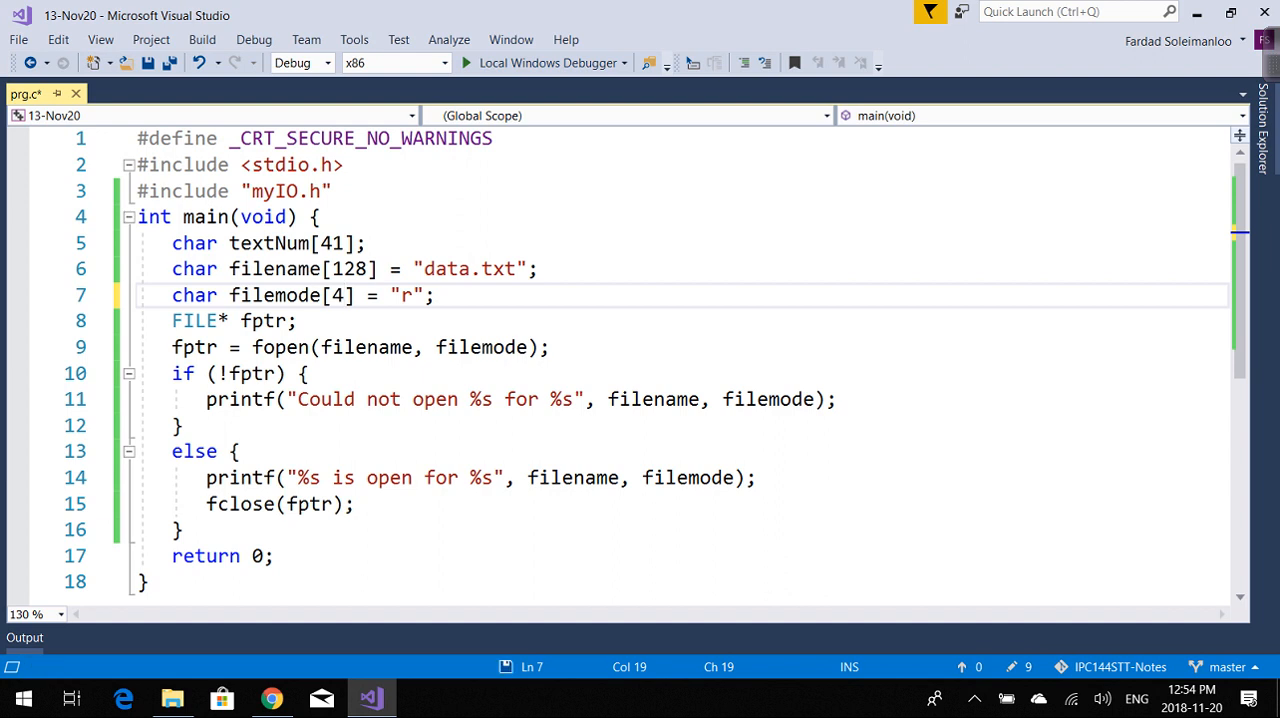
click(465, 63)
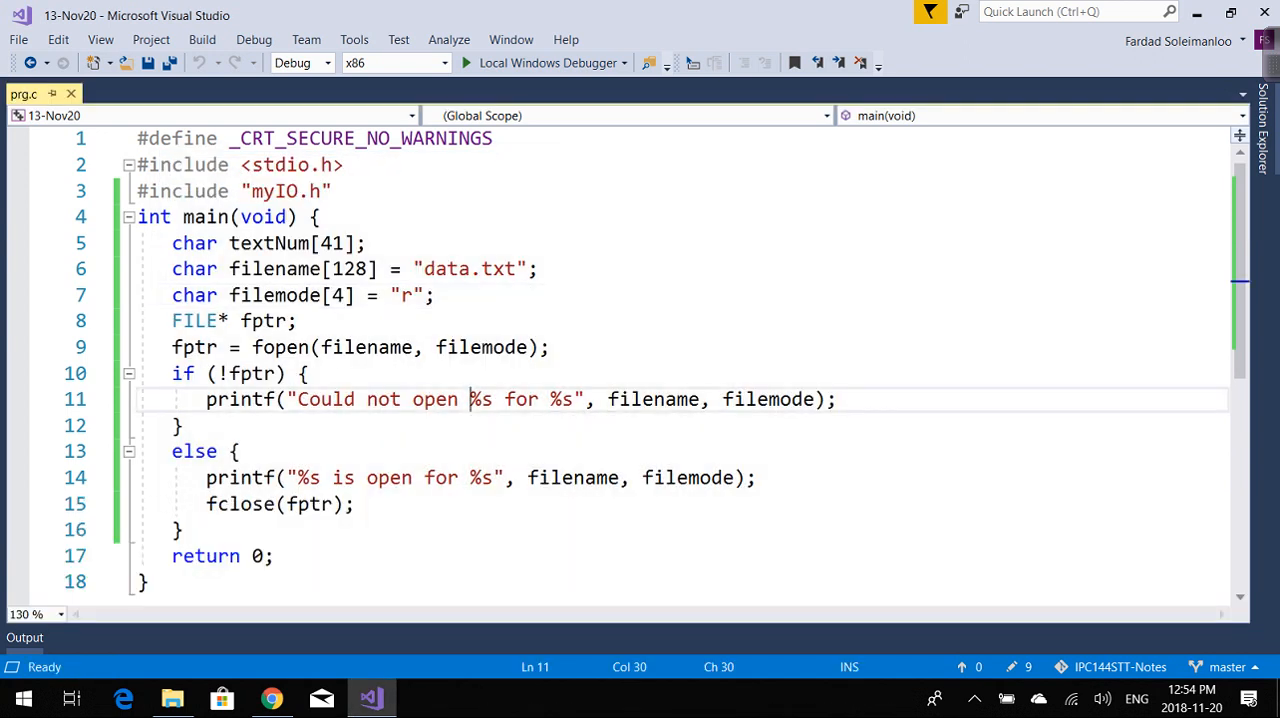
text(\")
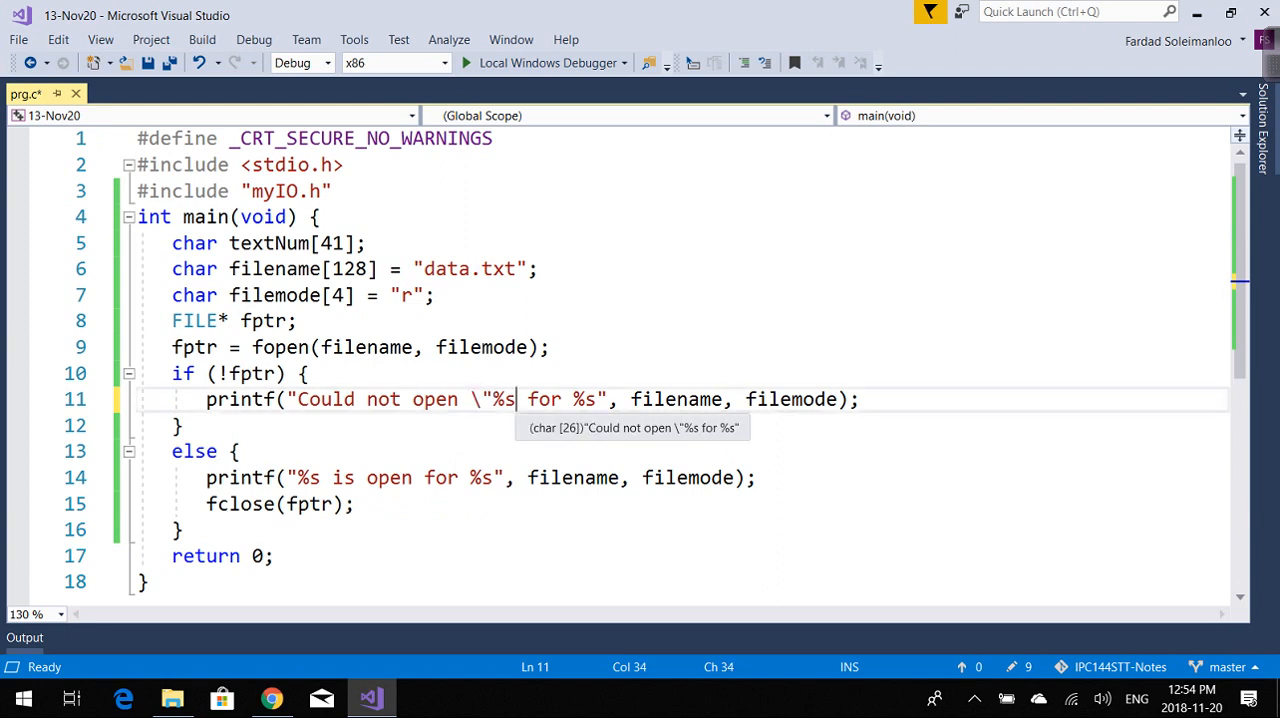
text(\")
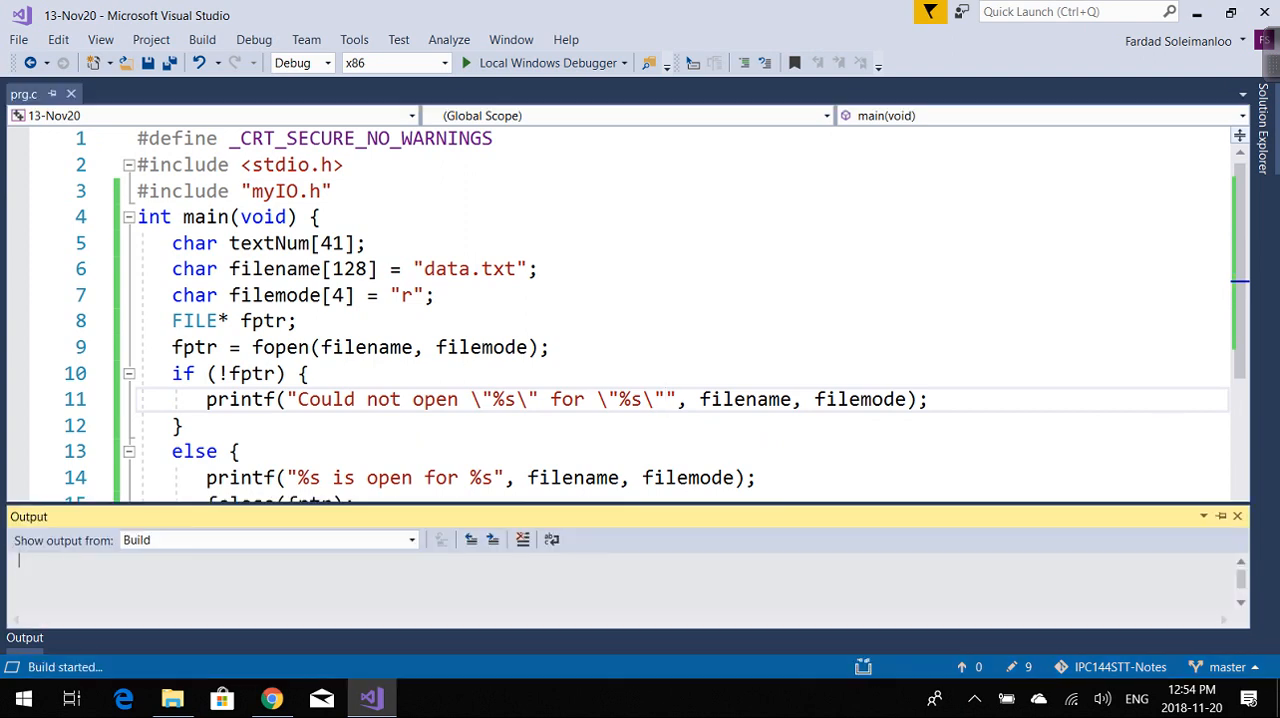
Open numbers.txt from the project folder, listing the words one through eleven.
click(466, 63)
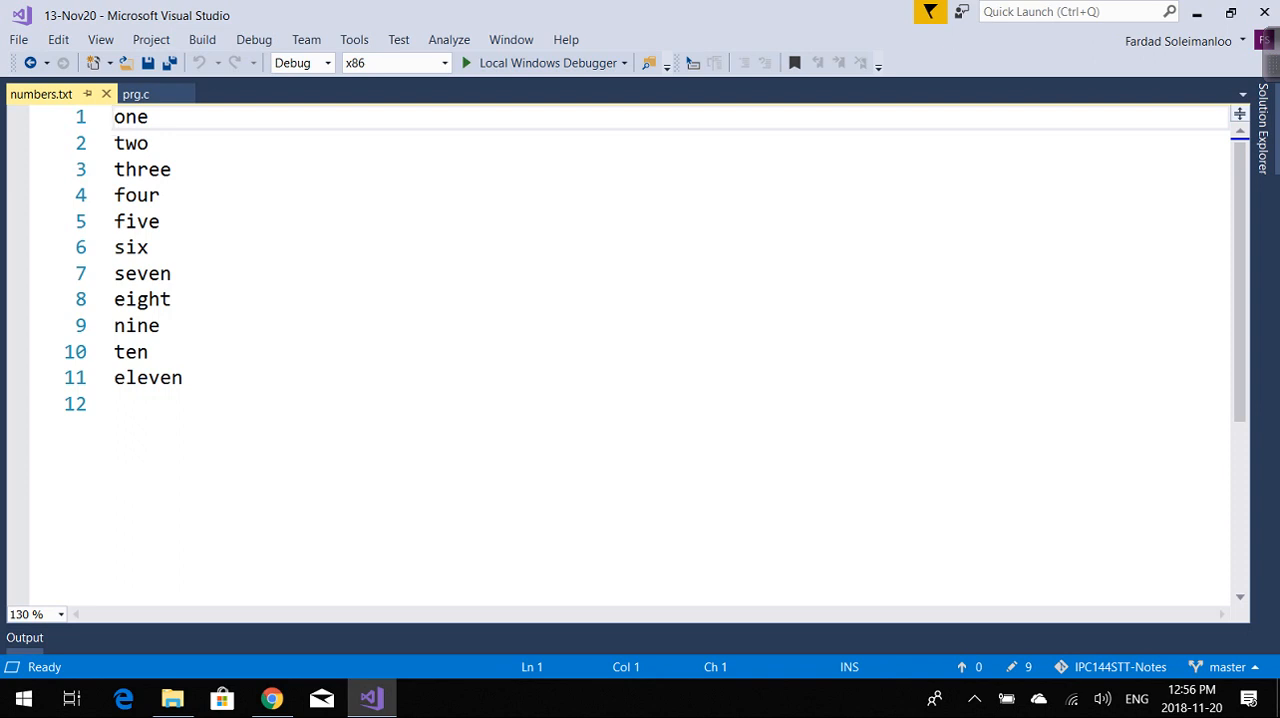
Return to the prg.c source document.
click(114, 117)
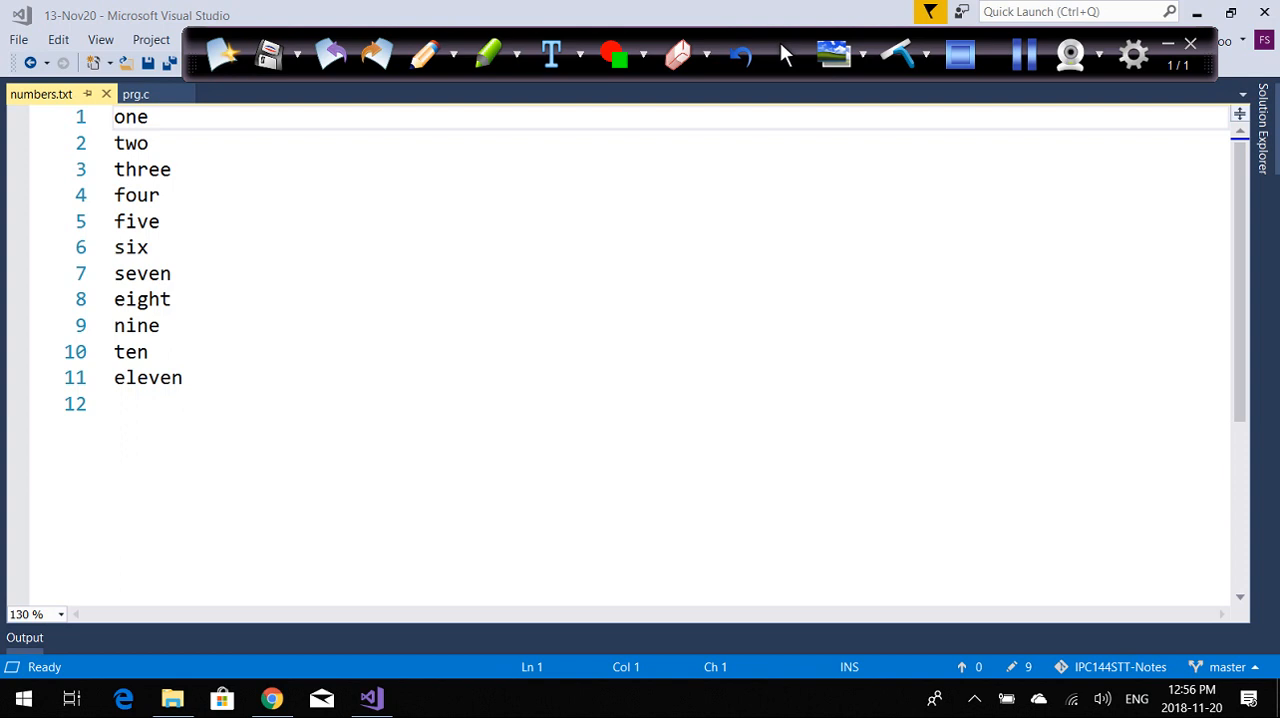
mouse_move(487, 54)
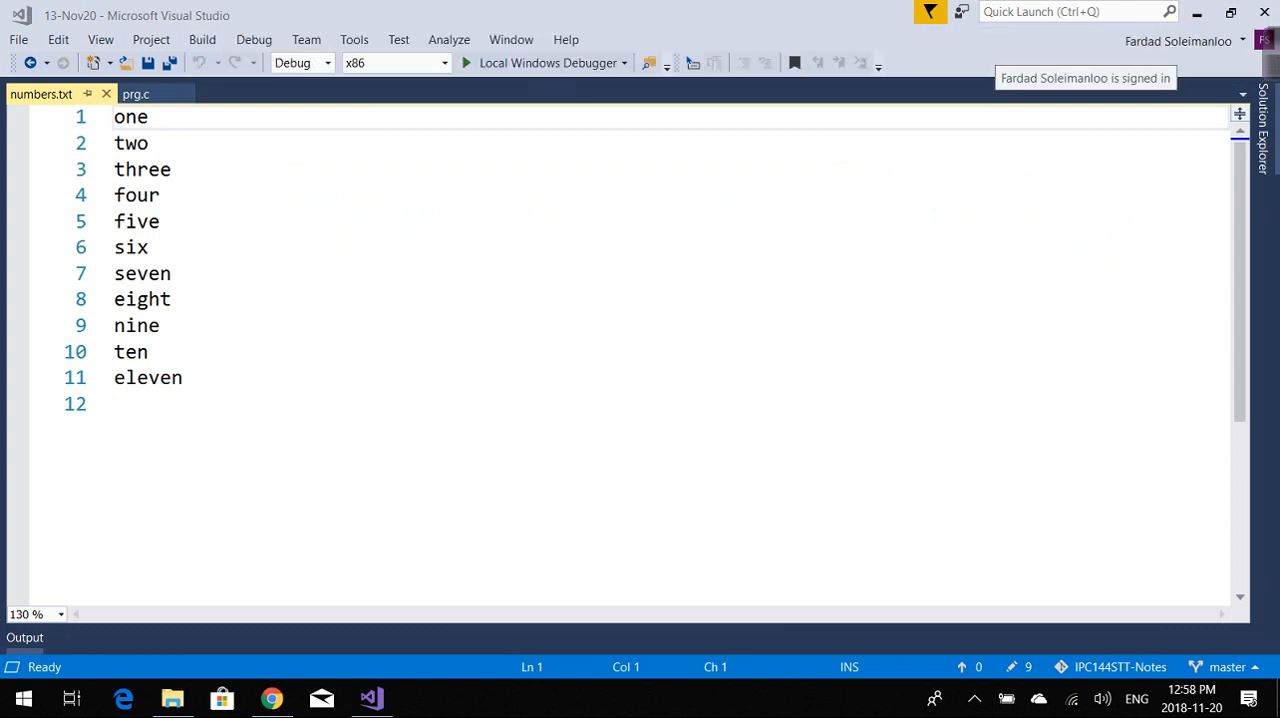
click(135, 94)
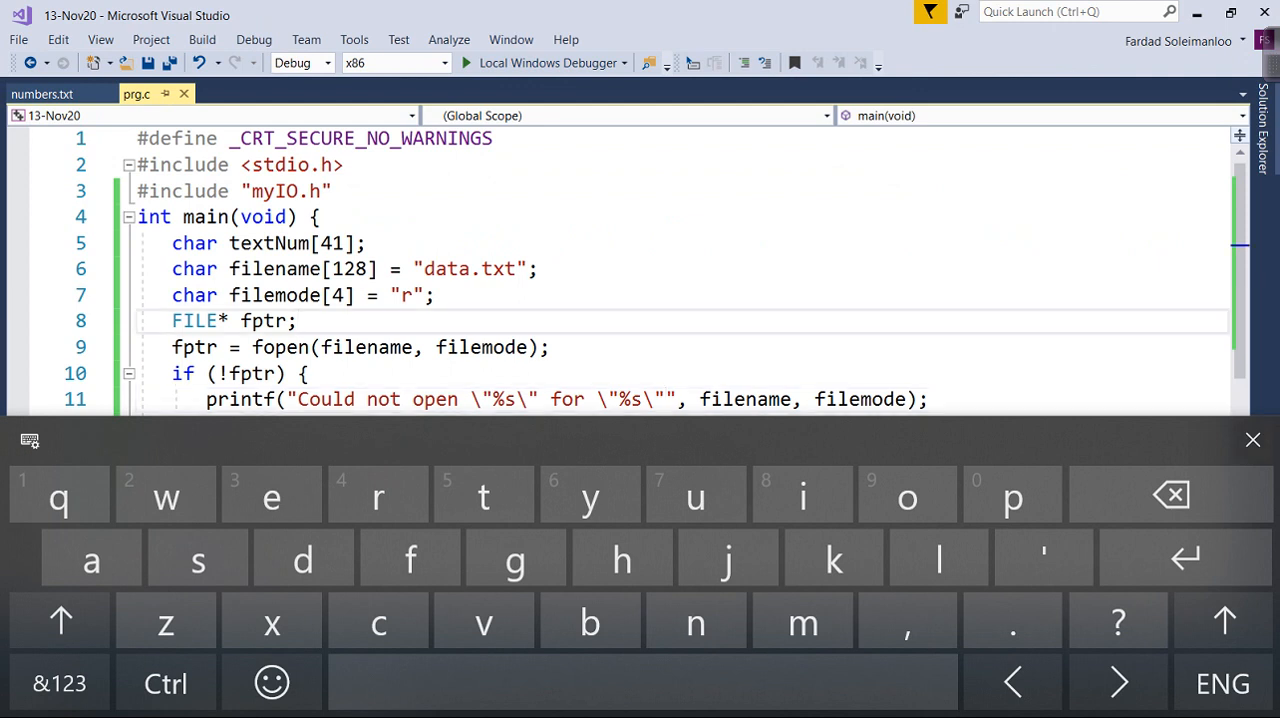
Change the filemode string from 'r' to 'r+' and then to 'w'.
click(1253, 440)
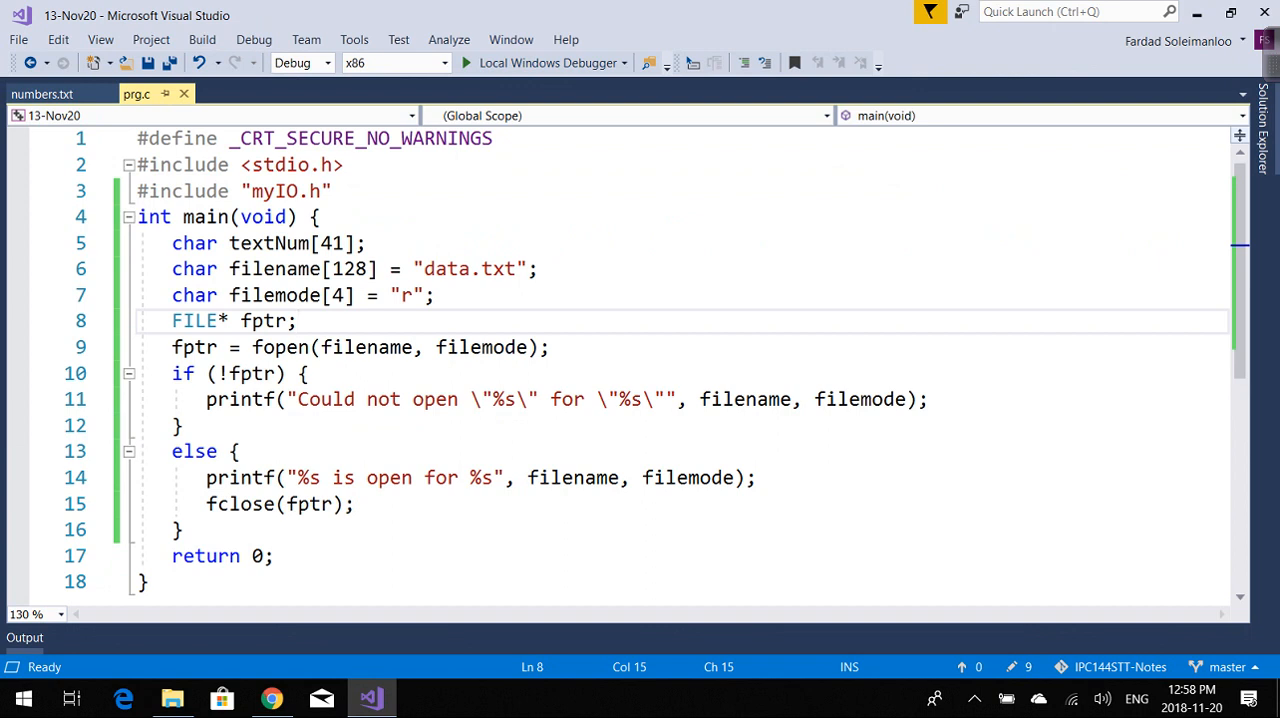
click(465, 62)
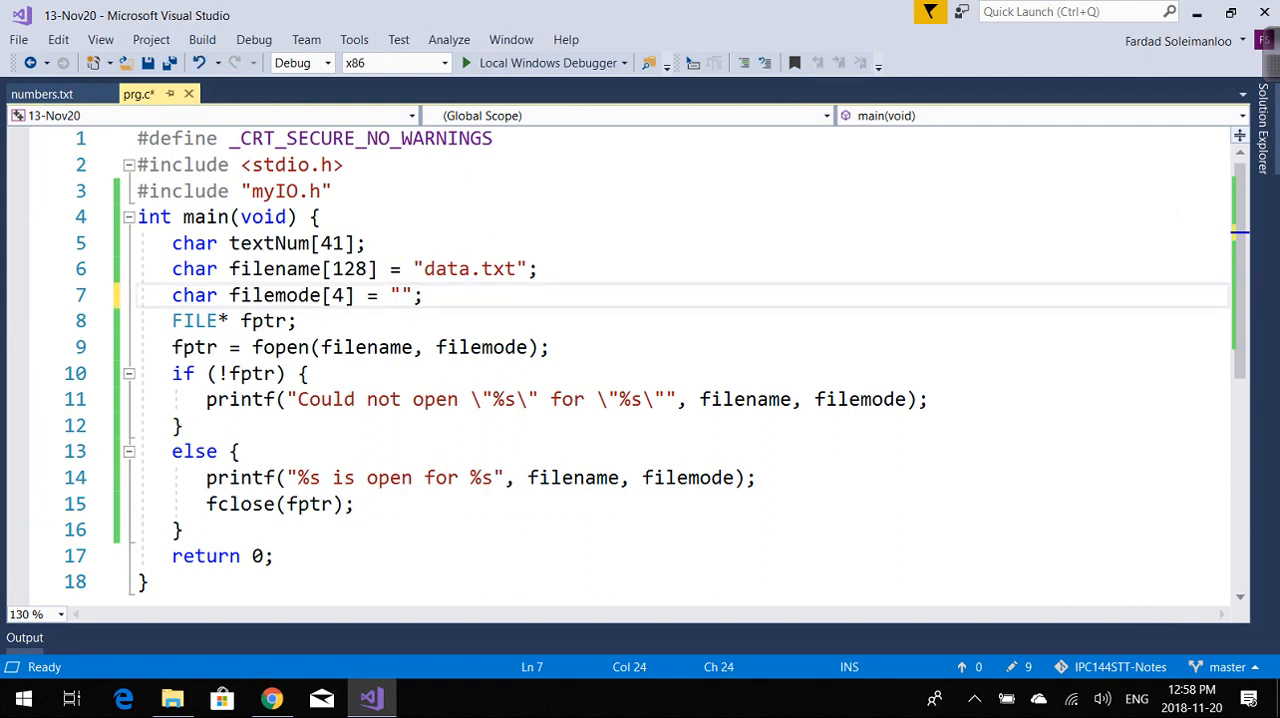
text(r+)
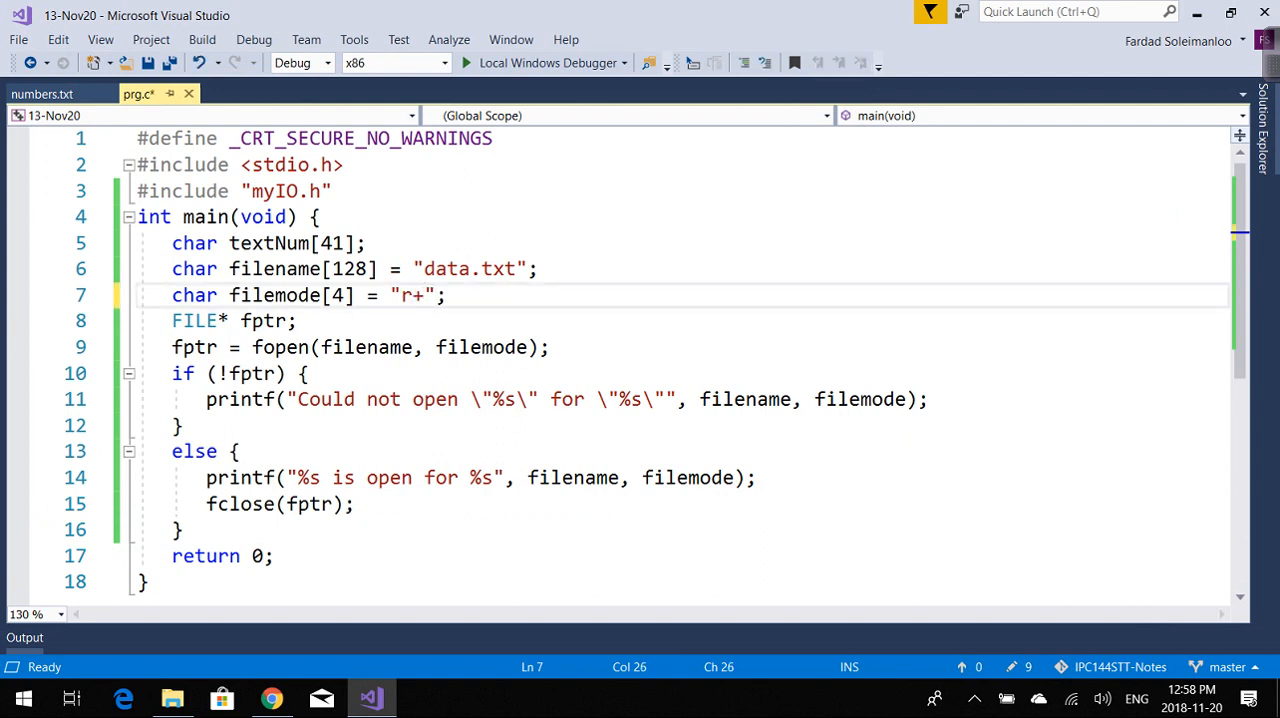
click(420, 295)
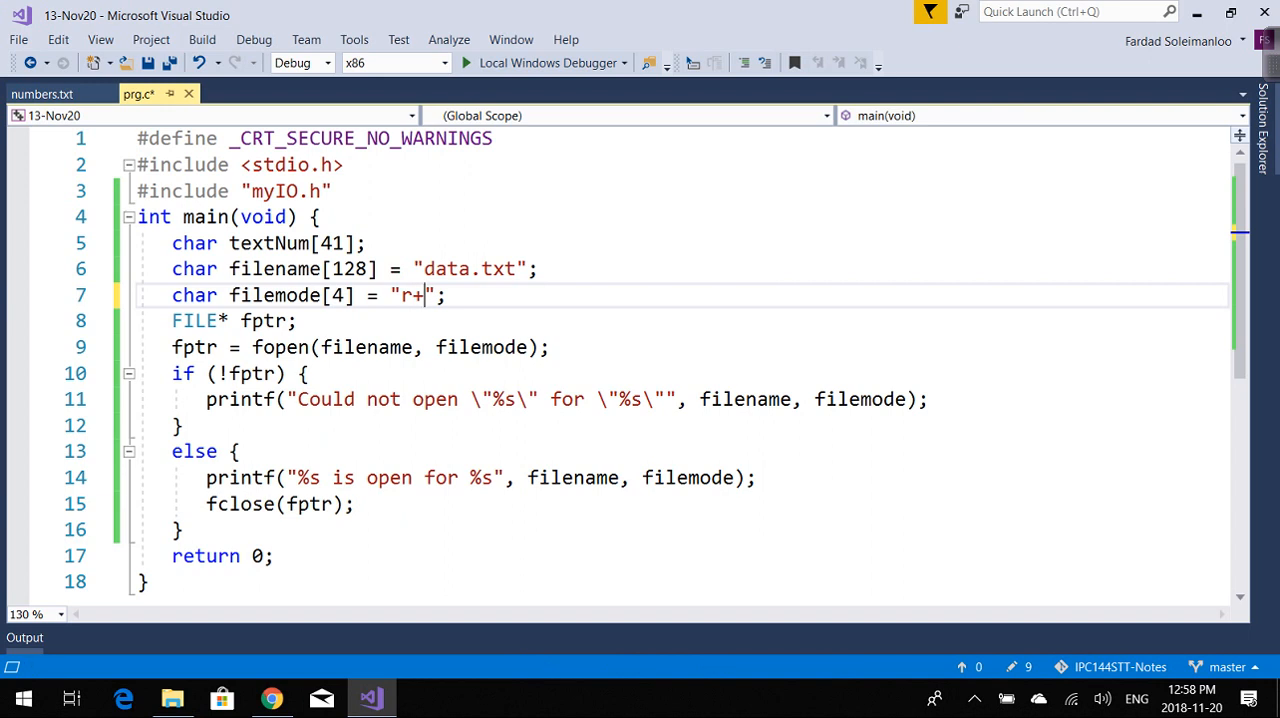
click(465, 62)
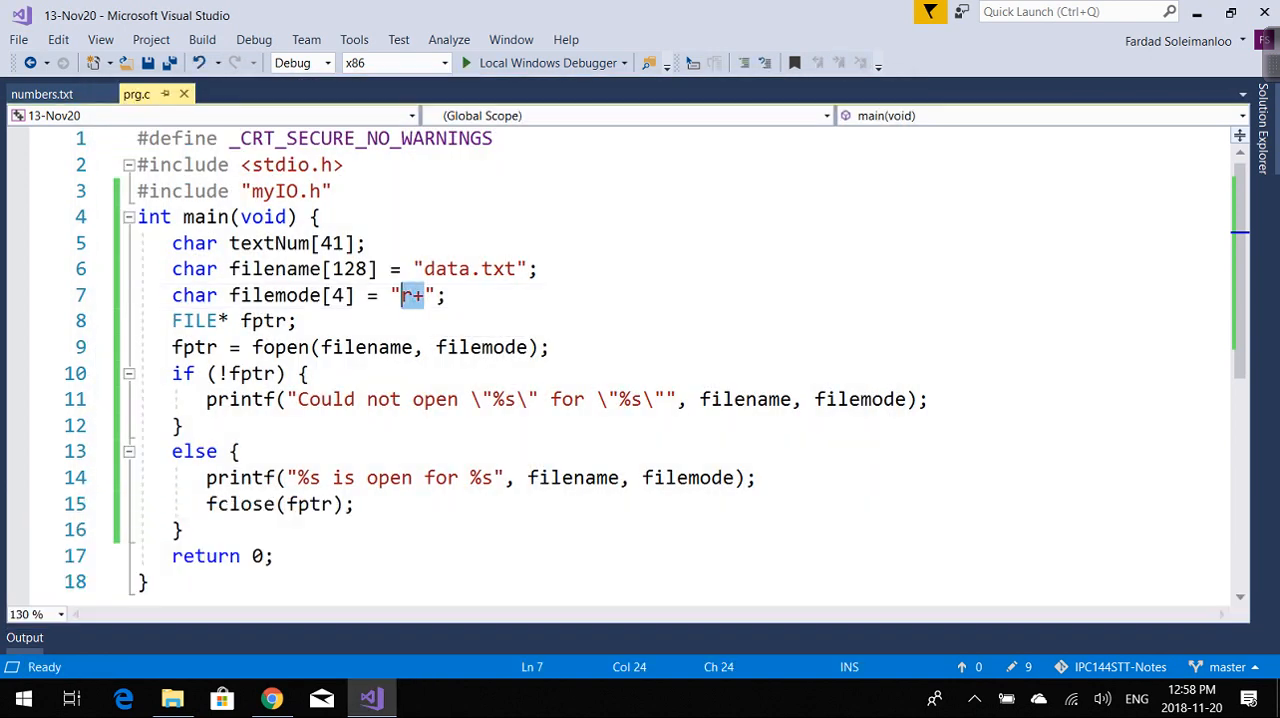
text(w)
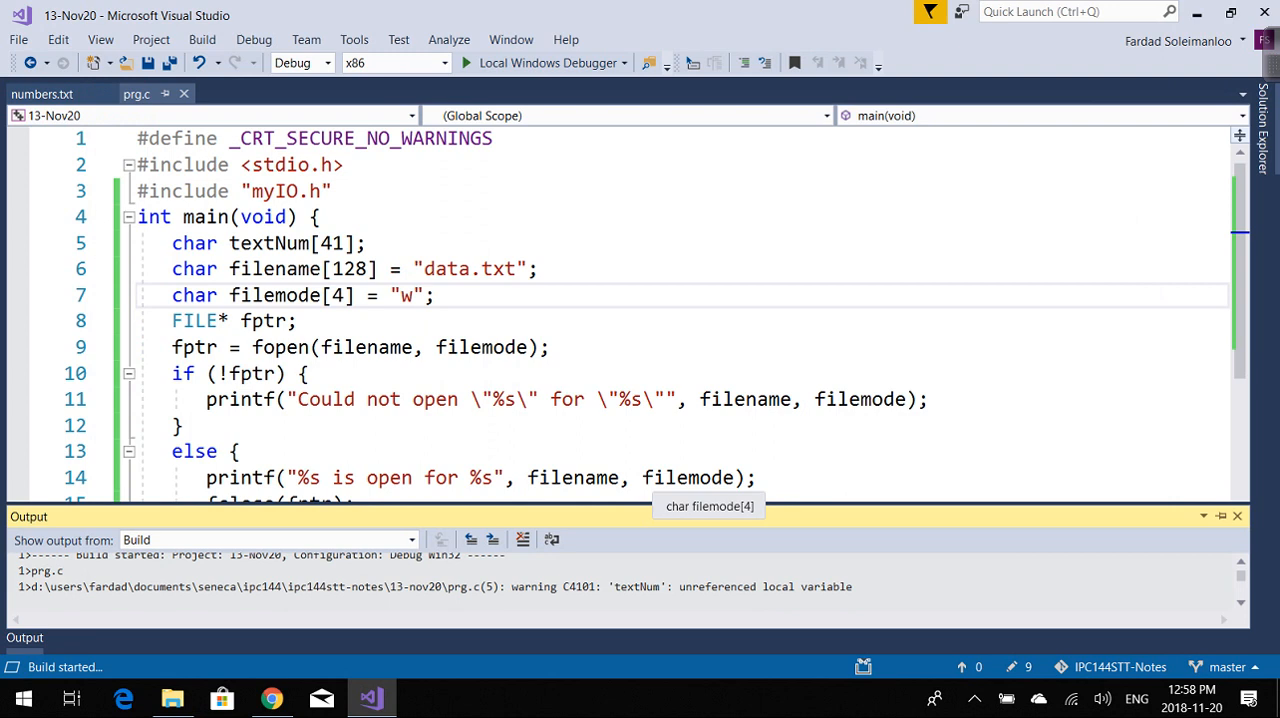
Run the write-mode program, printing 'data.txt is open for w' and creating an empty data.txt.
click(466, 62)
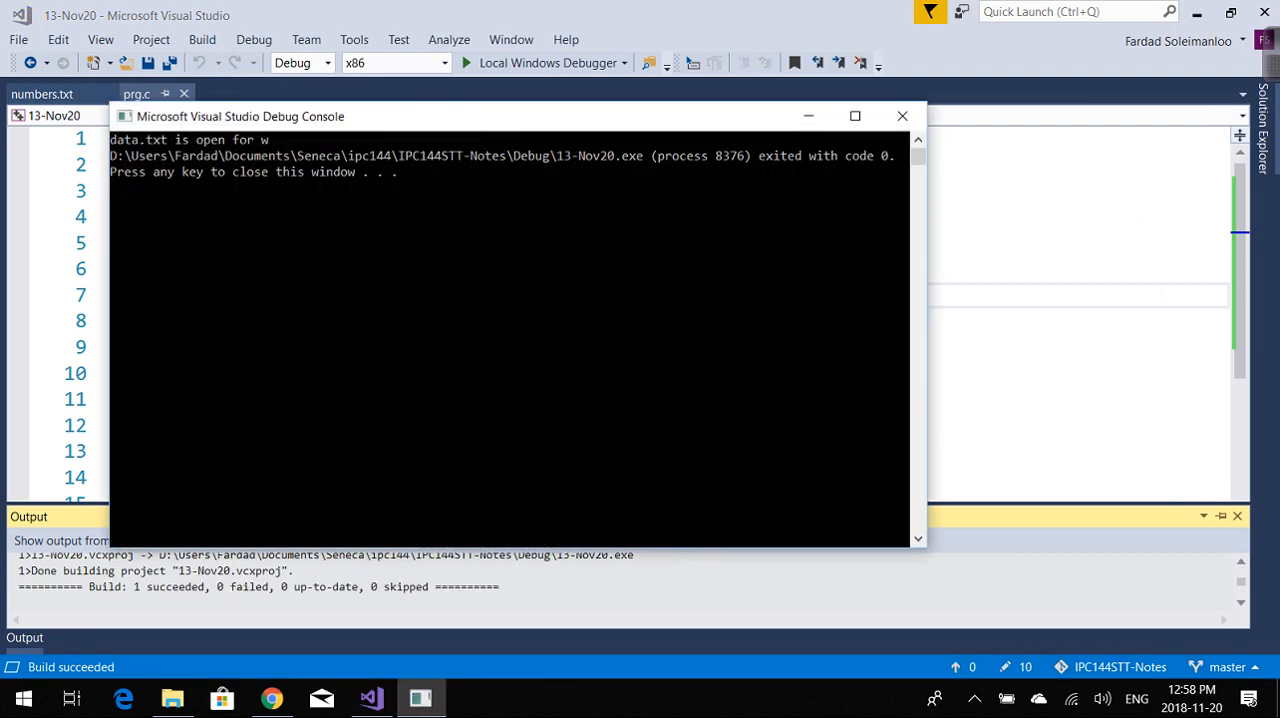
mouse_move(902, 116)
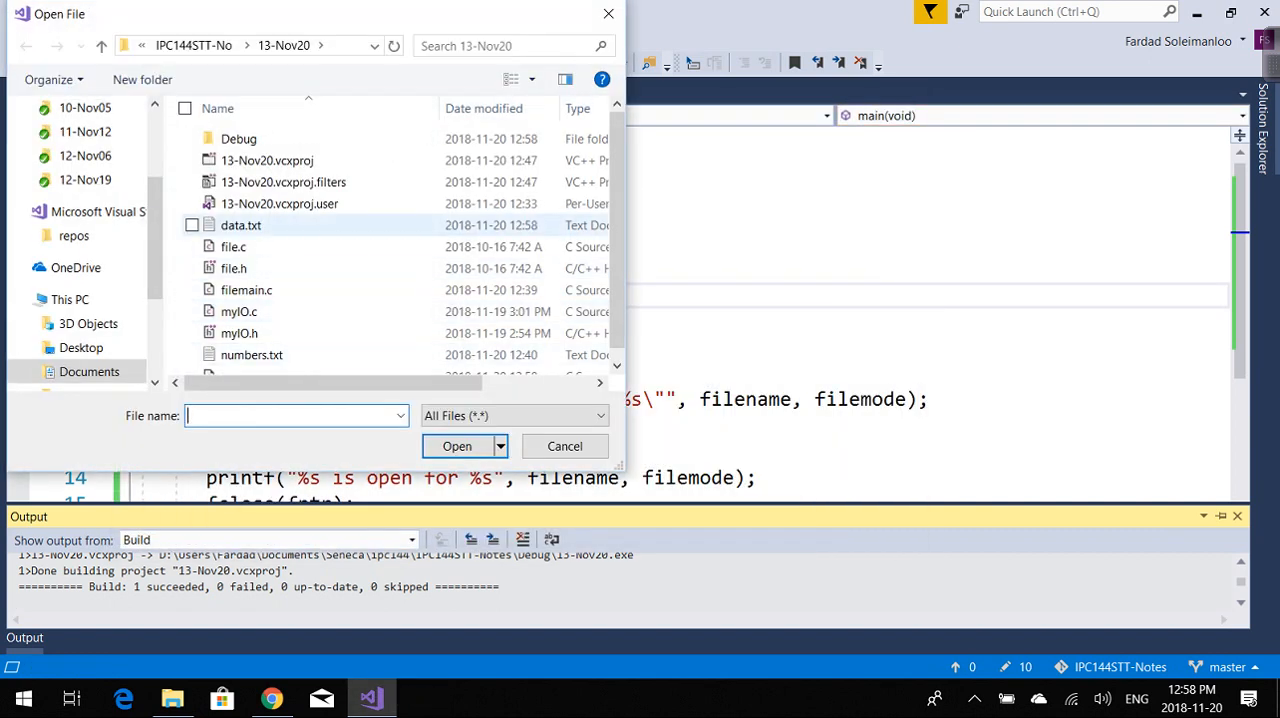
mouse_move(240, 225)
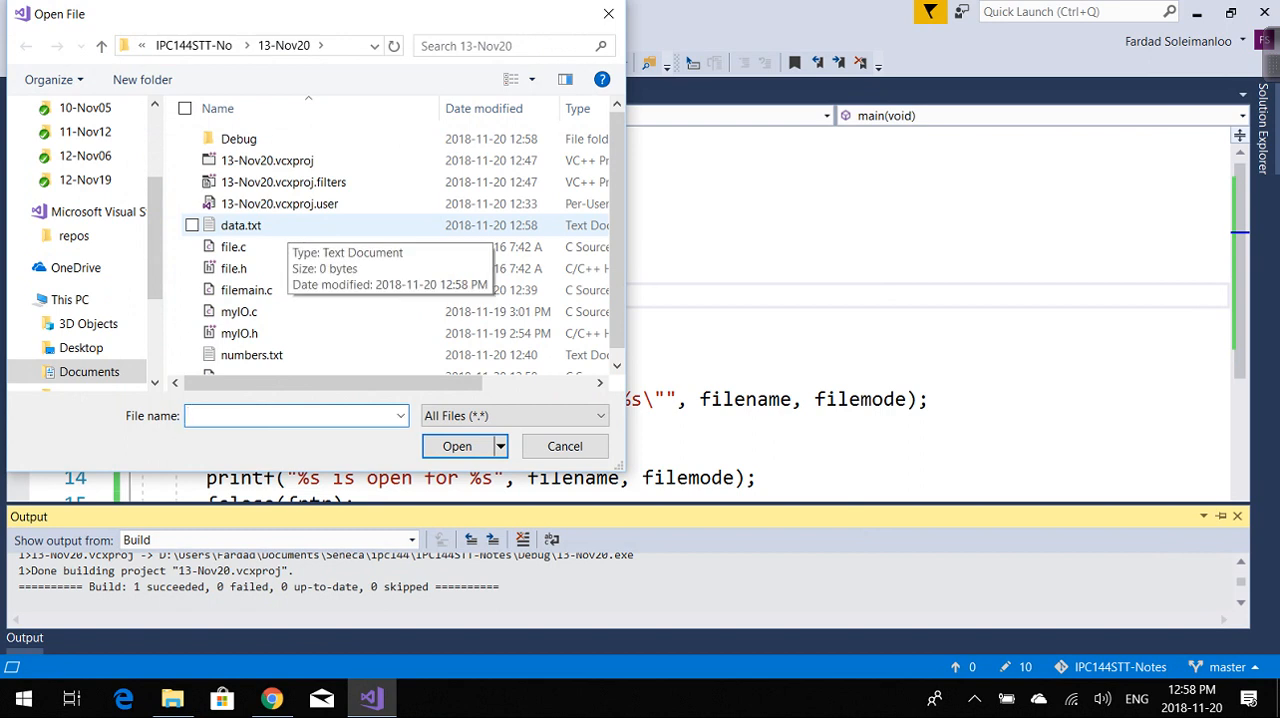
click(564, 446)
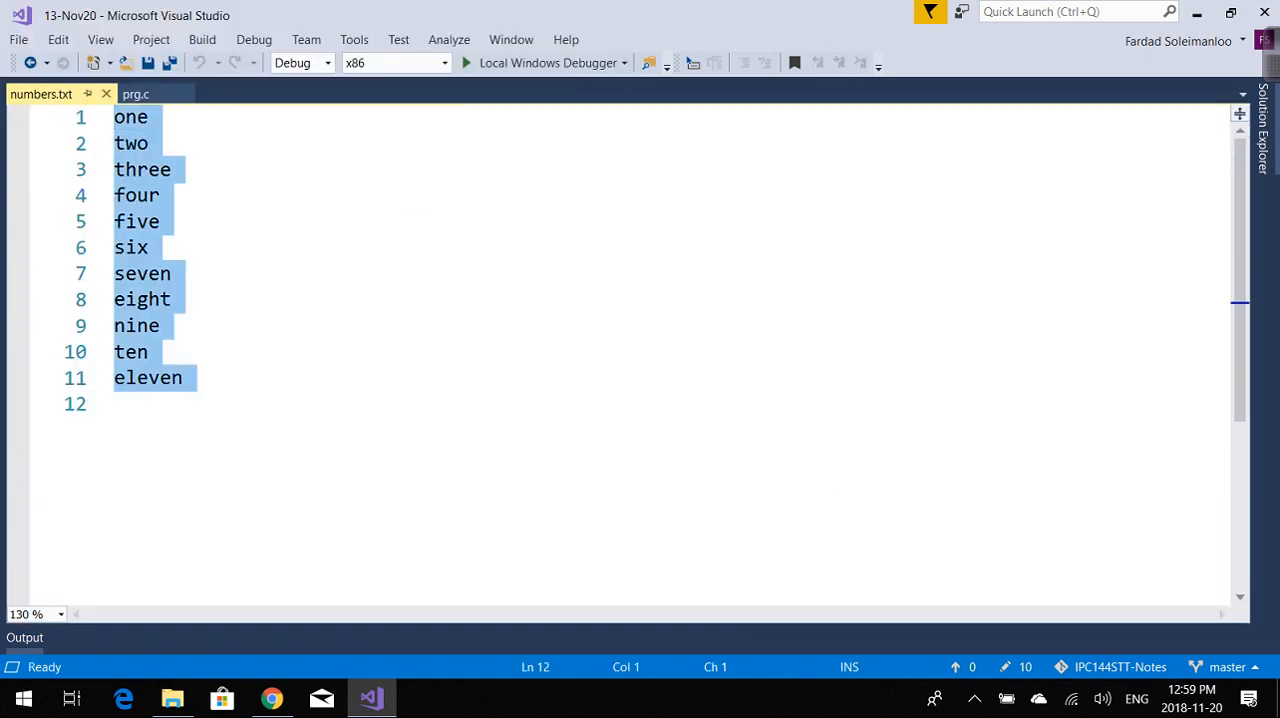
Save data.txt holding the words one through eleven.
click(135, 94)
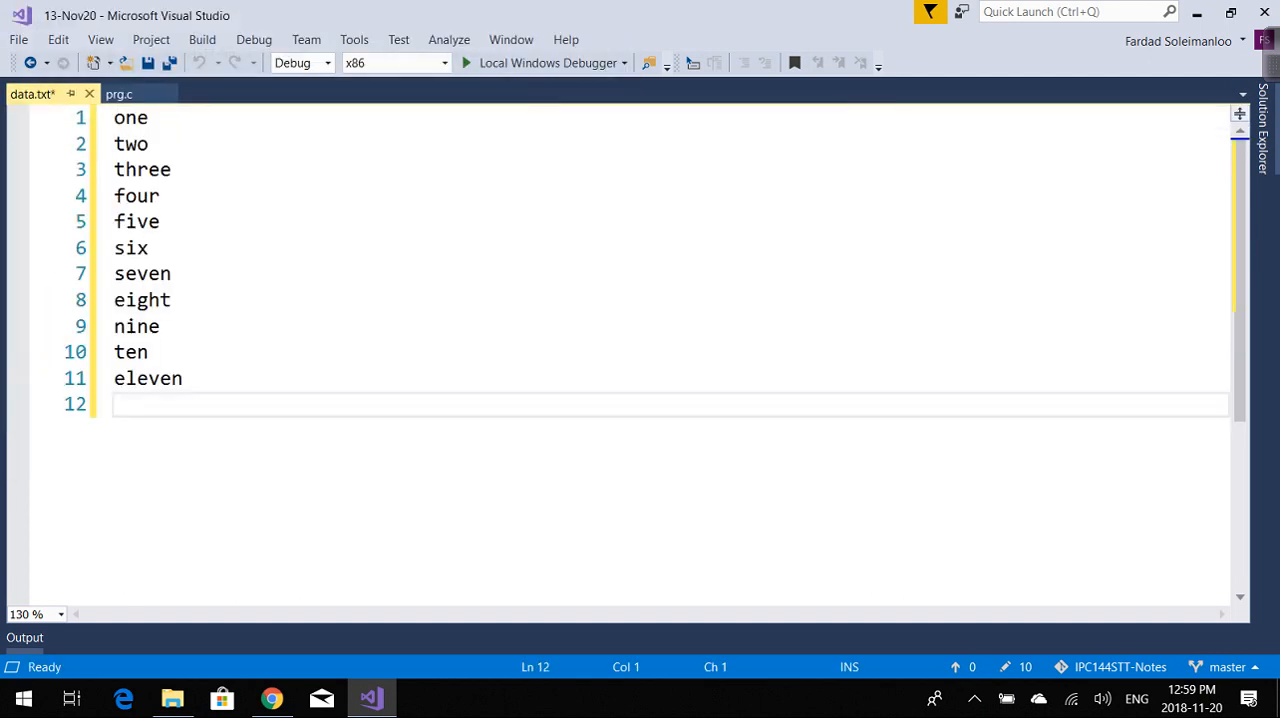
key(ctrl+s)
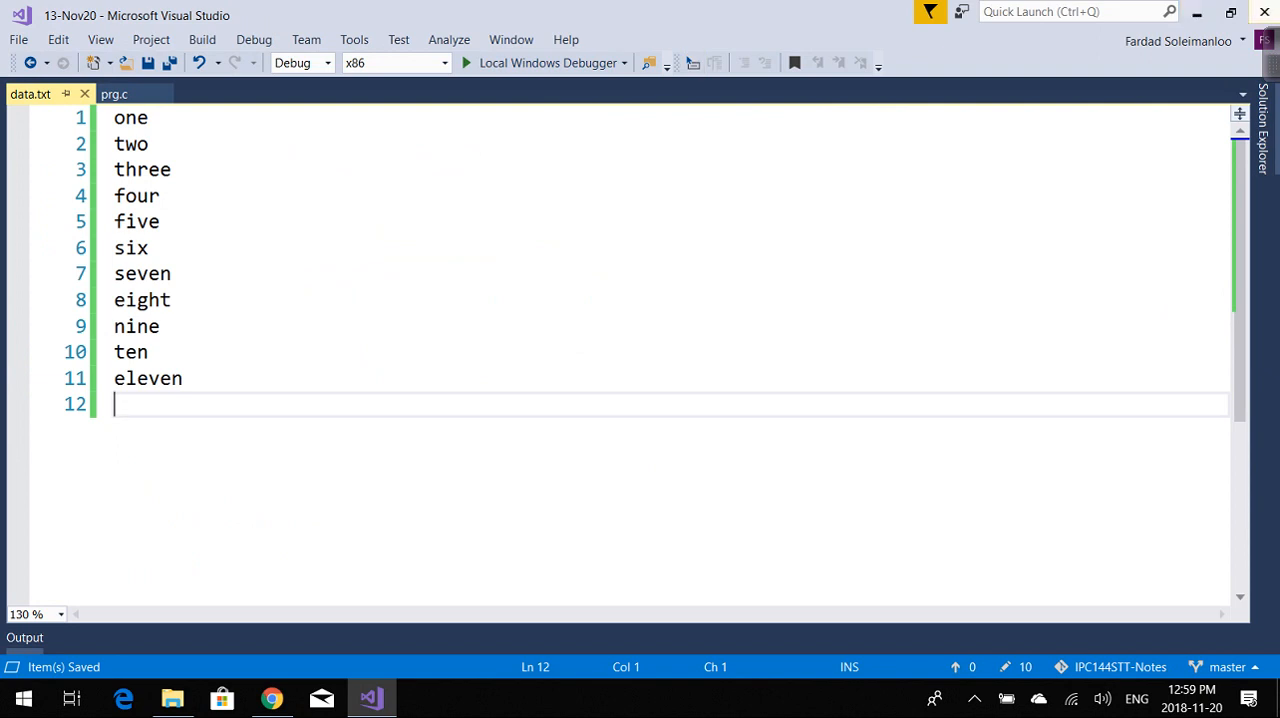
click(114, 93)
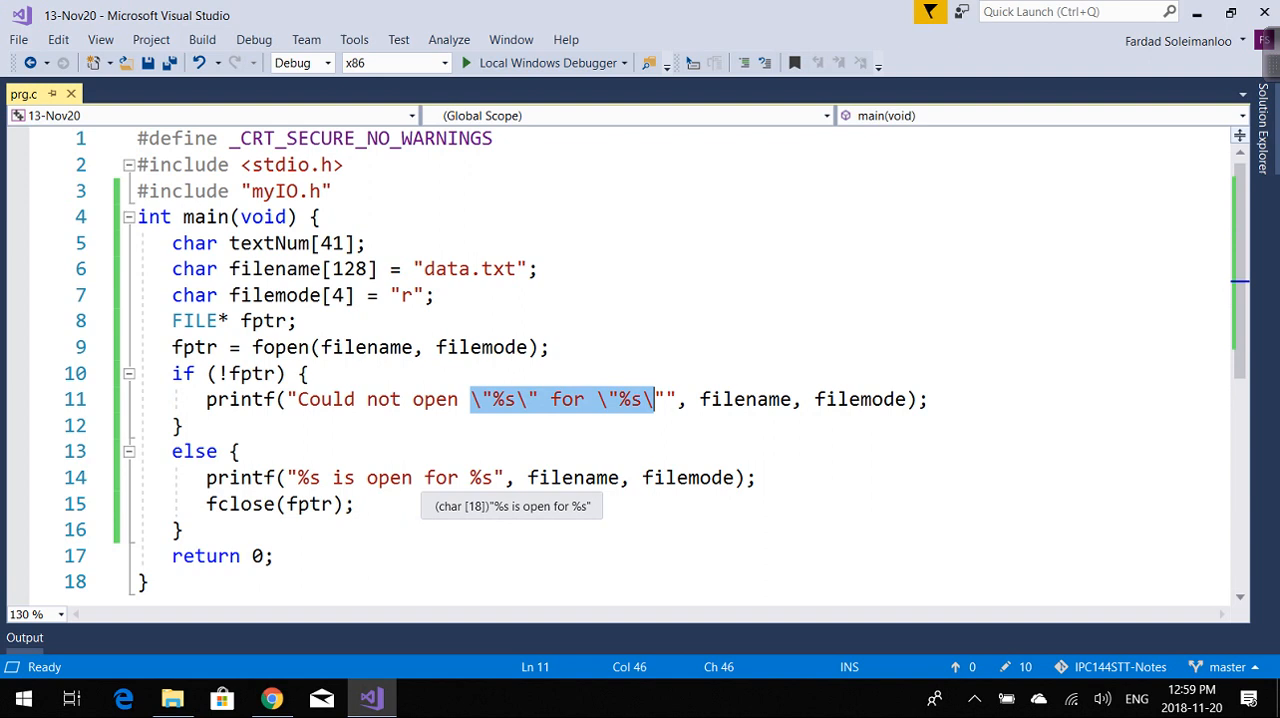
Quote the file name and mode in the success printf and end both messages with \n.
click(505, 477)
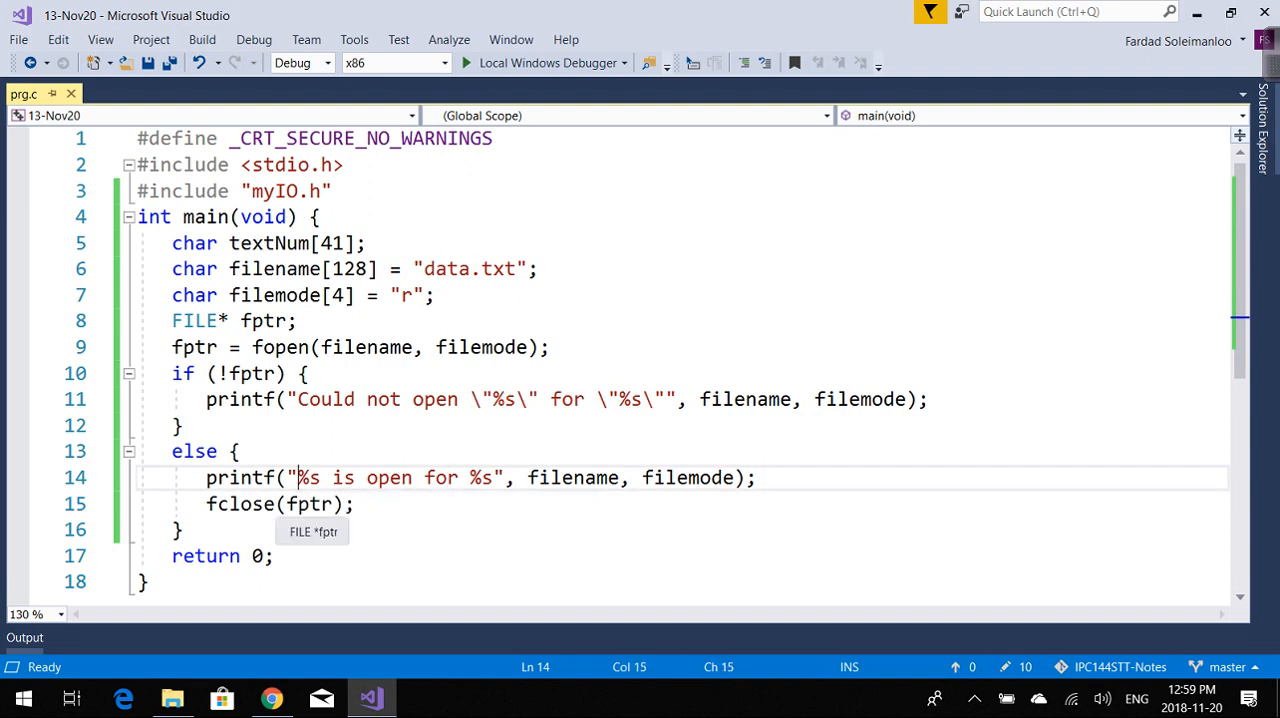
text(\")
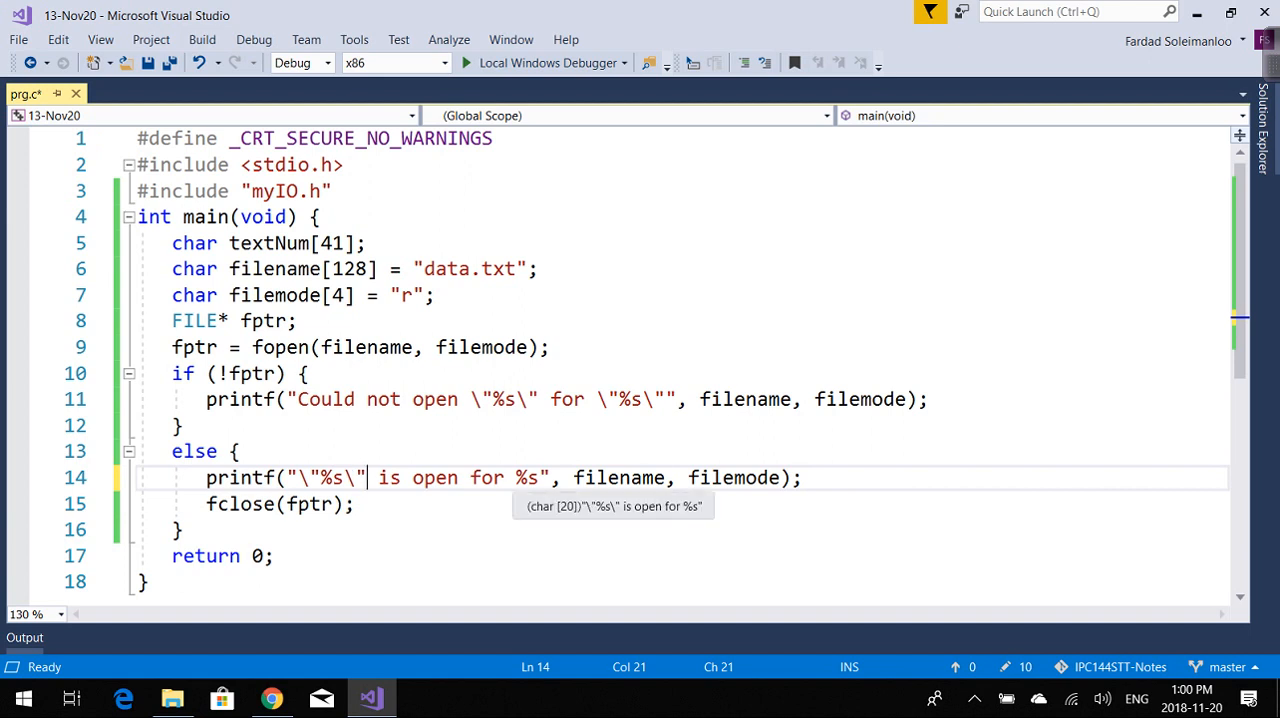
text(\"%s\")
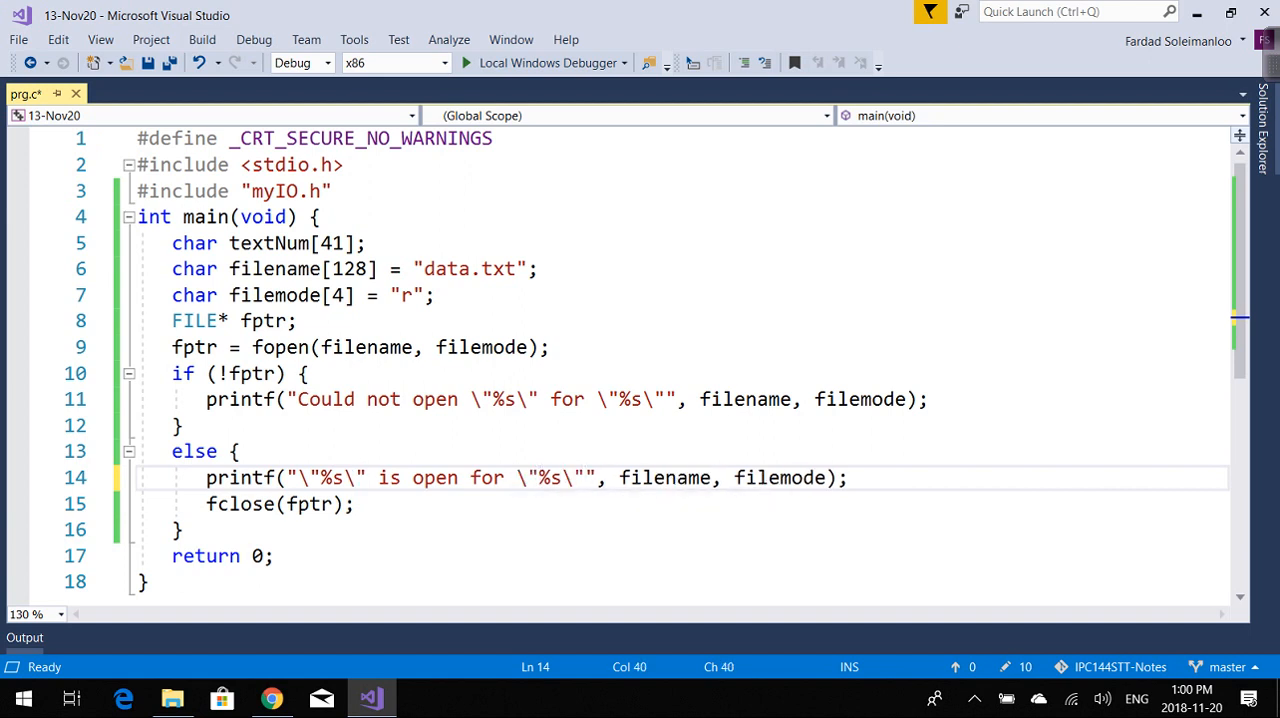
text(\n)
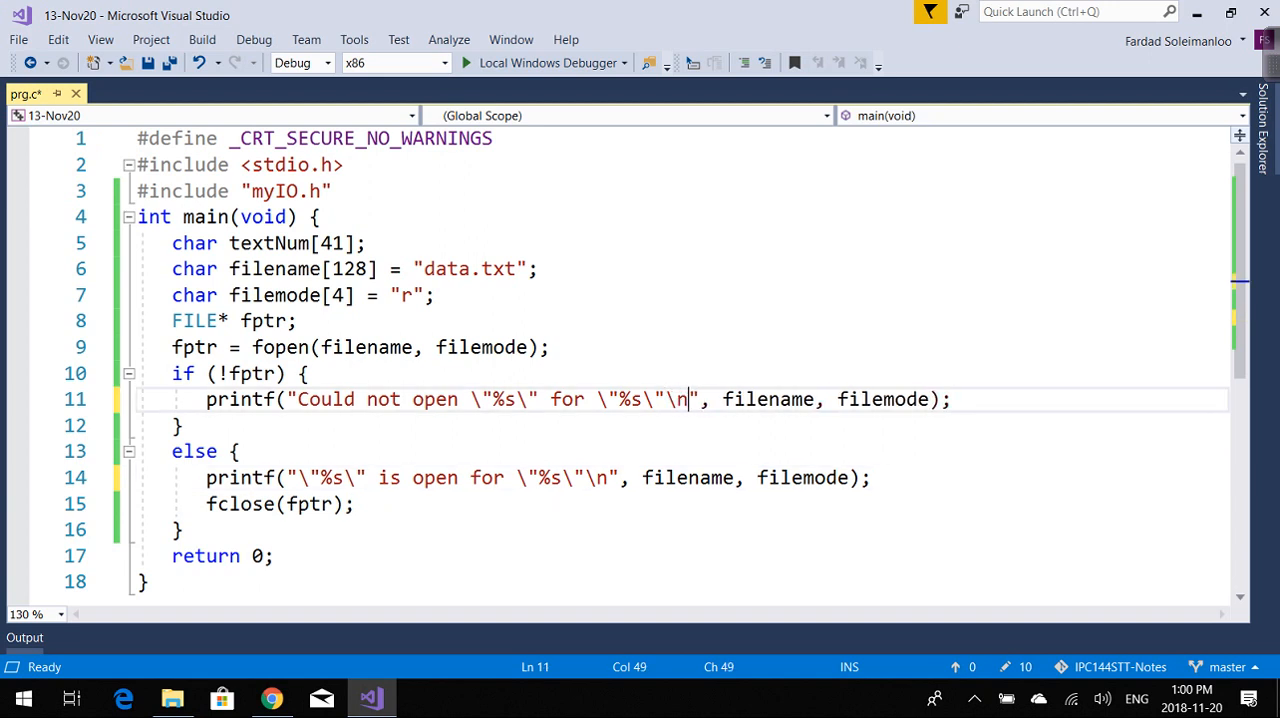
click(870, 477)
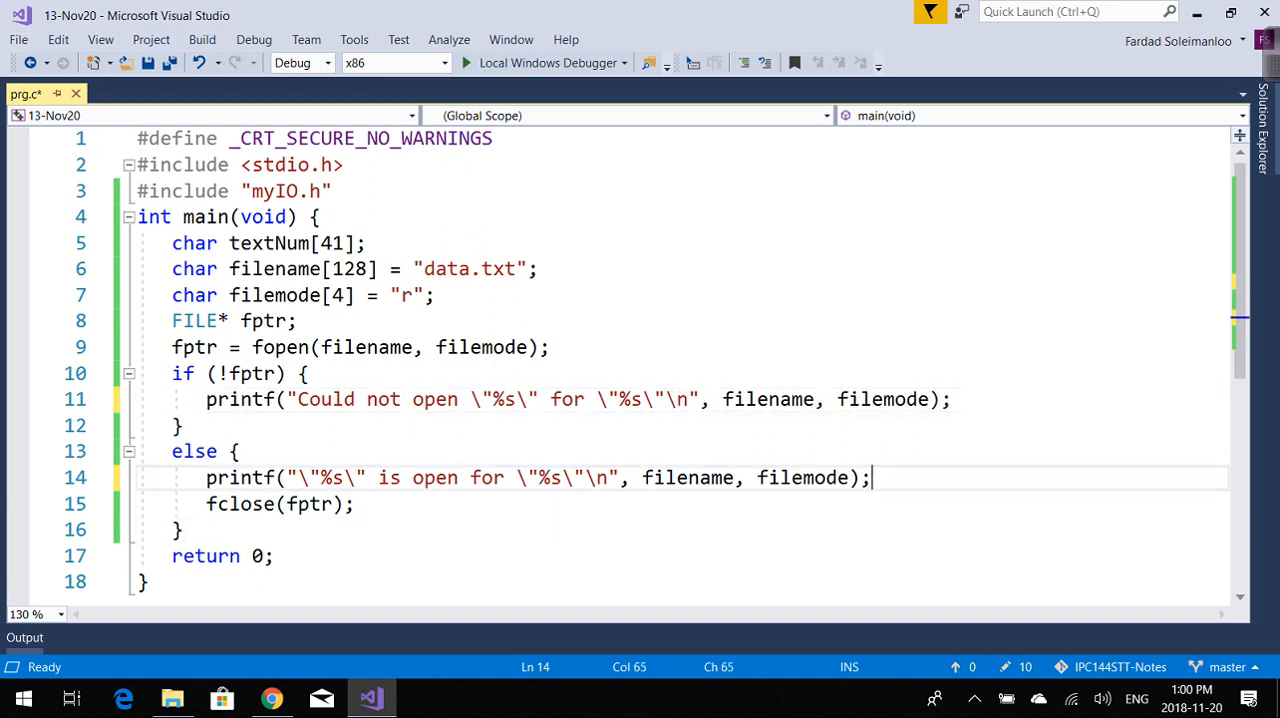
Change the file mode to 'r+' and start a new char declaration.
key(Return)
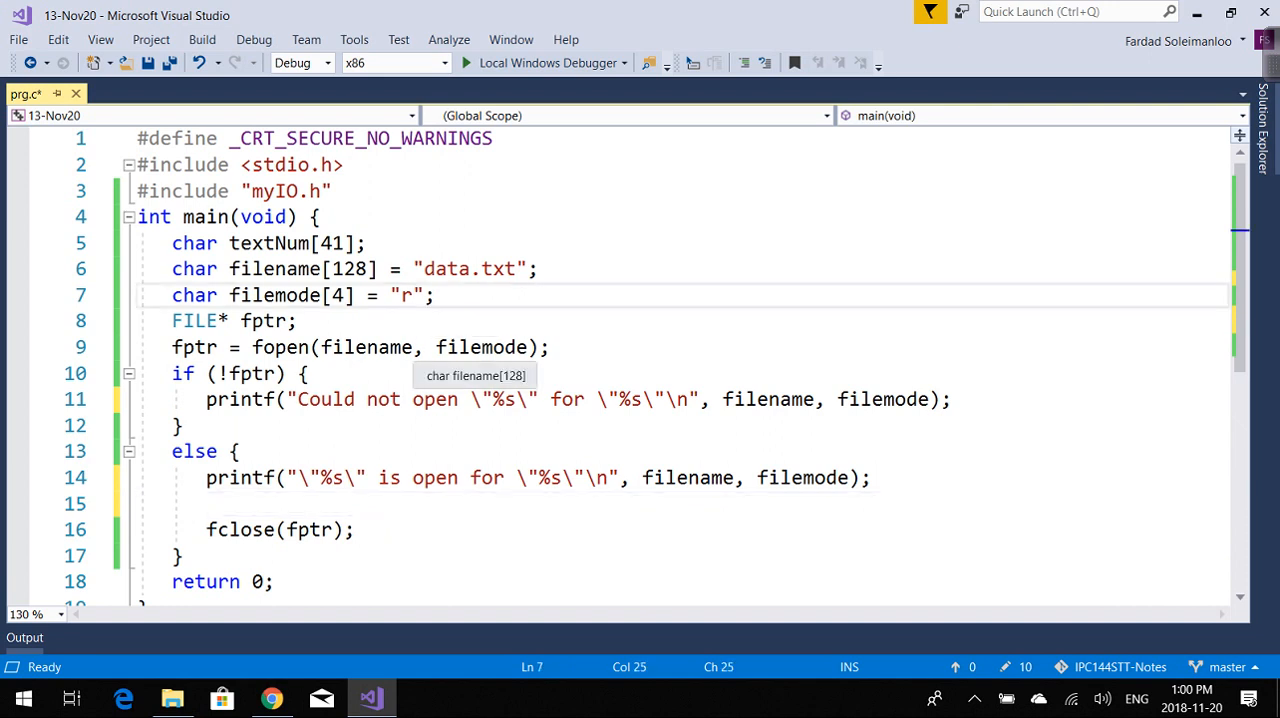
text(+)
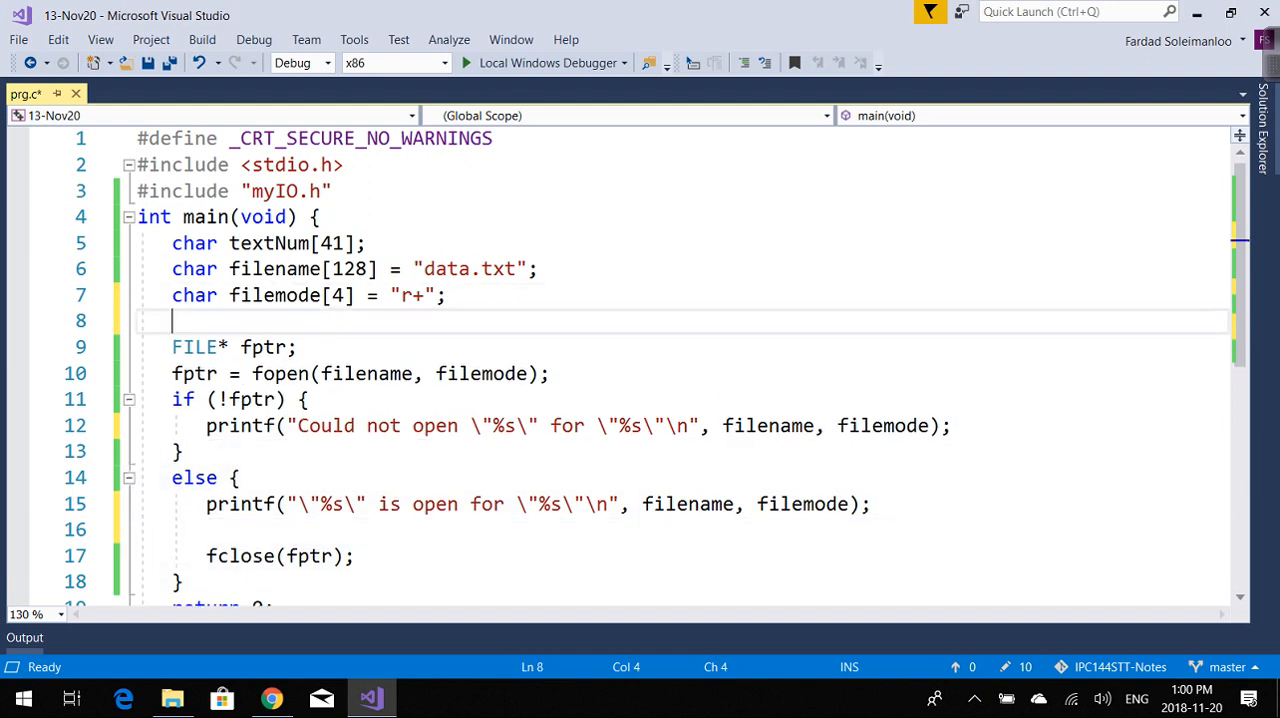
text(char)
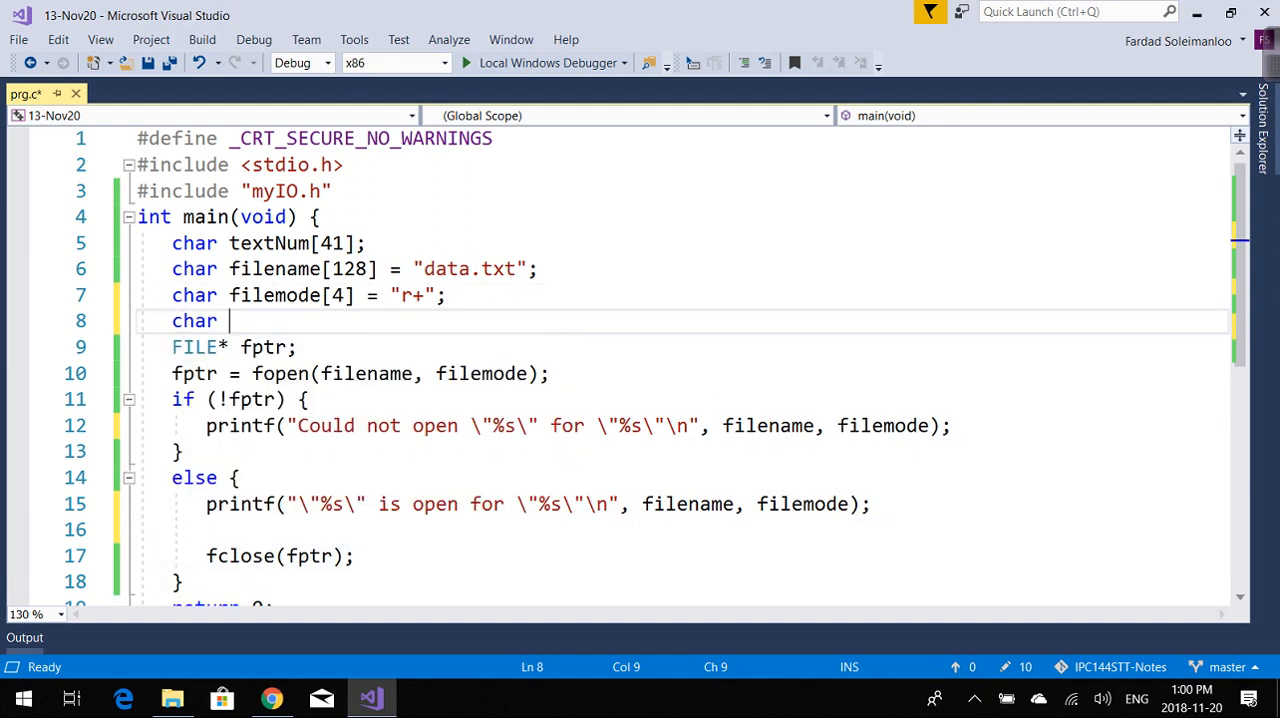
Declare char str[81] and read one line into it with fscanf(fptr, '%[^\n]\n', str).
text(str[])
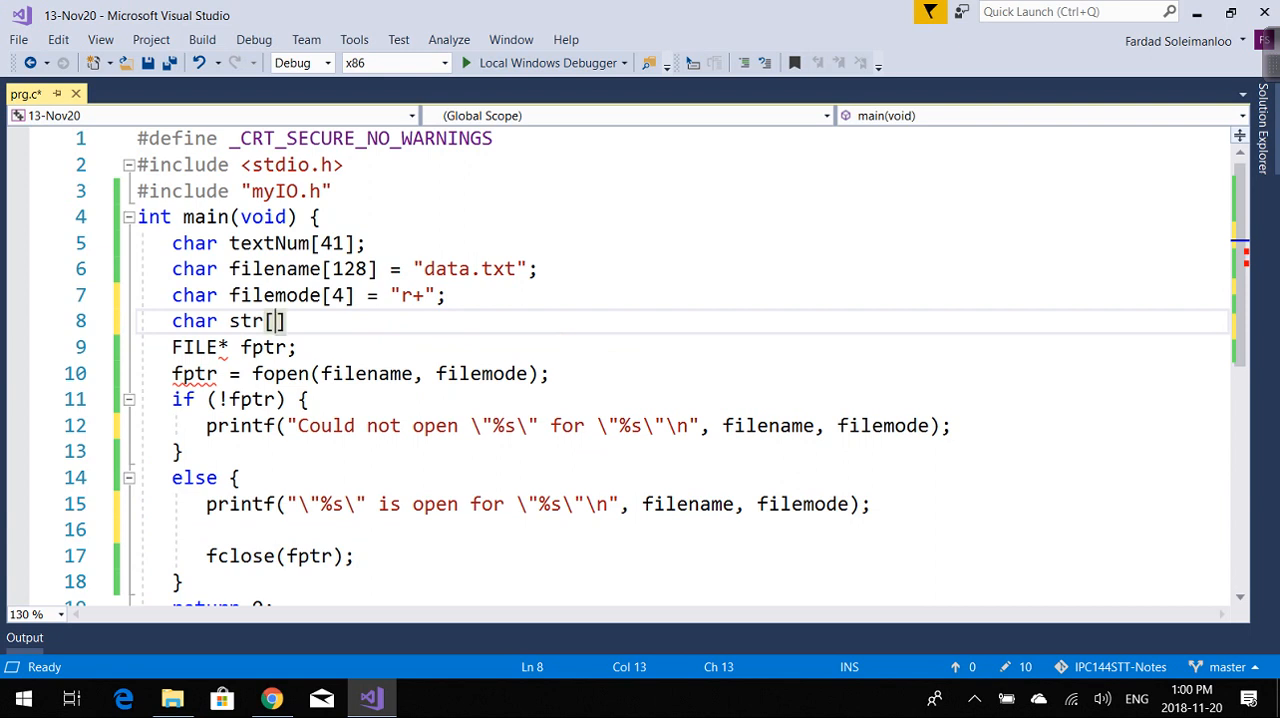
text(81)
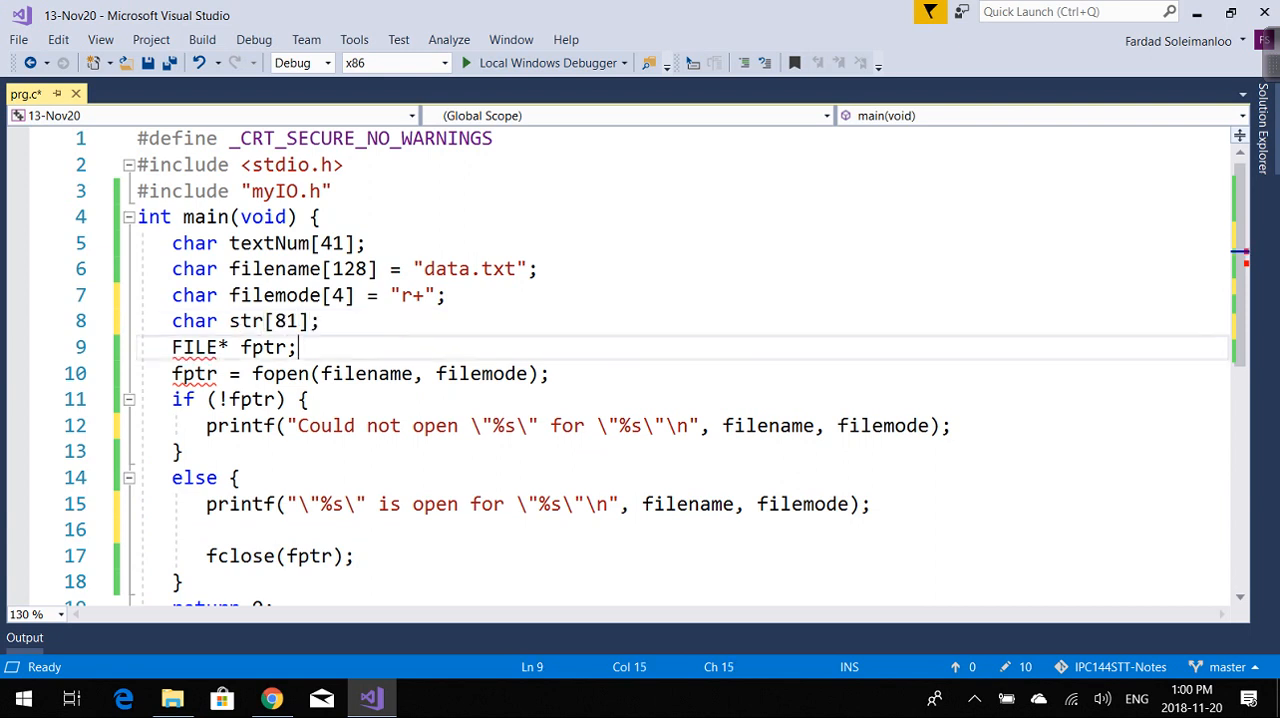
text(fscanf(f)
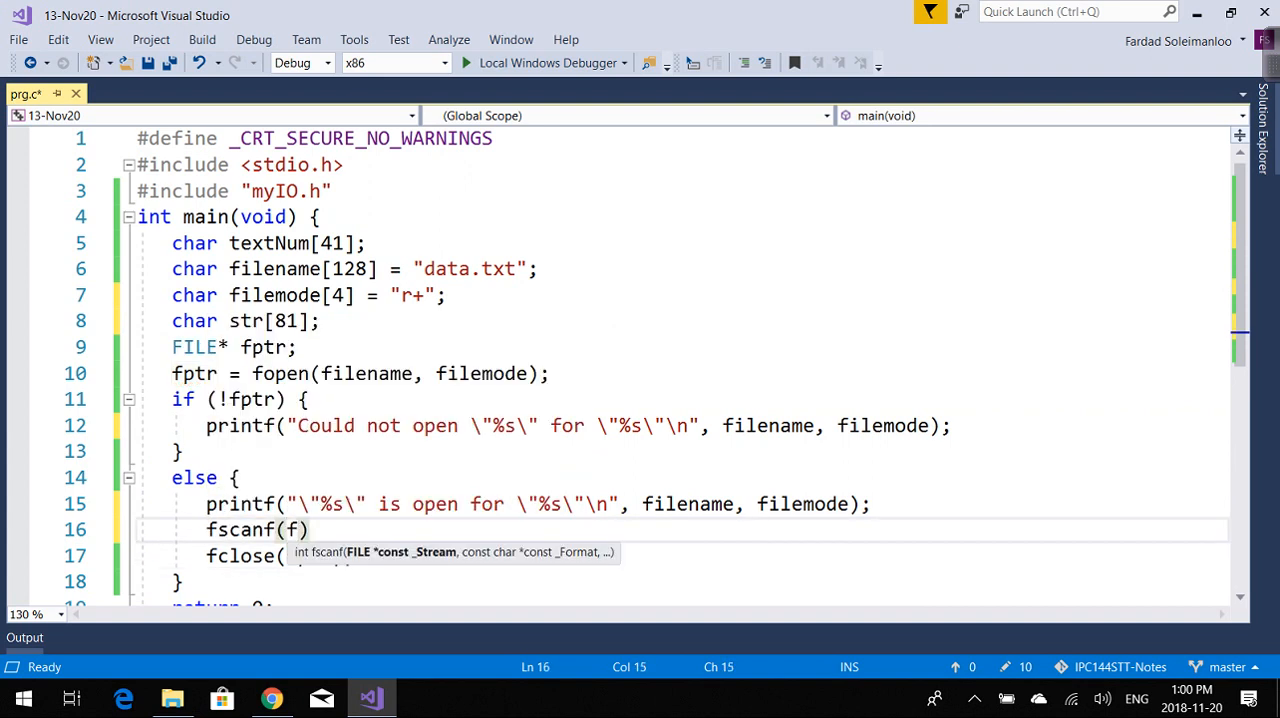
text(ptr,)
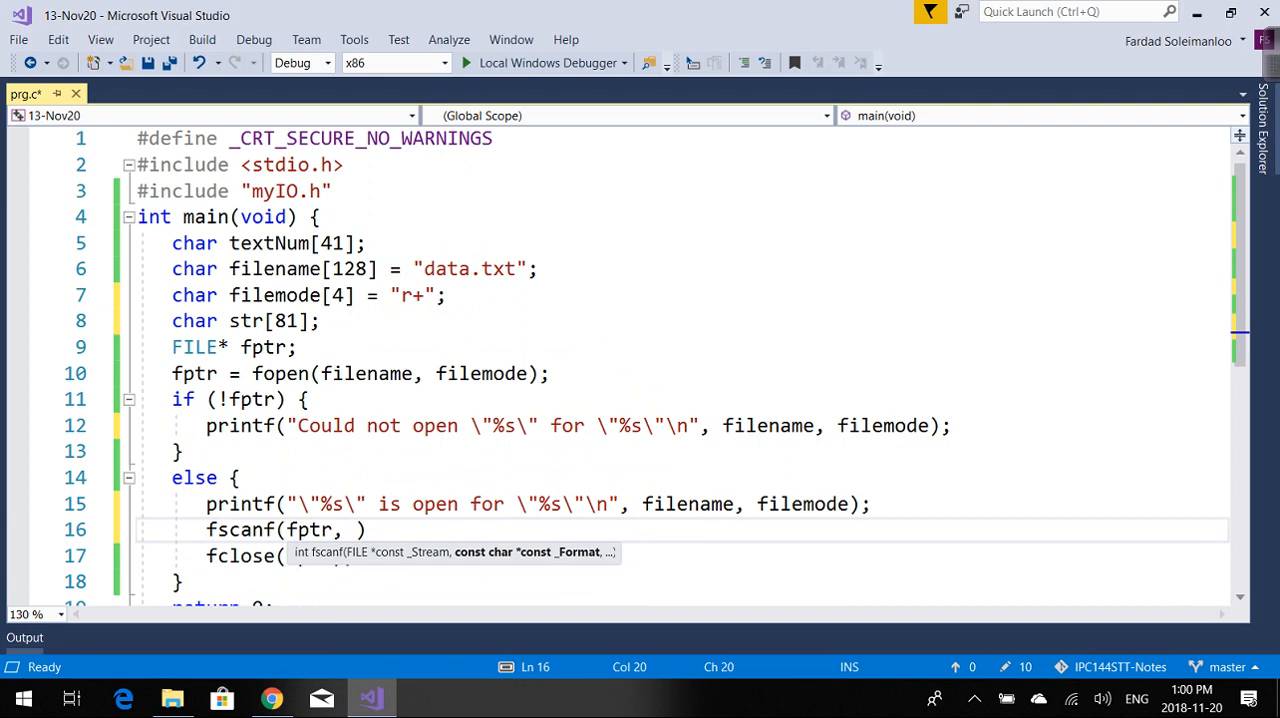
text(")
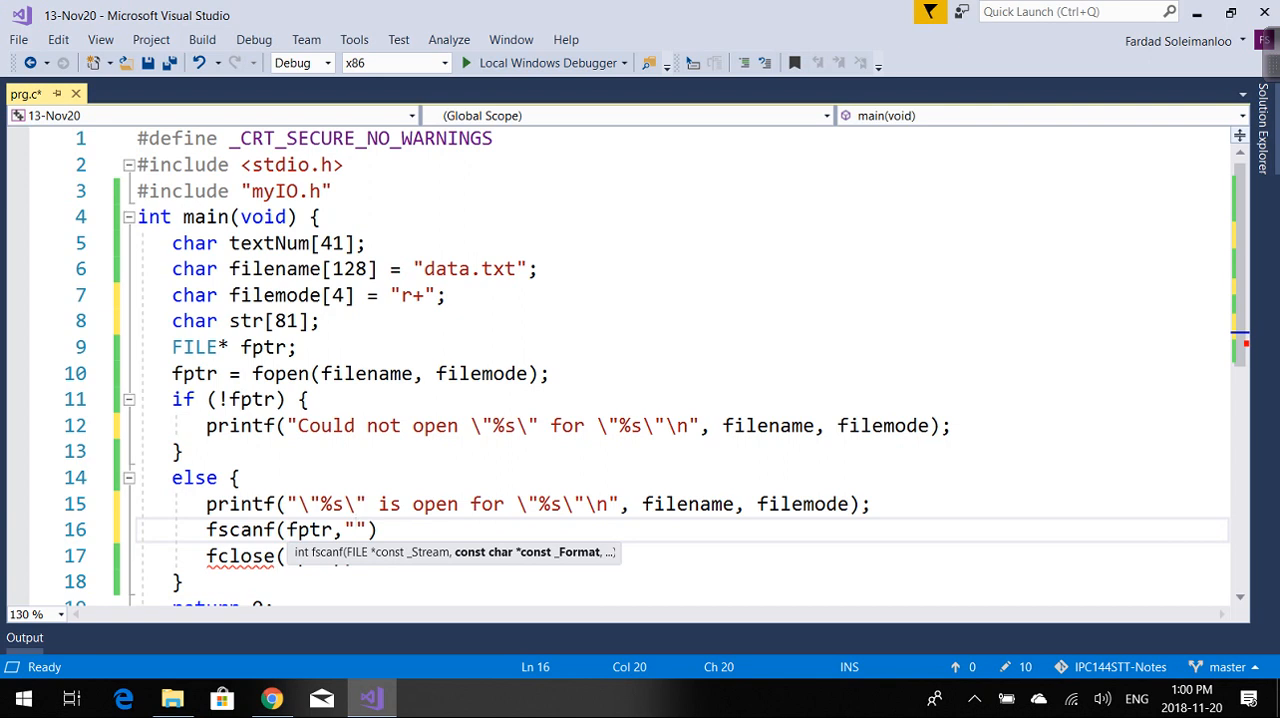
text([)
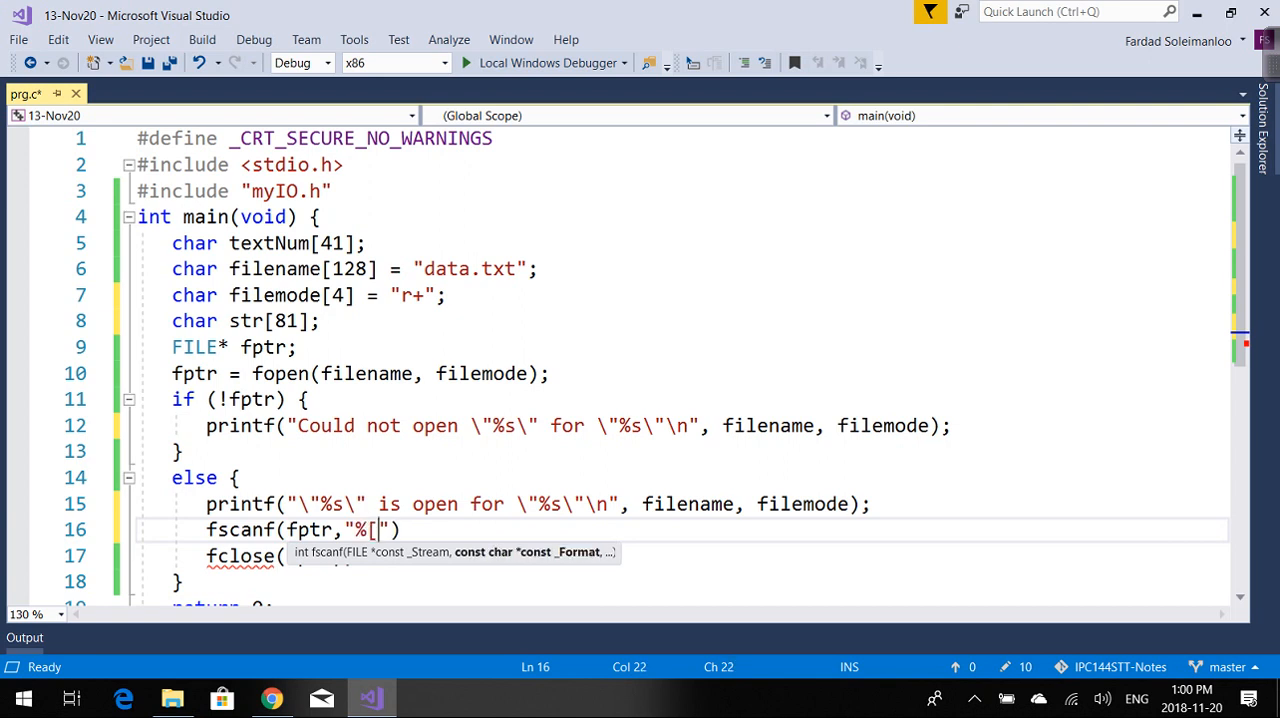
text(^\n)
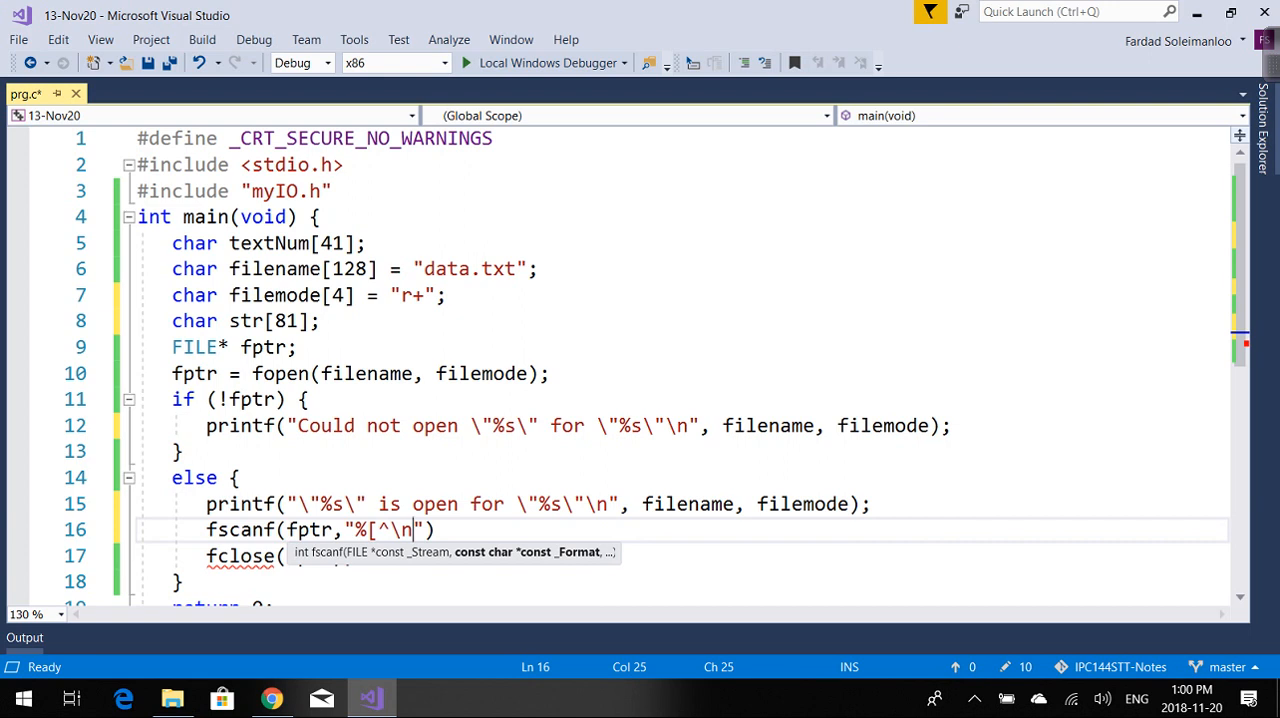
text(])
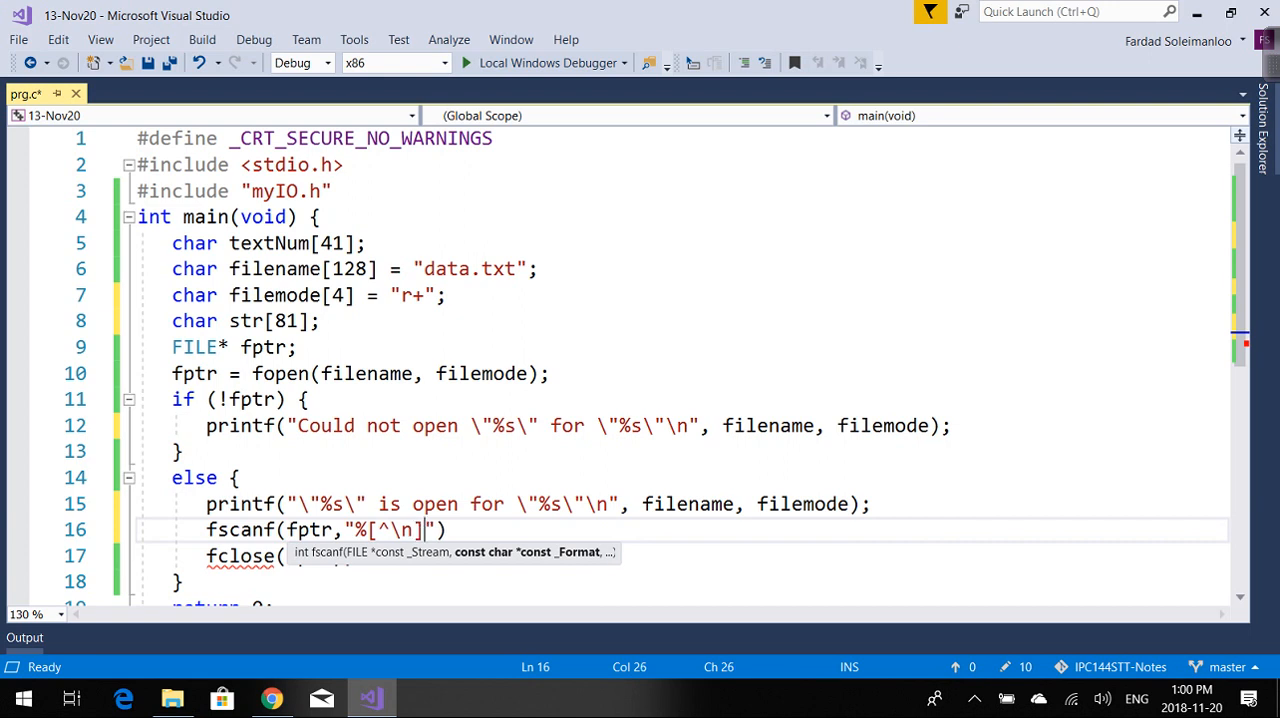
text(\n)
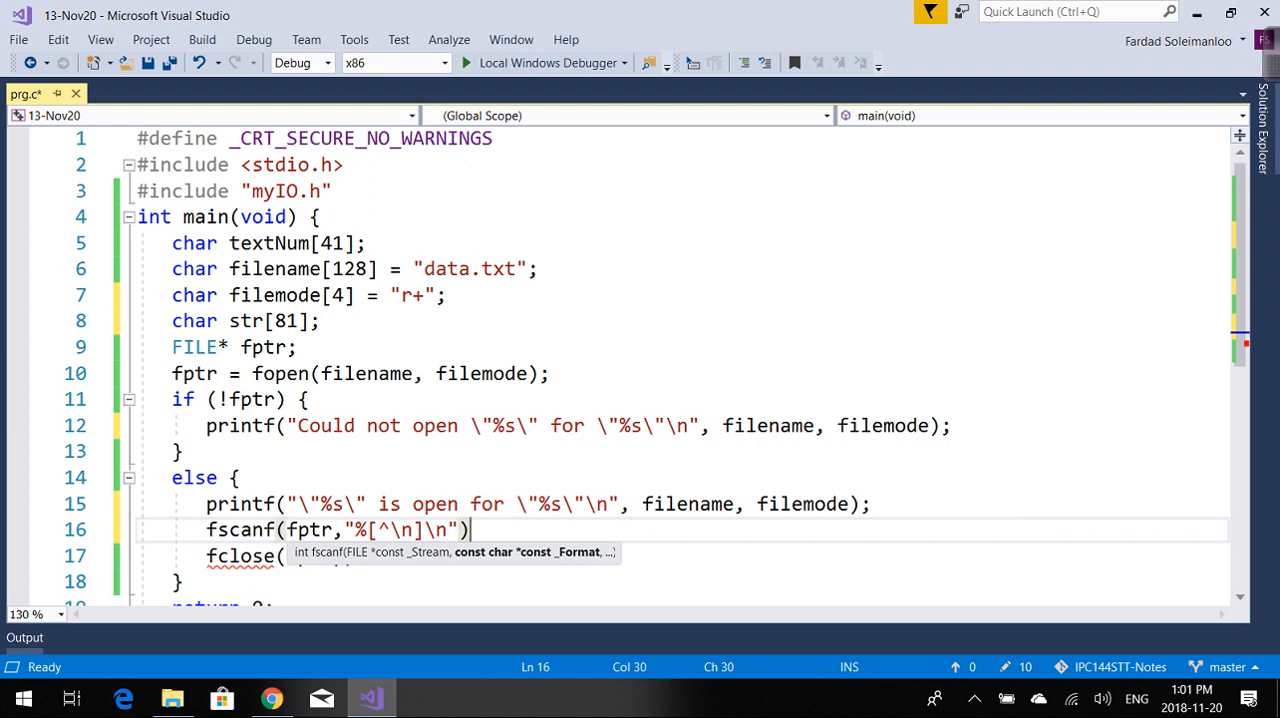
text(", ")
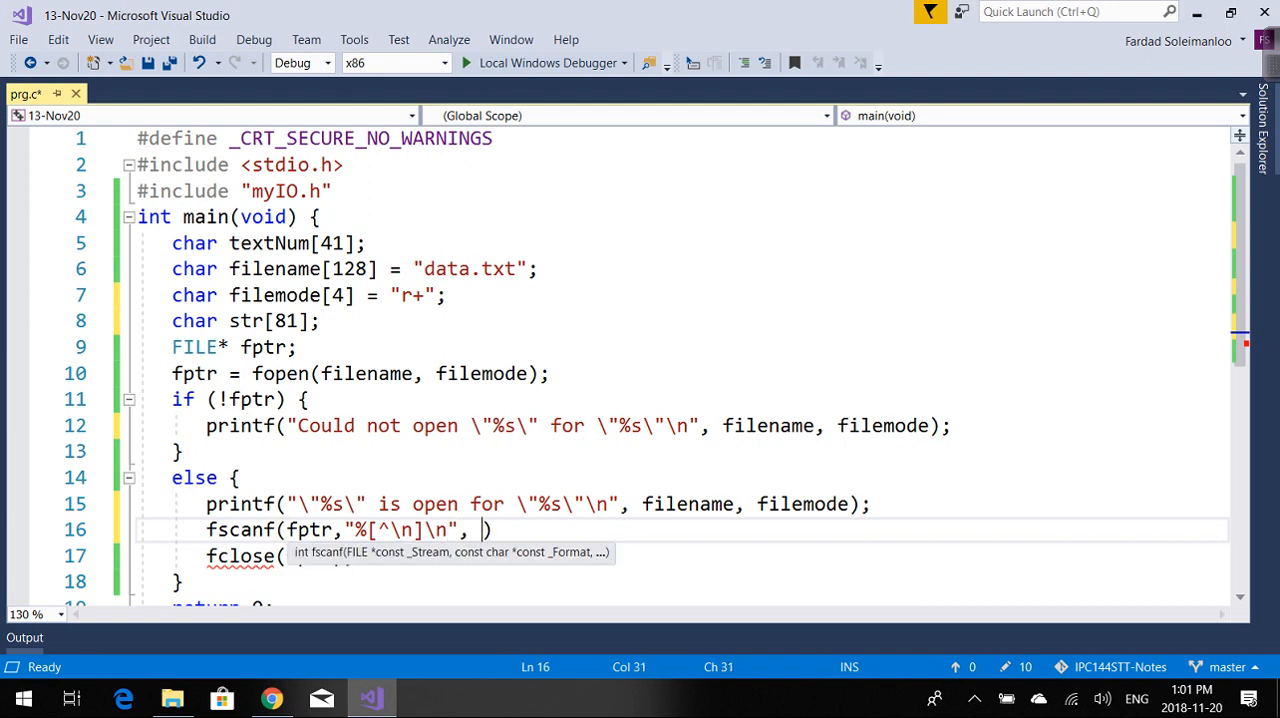
text(str)
text(printf()
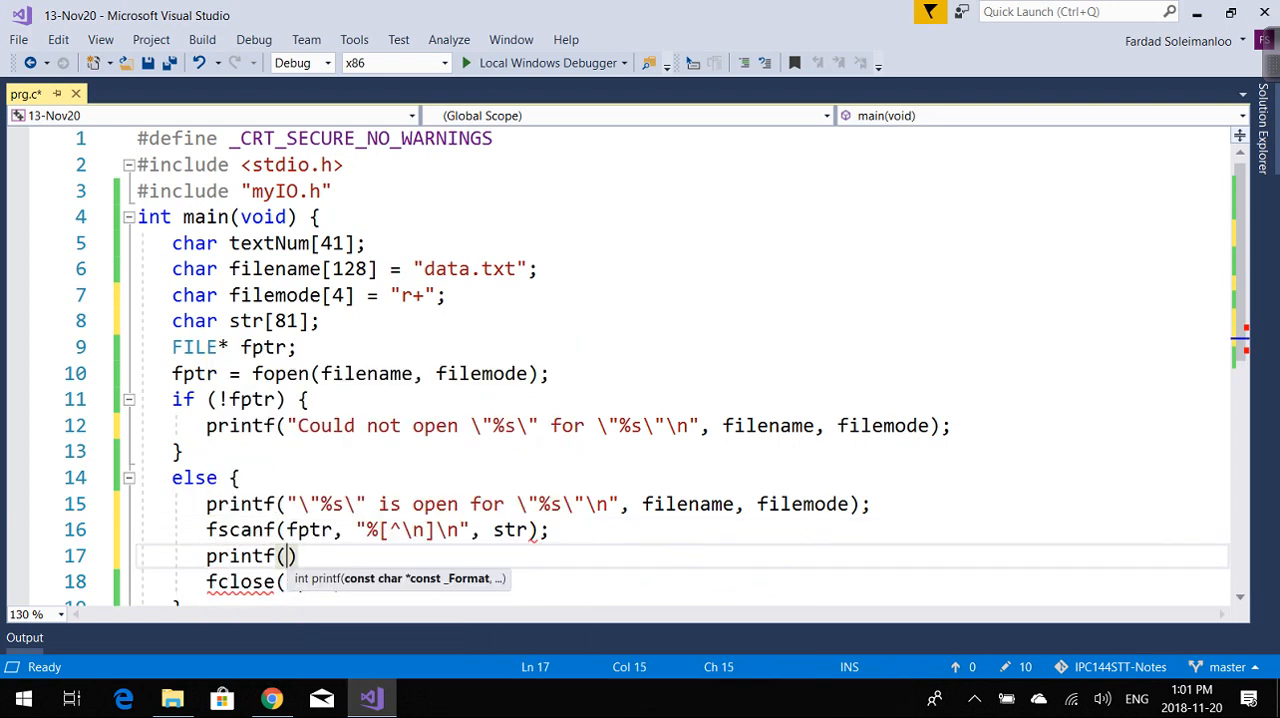
Print the line with printf('str: %s\n', str).
text("str: ")
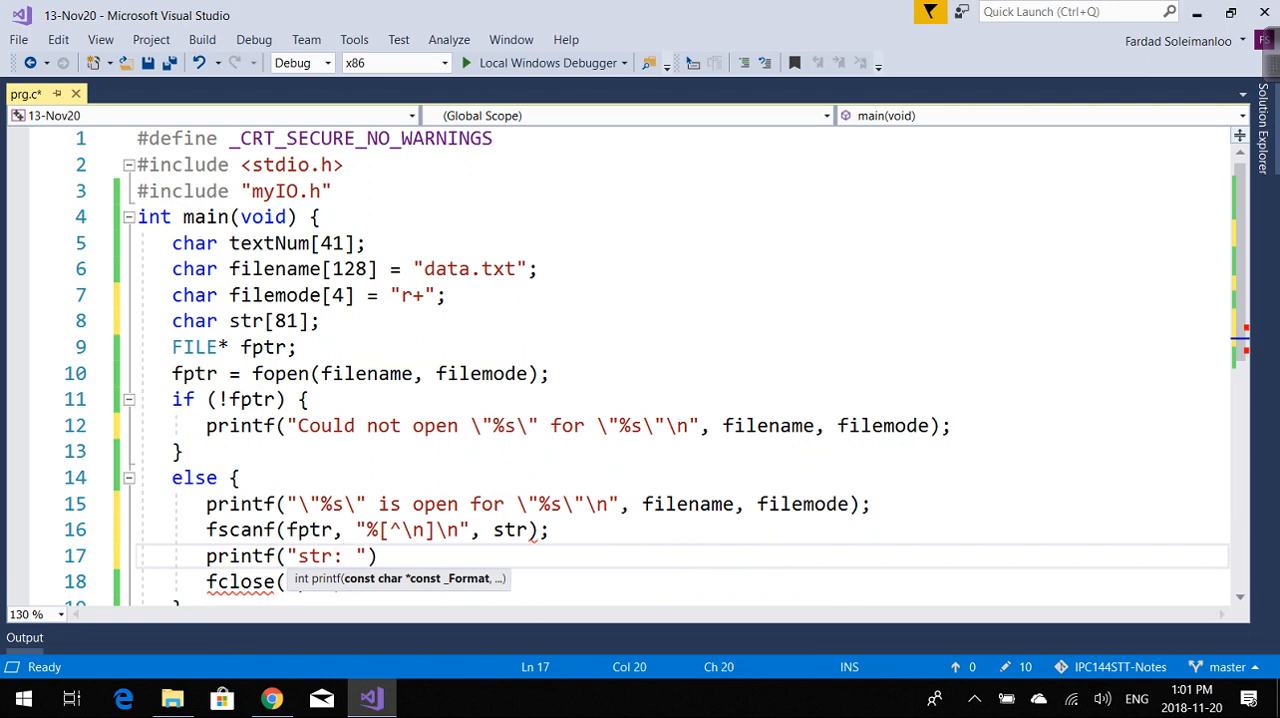
text(%s)
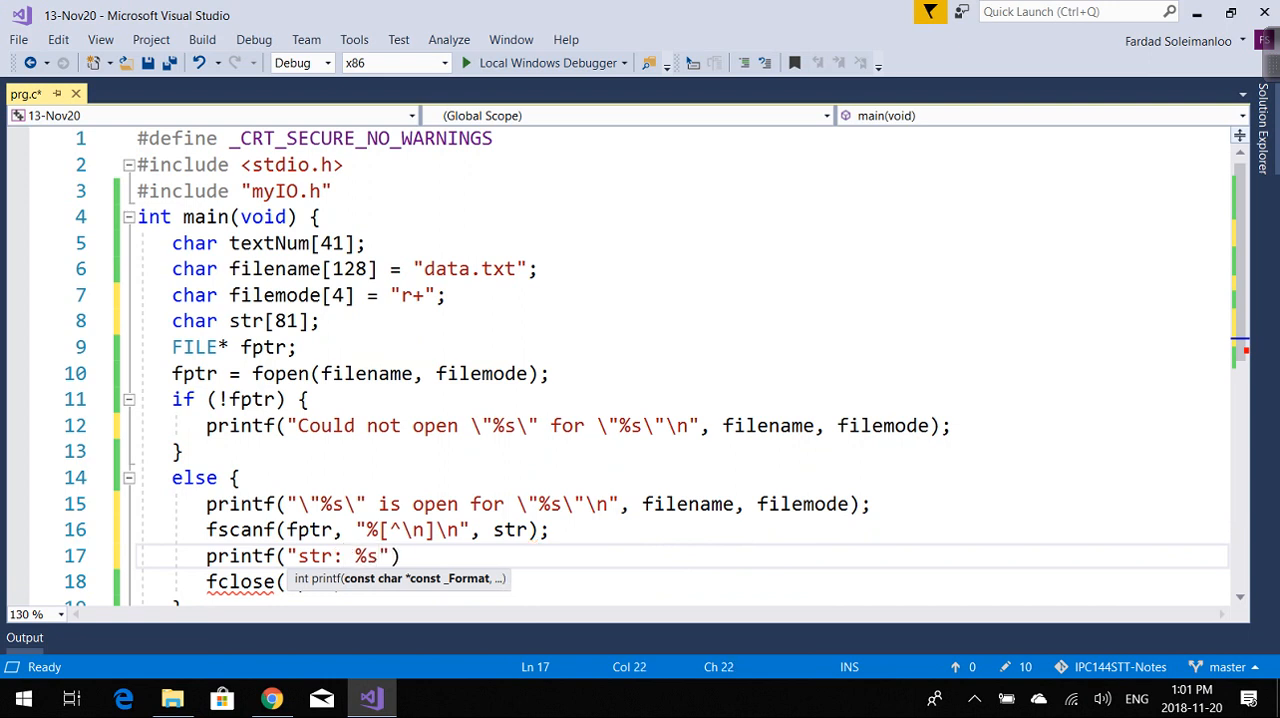
text(\n", str)
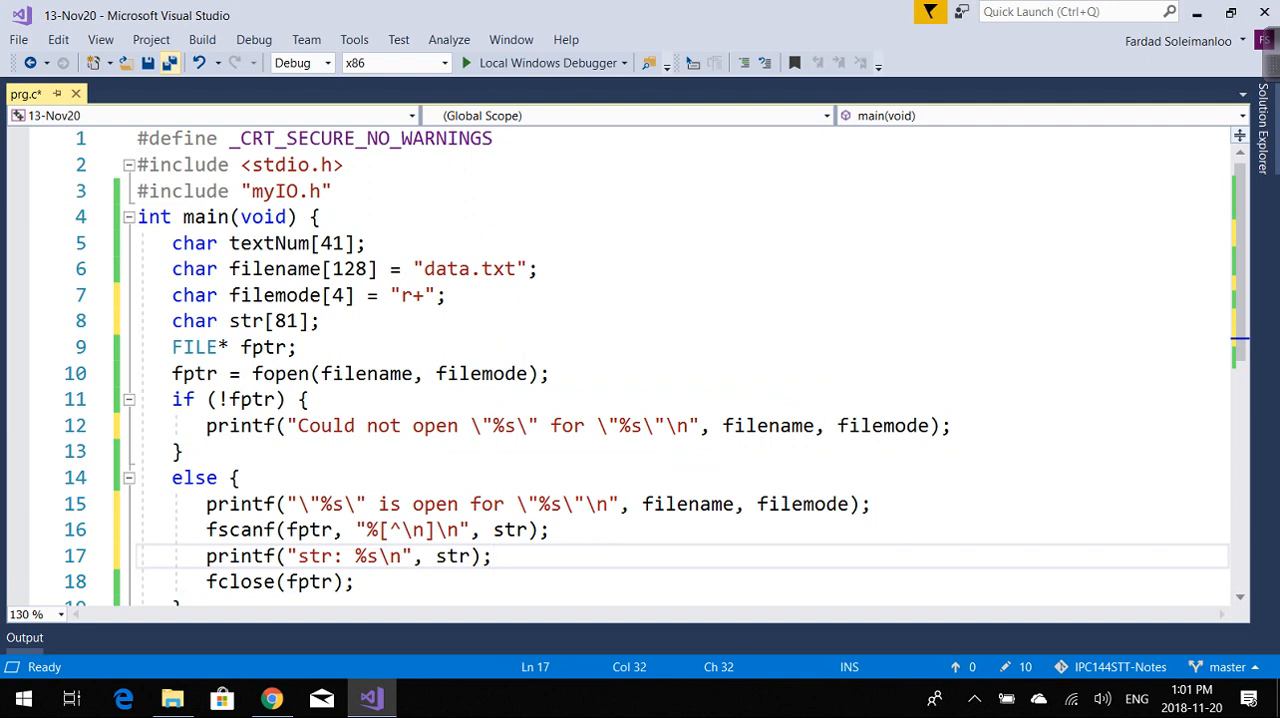
Save prg.c and reopen data.txt with its words one through eleven.
click(490, 556)
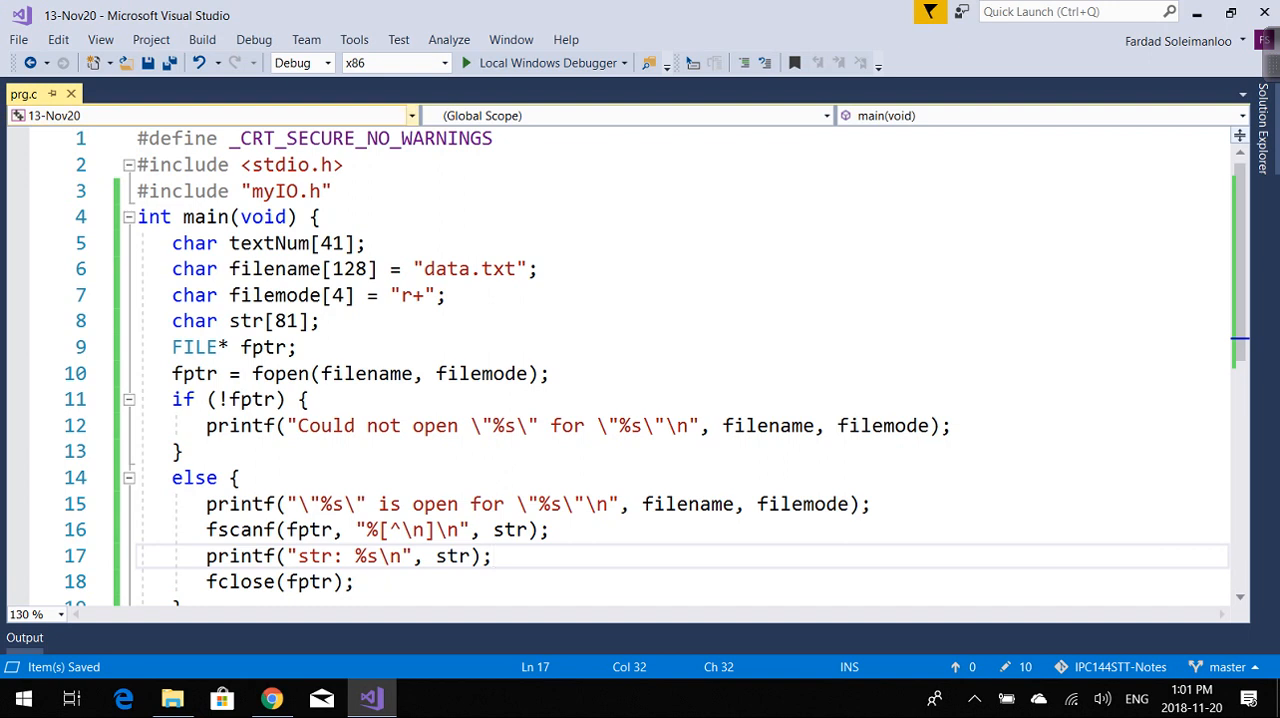
mouse_move(465, 268)
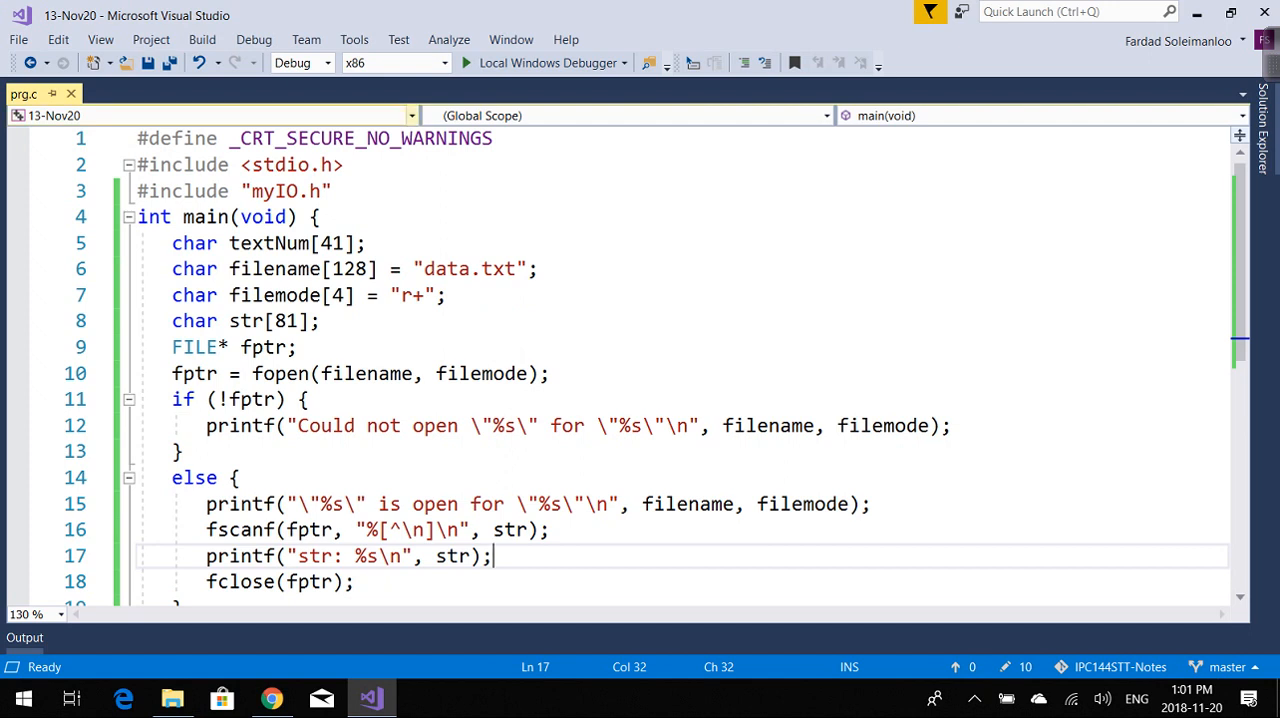
mouse_move(150, 39)
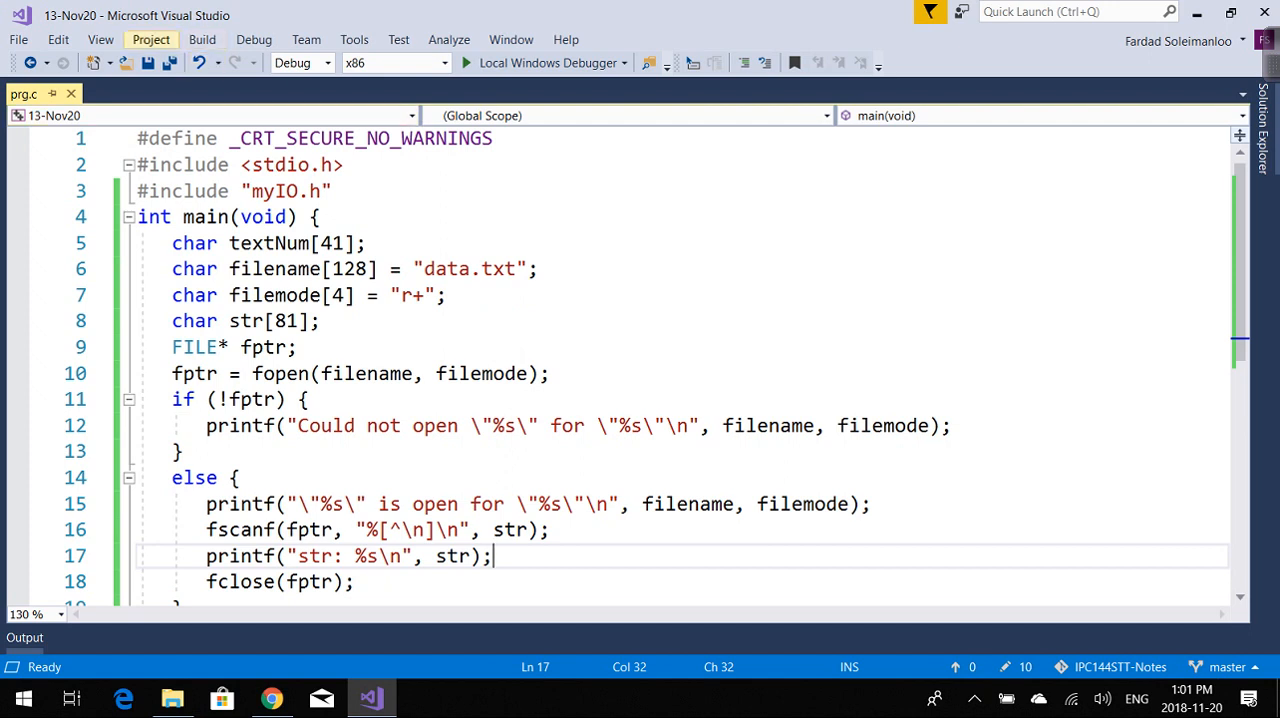
click(99, 39)
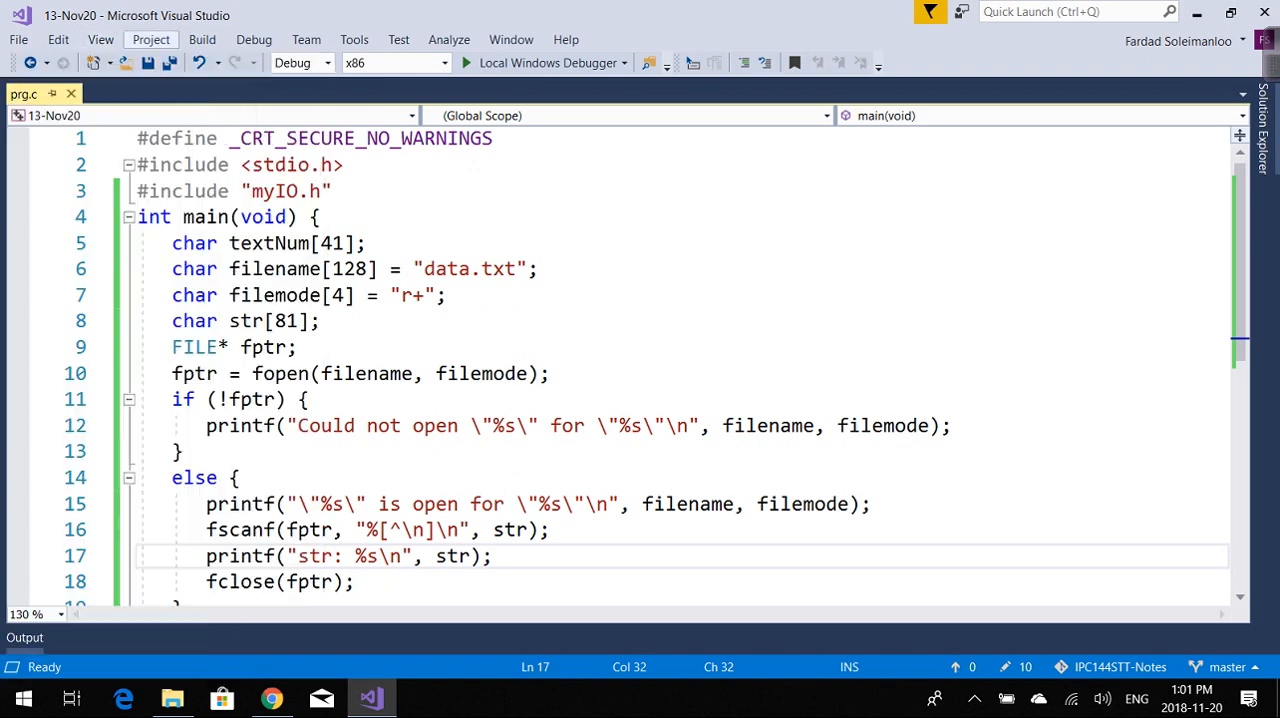
click(290, 165)
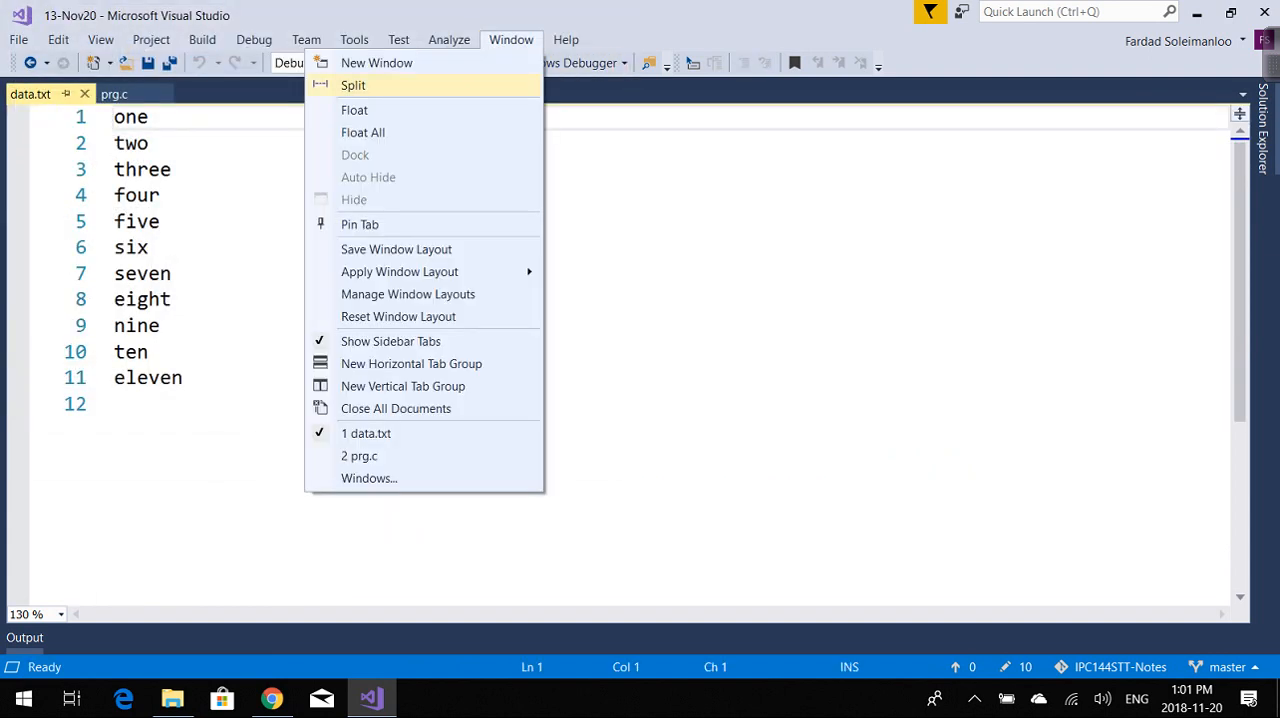
Dock data.txt in a vertical tab group beside prg.c and return to the code.
click(402, 386)
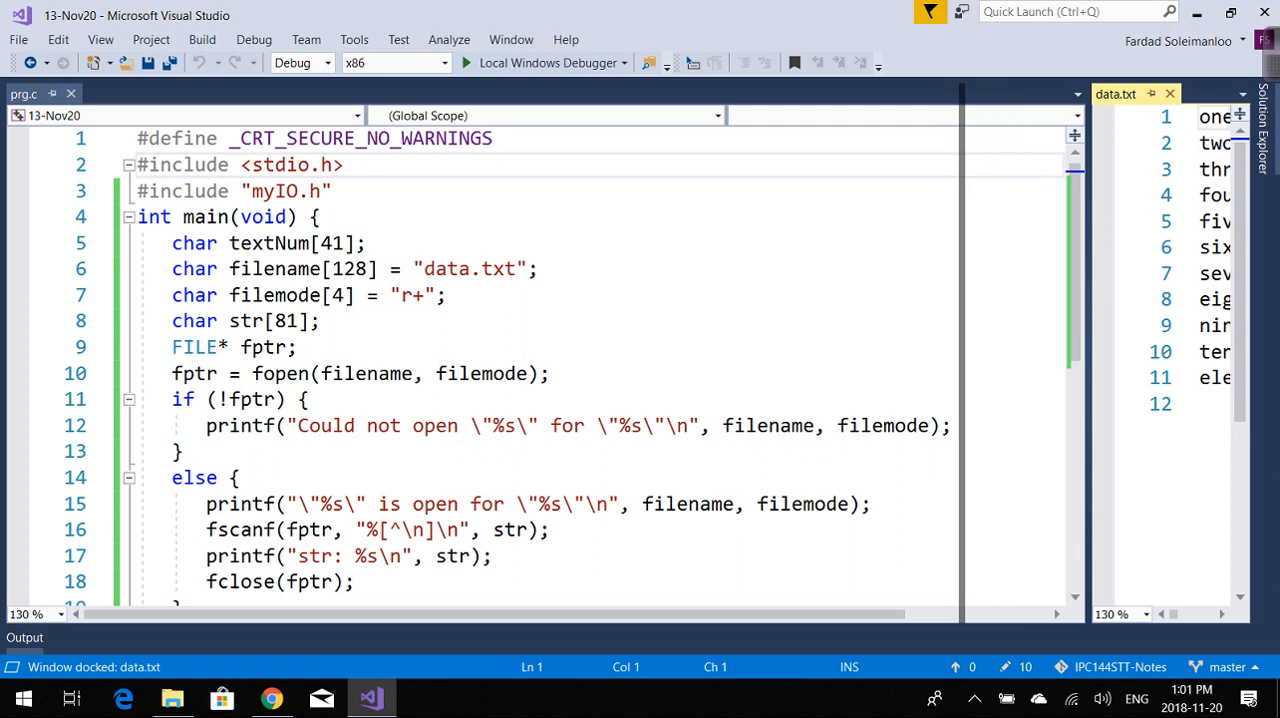
click(550, 373)
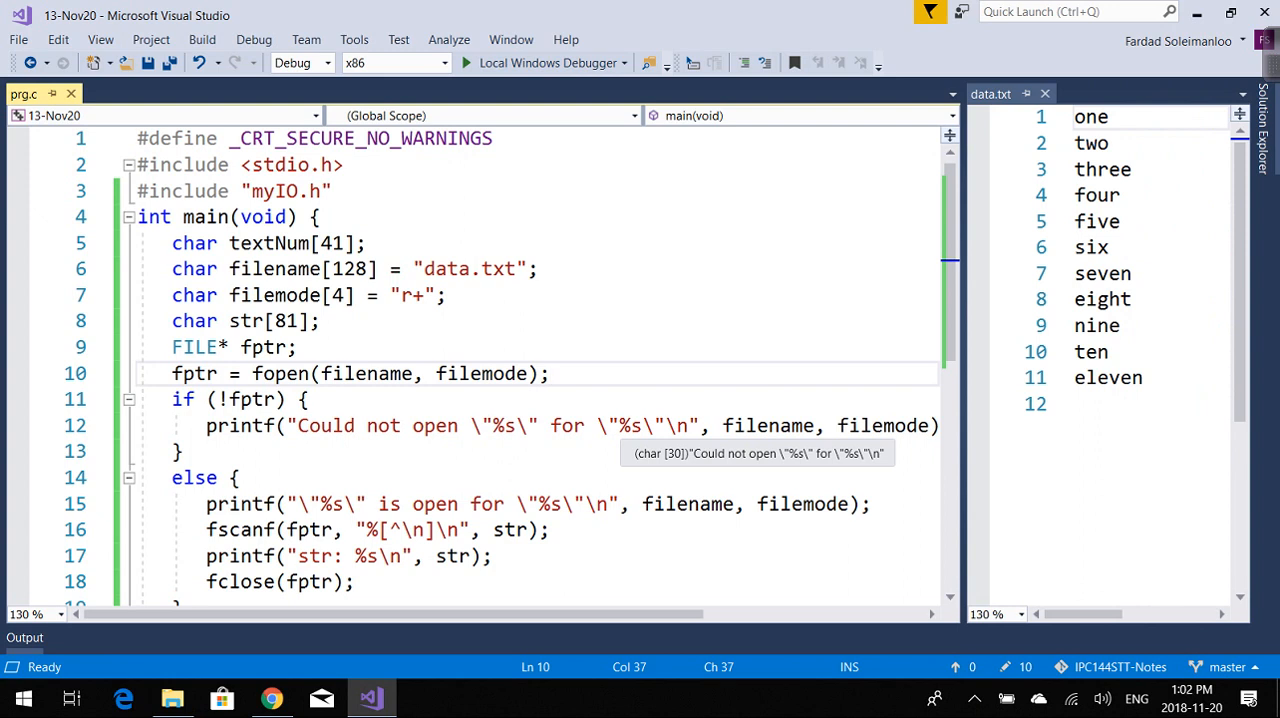
scroll(down, 3)
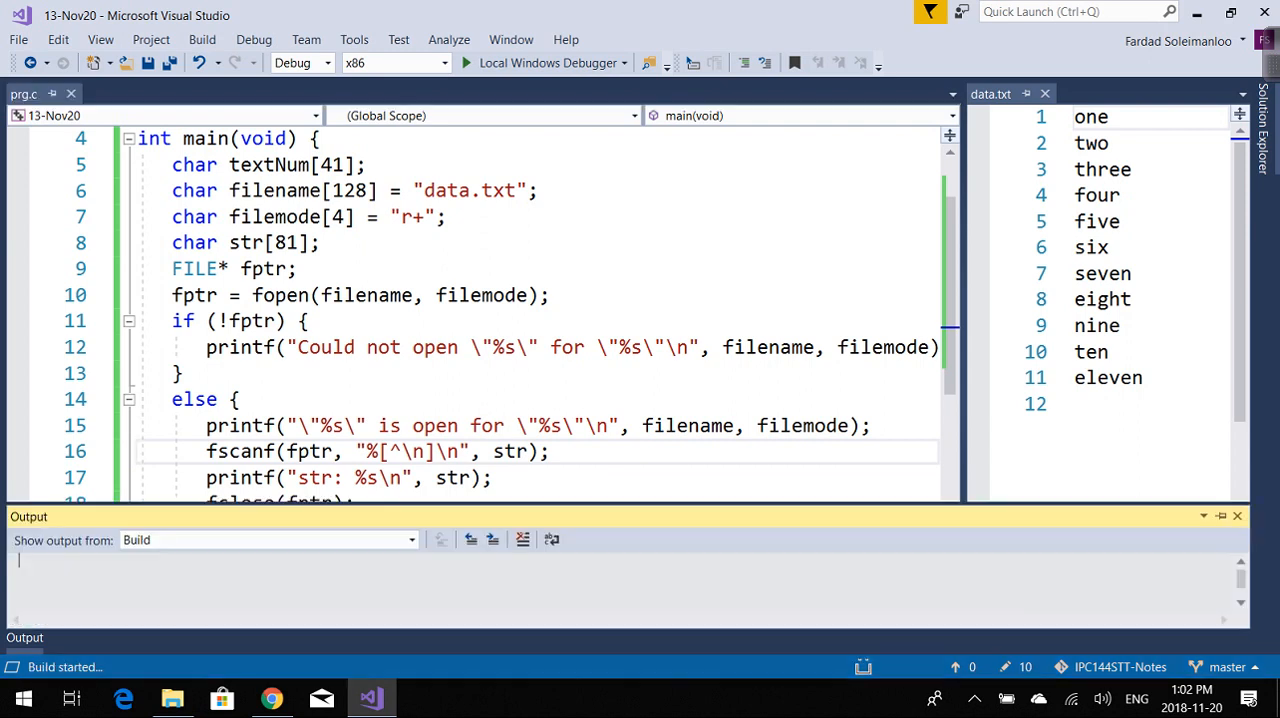
Build and run prg.c with Local Windows Debugger.
click(466, 62)
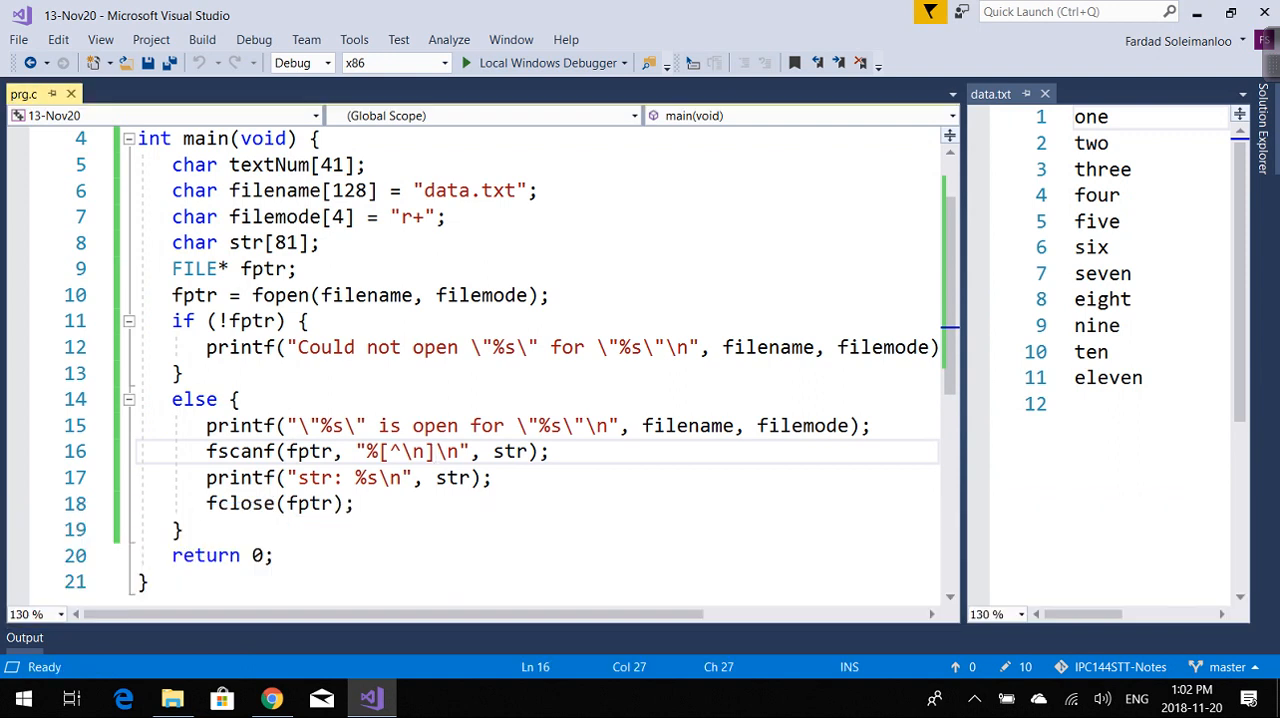
Add two more fscanf reads and run the program, printing 'str: three'.
click(870, 425)
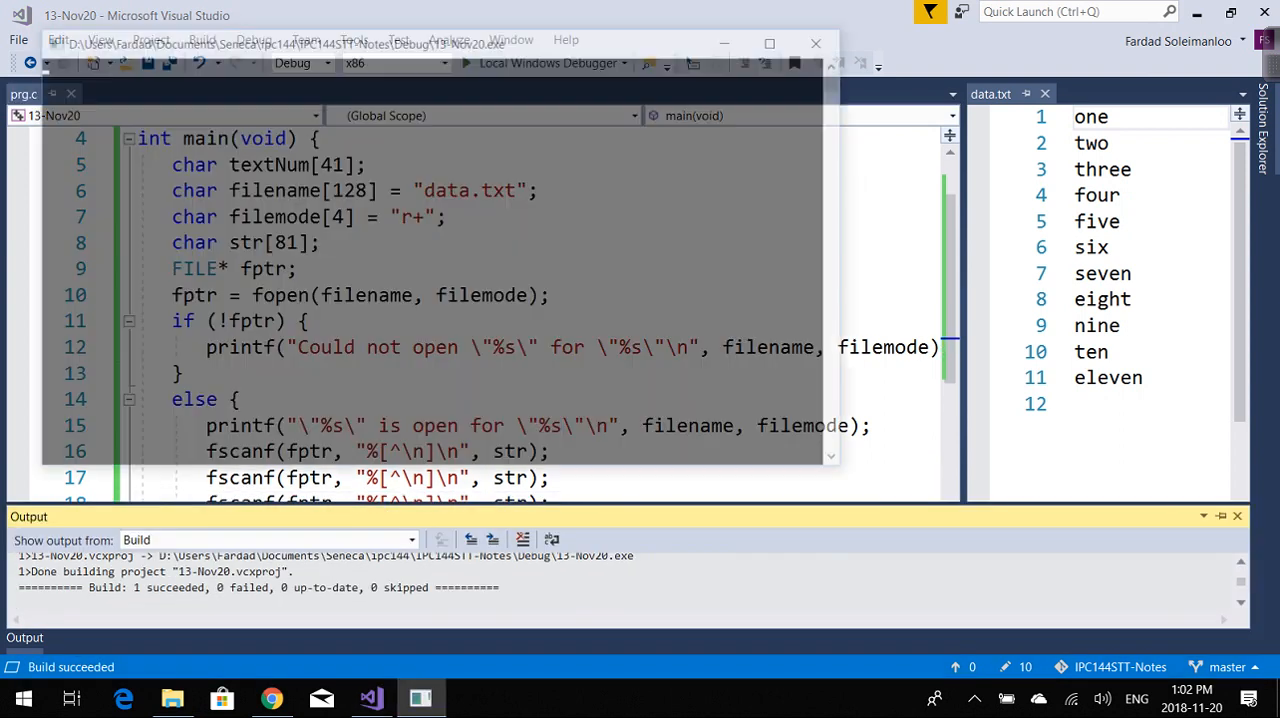
click(465, 63)
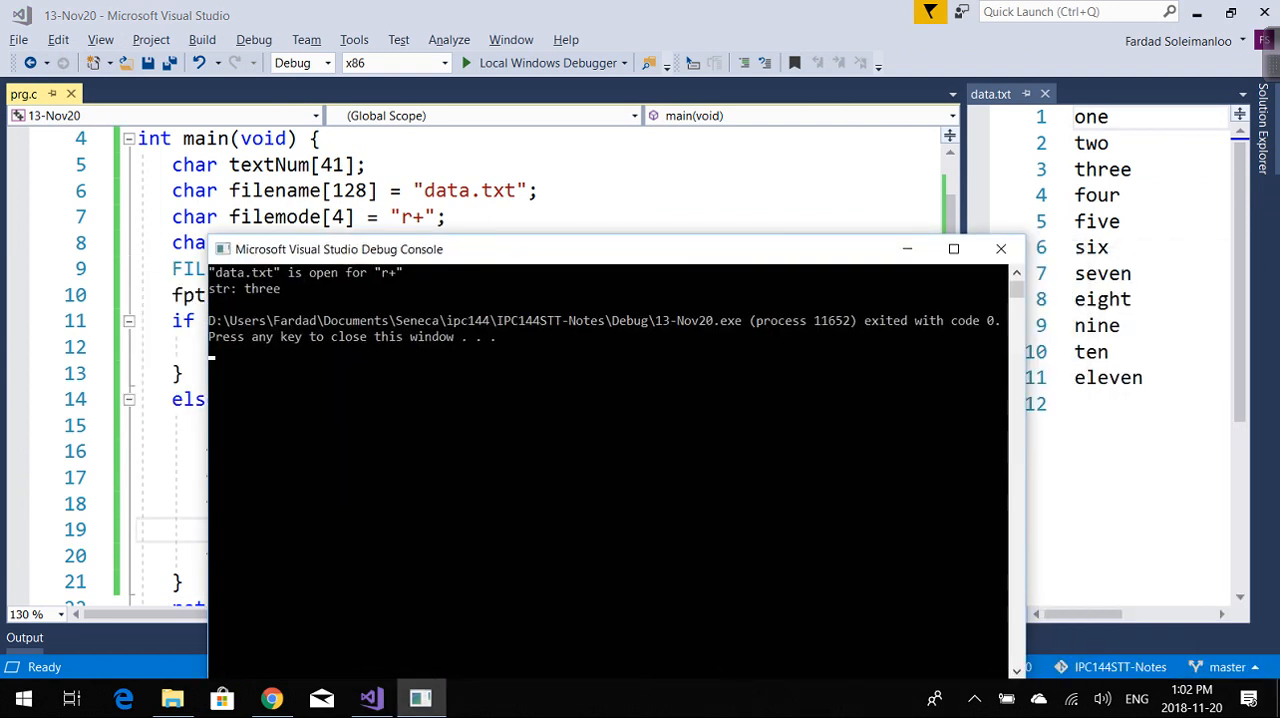
Close the debug console and add rewind(fptr); after the printf line.
click(1000, 248)
text(rew)
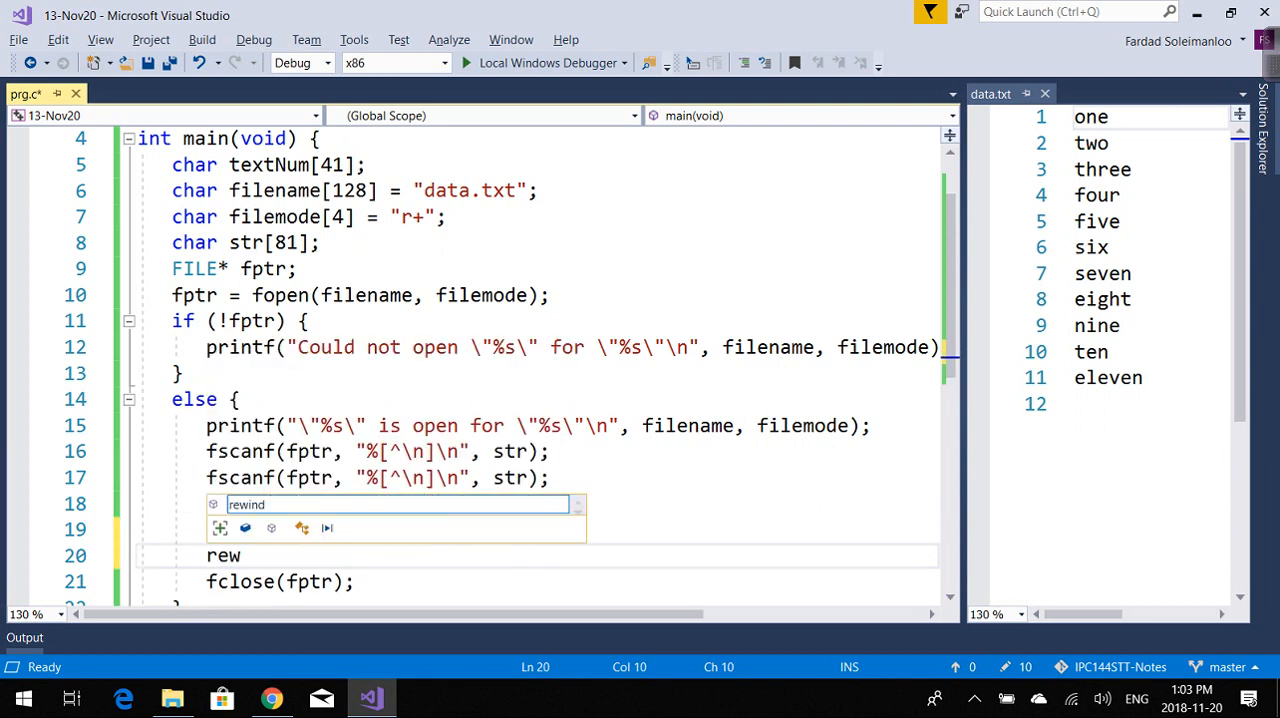
text(ind(fptr);)
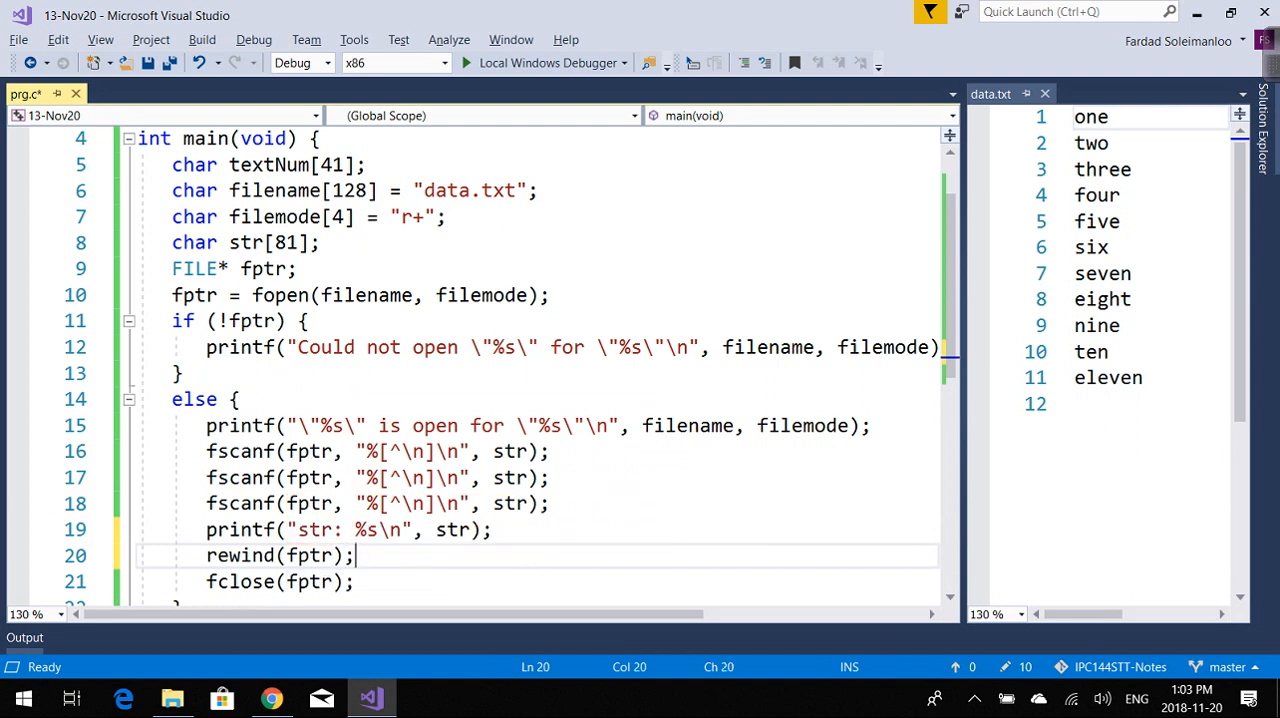
click(355, 503)
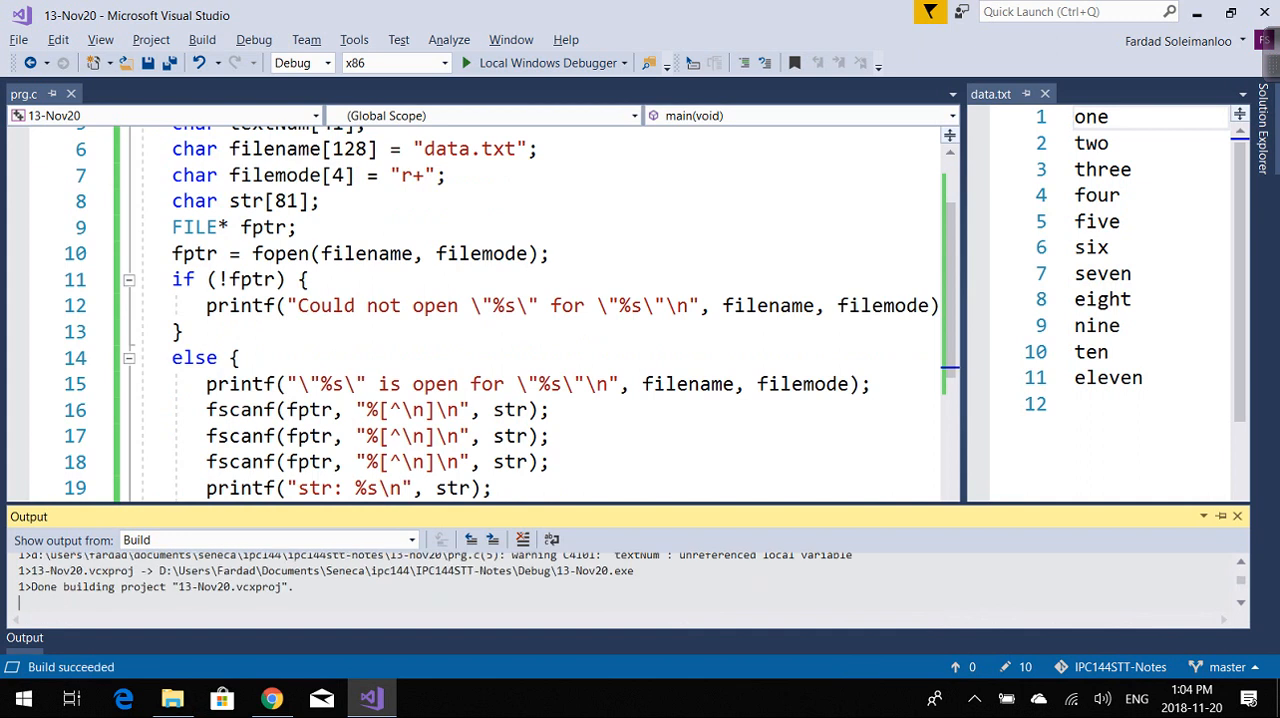
Add another fscanf and printf("str: %s\n", str) after rewind(fptr).
click(464, 62)
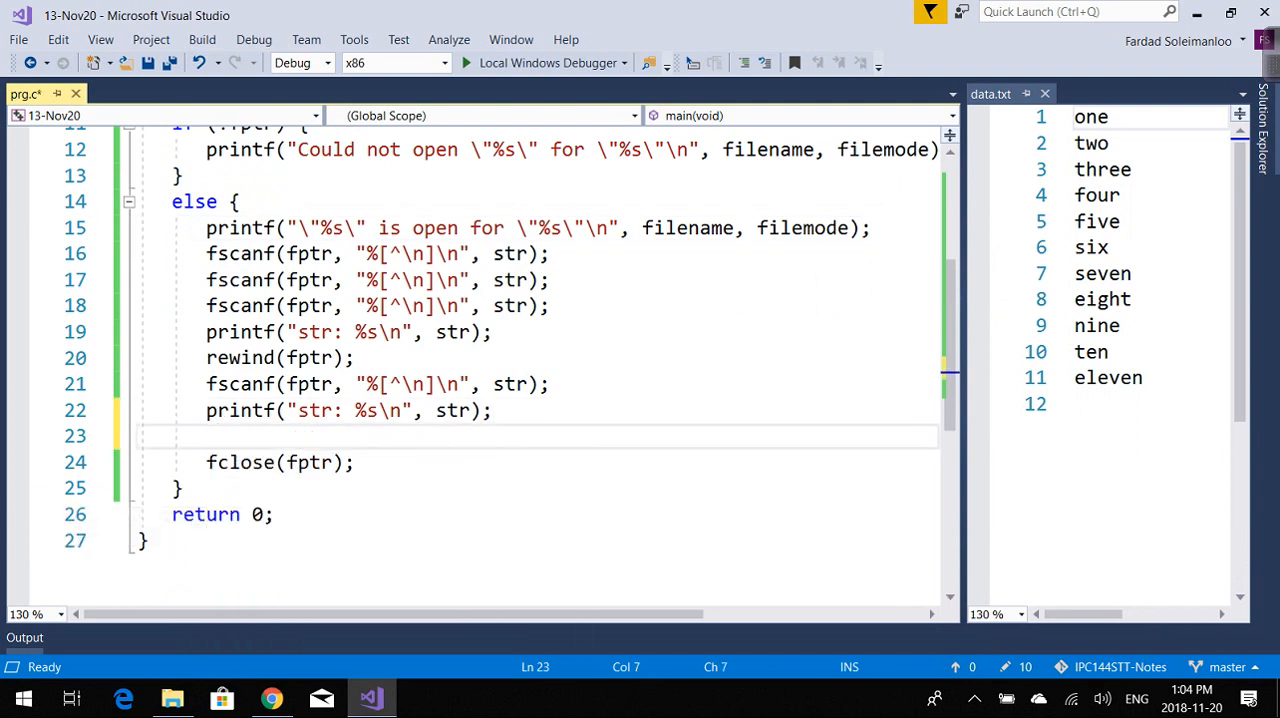
Add fprintf(fptr, "****"); before fclose and build the program.
text(fprintf()
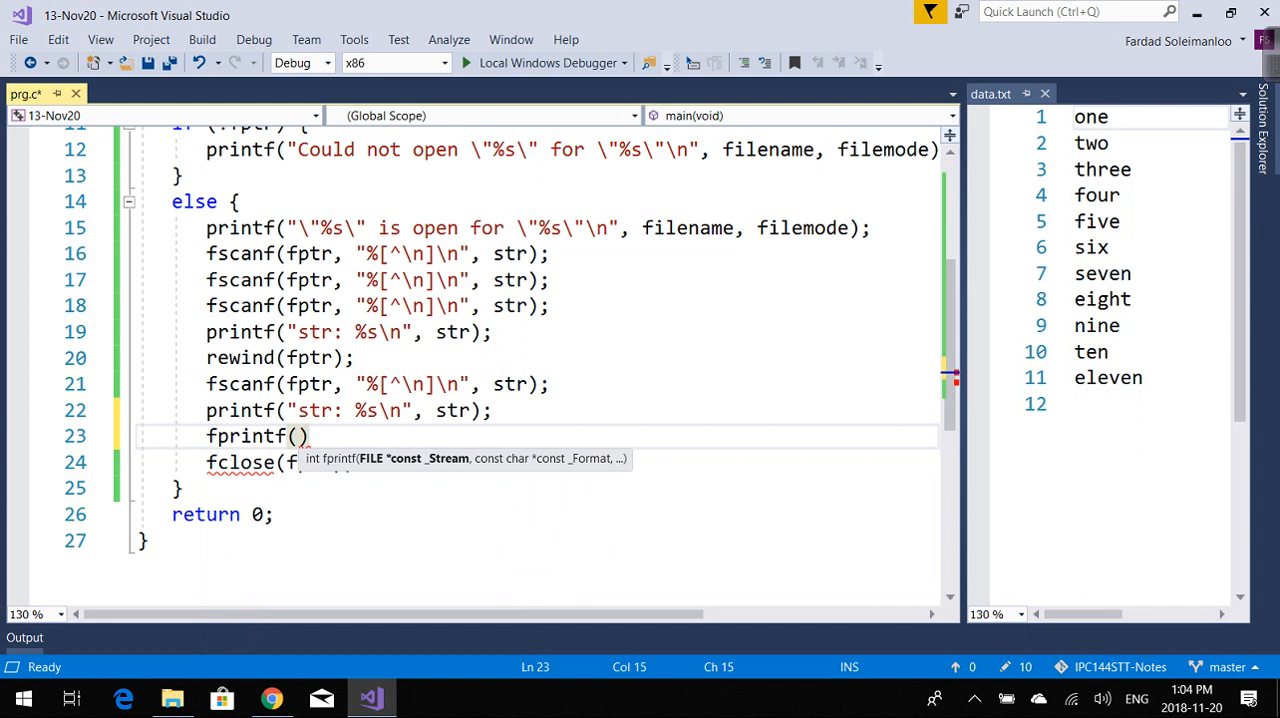
text(fptr,")
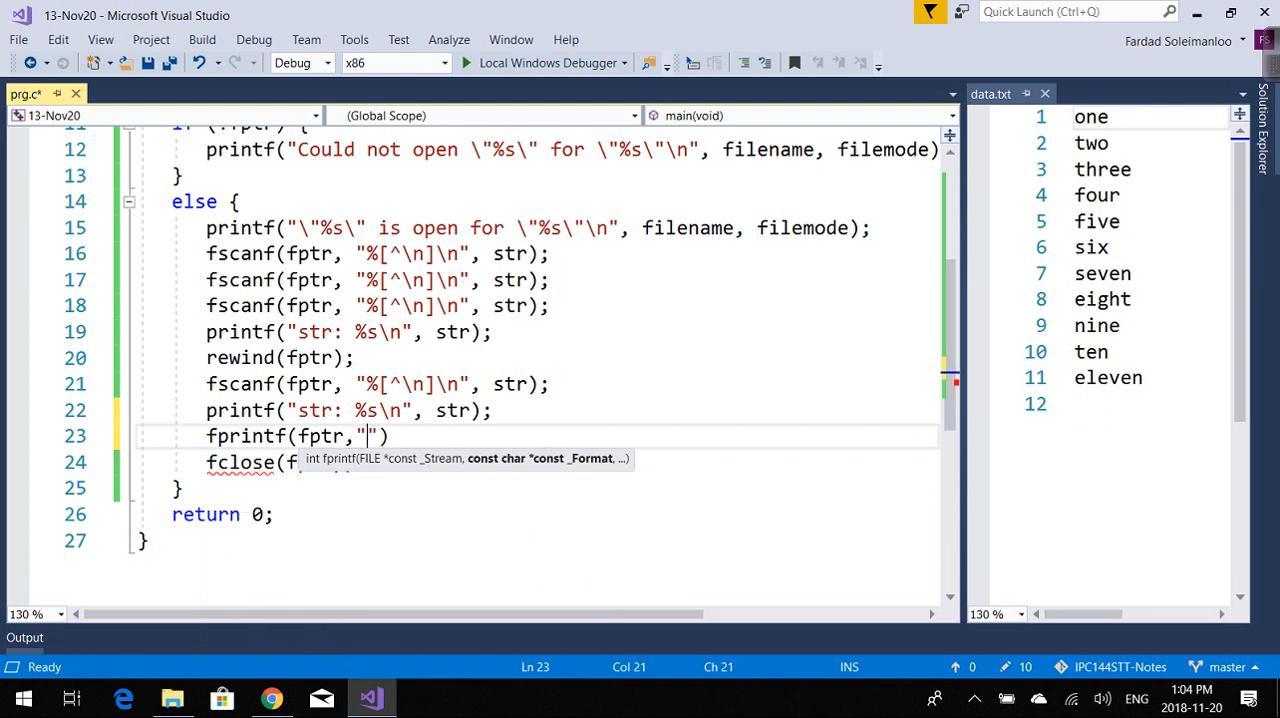
text(***)
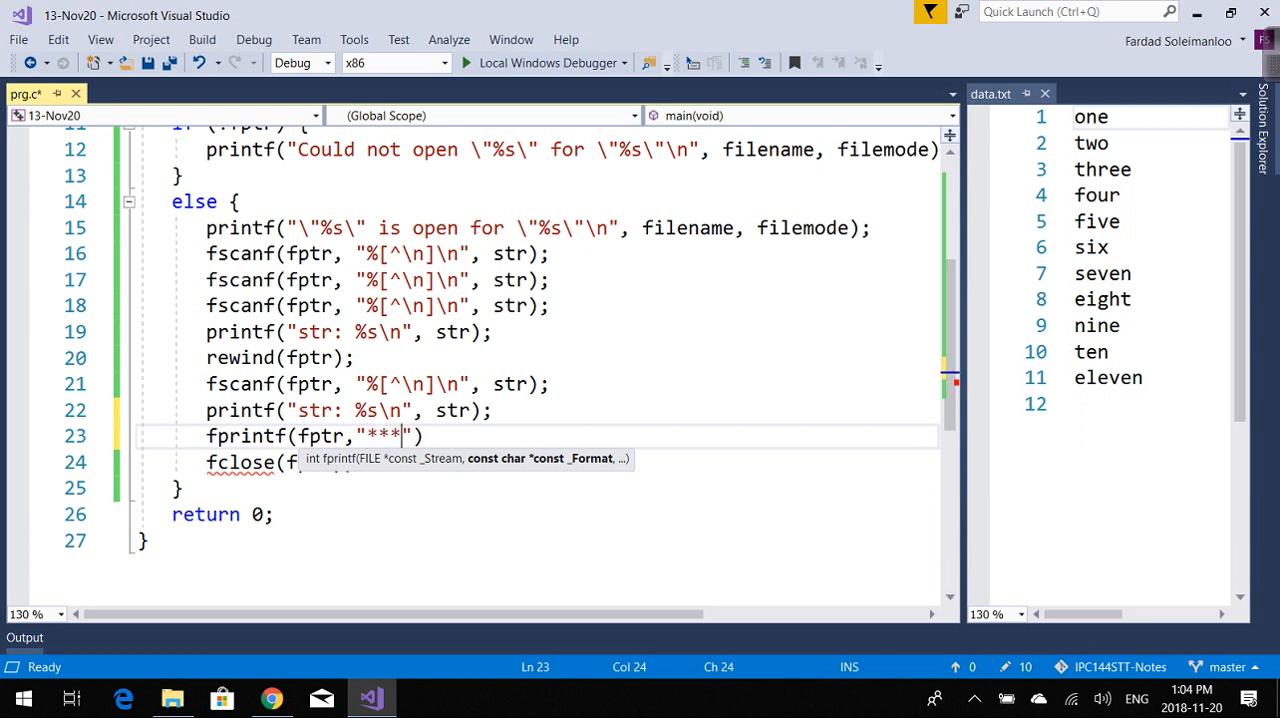
text(*)
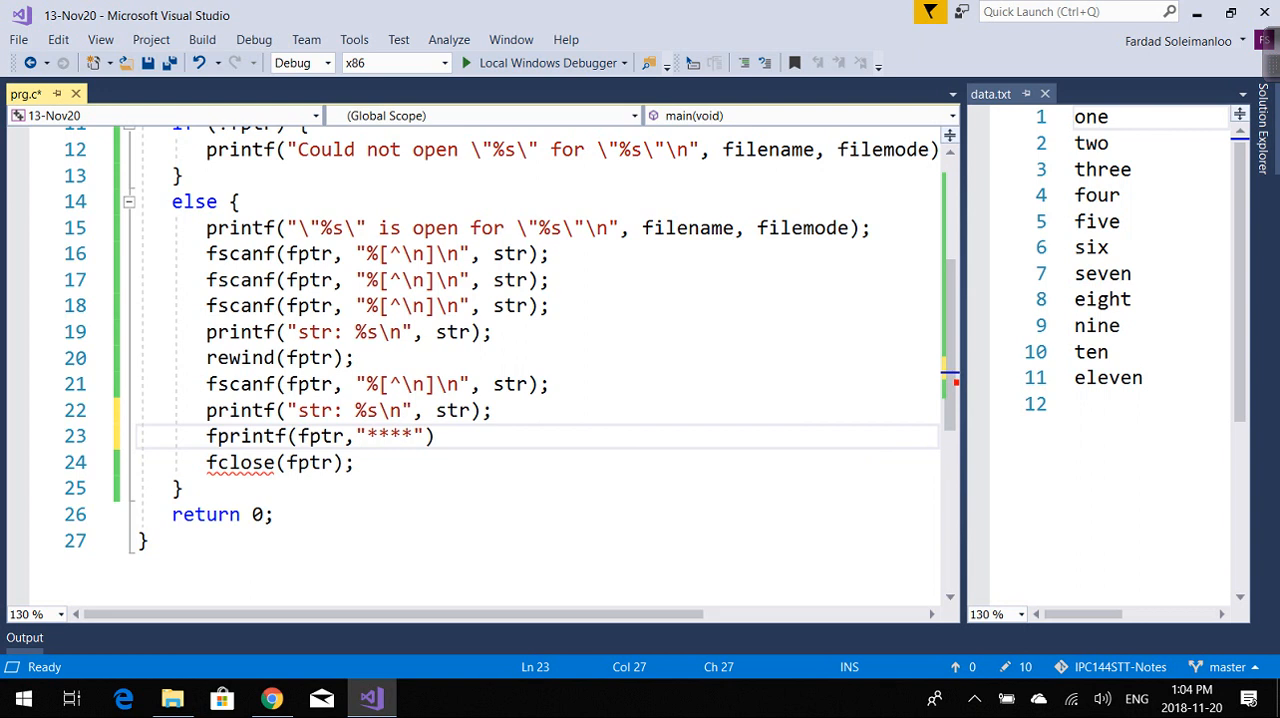
text(;)
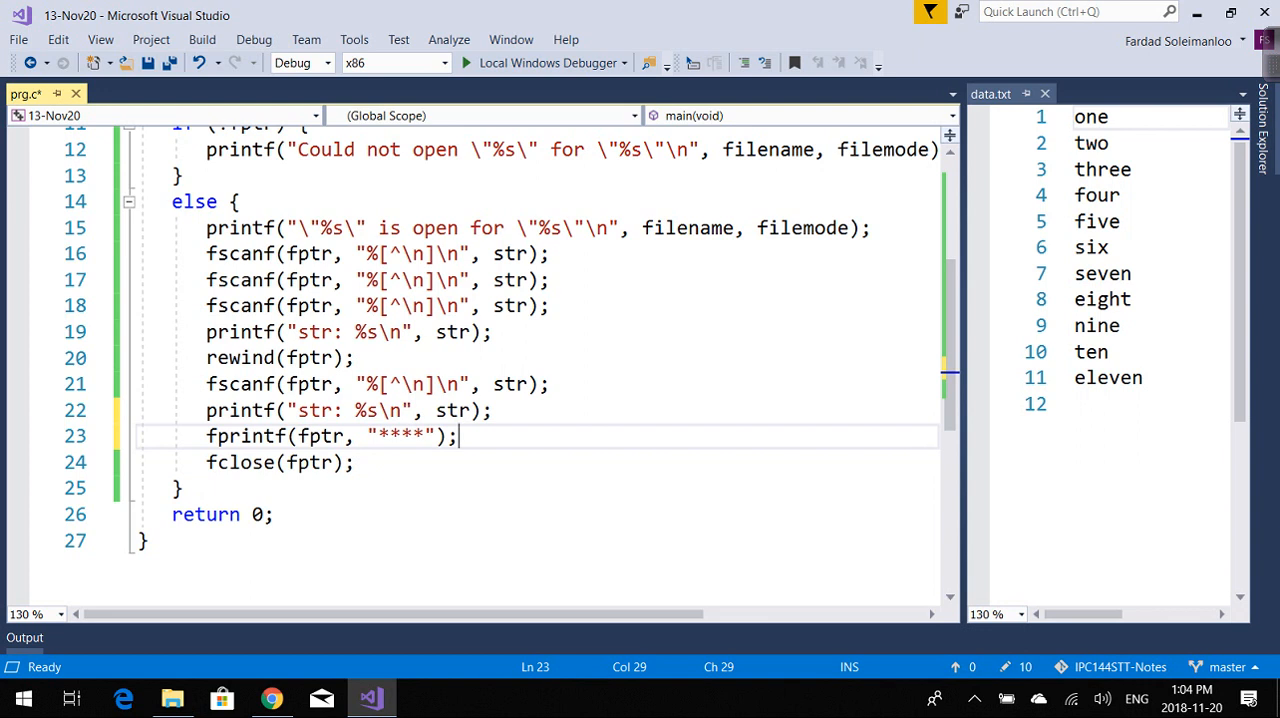
mouse_move(510, 280)
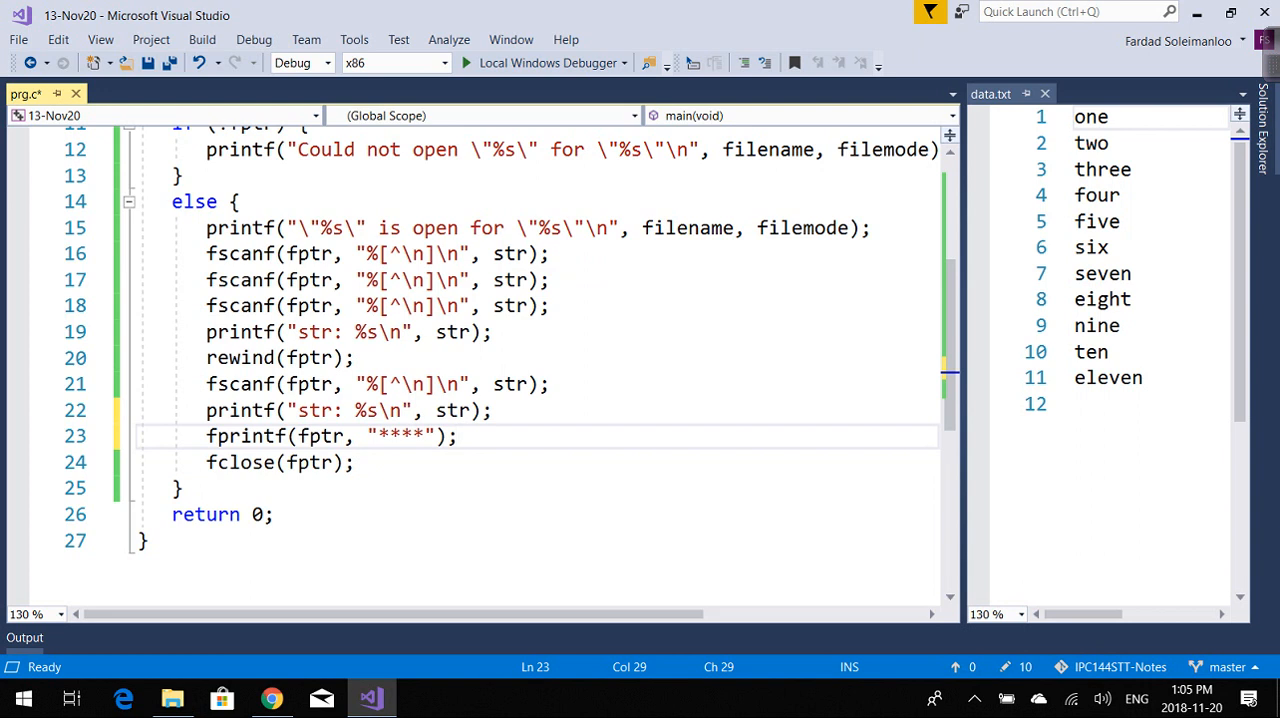
click(458, 435)
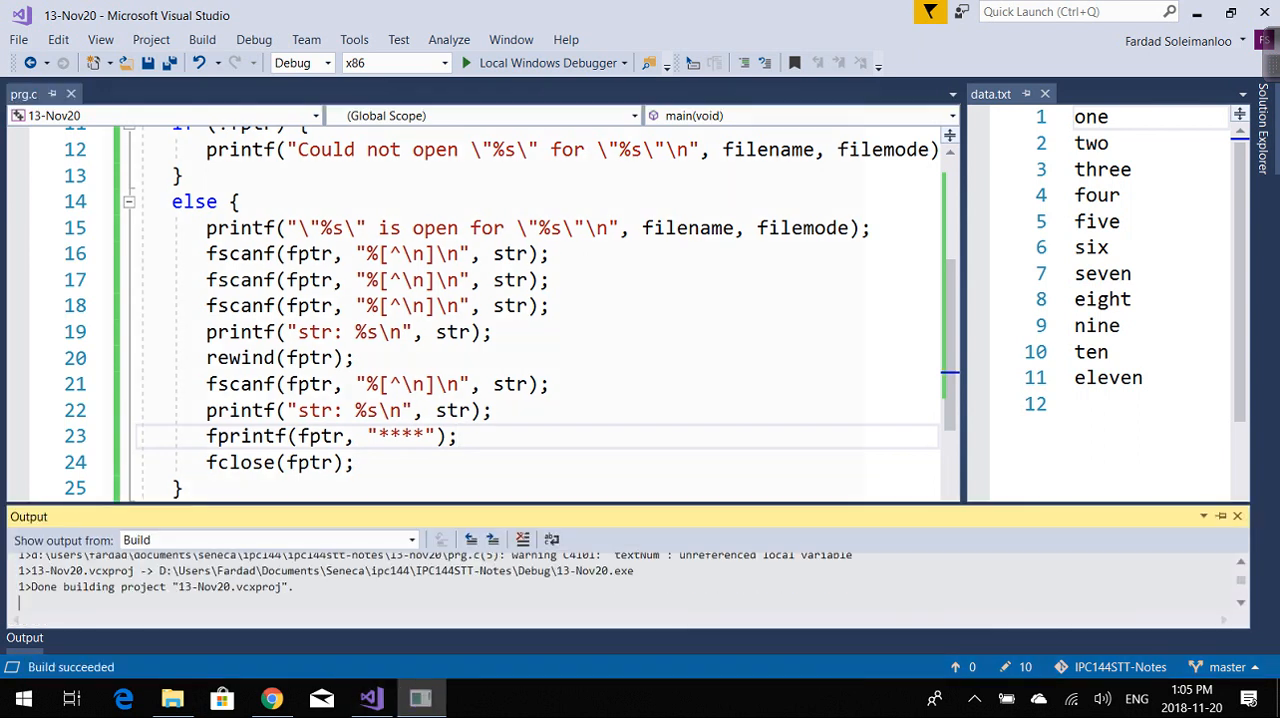
Run the program printing three then one, and scroll through prg.c beside data.txt.
click(465, 63)
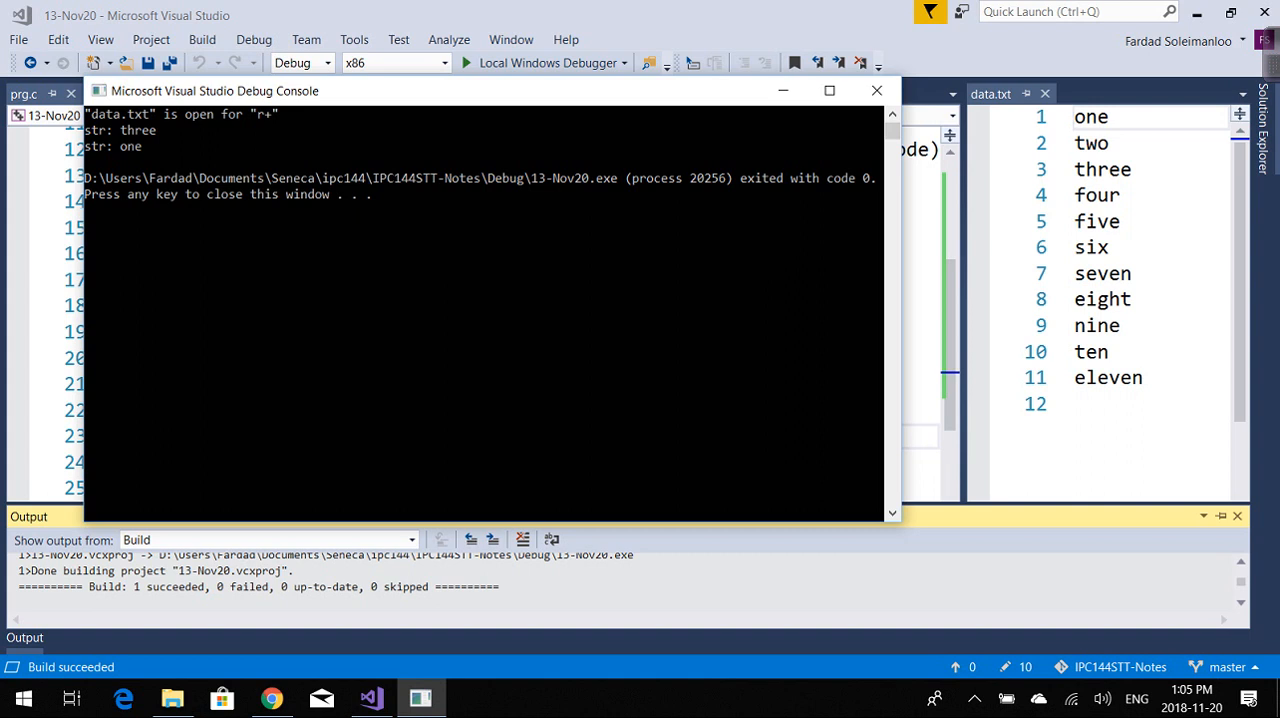
mouse_move(877, 90)
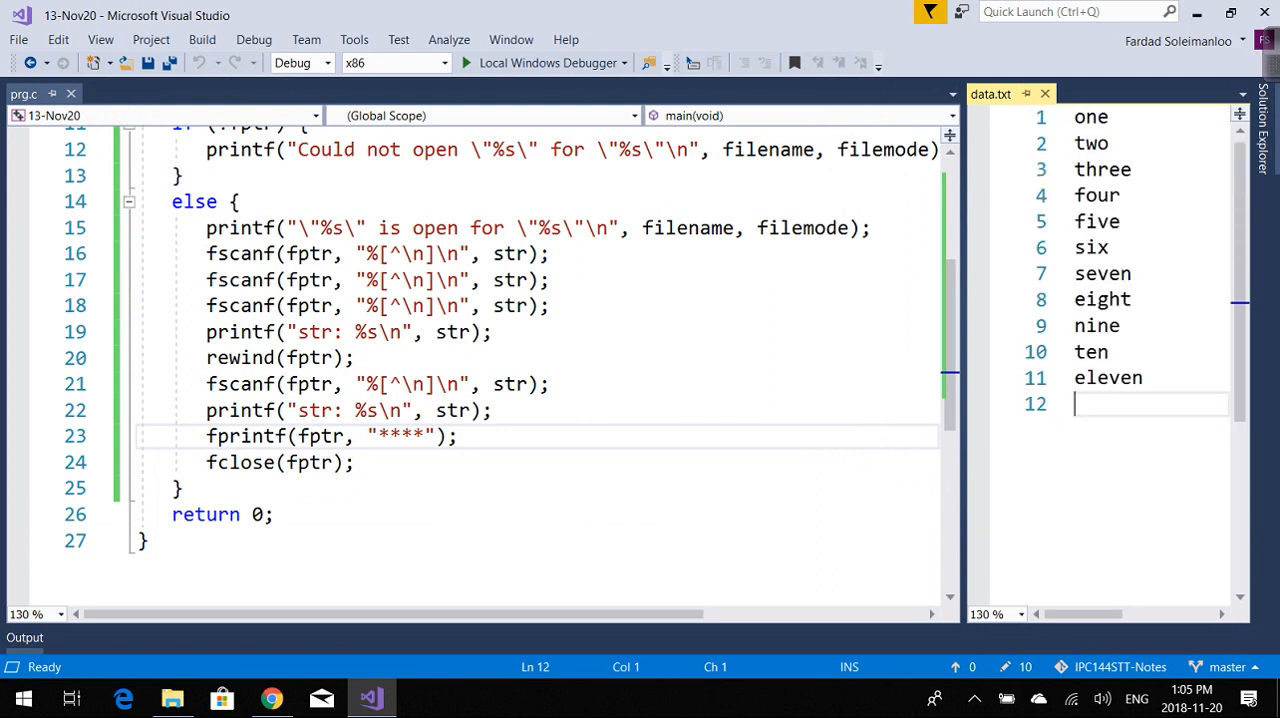
scroll(up, 3)
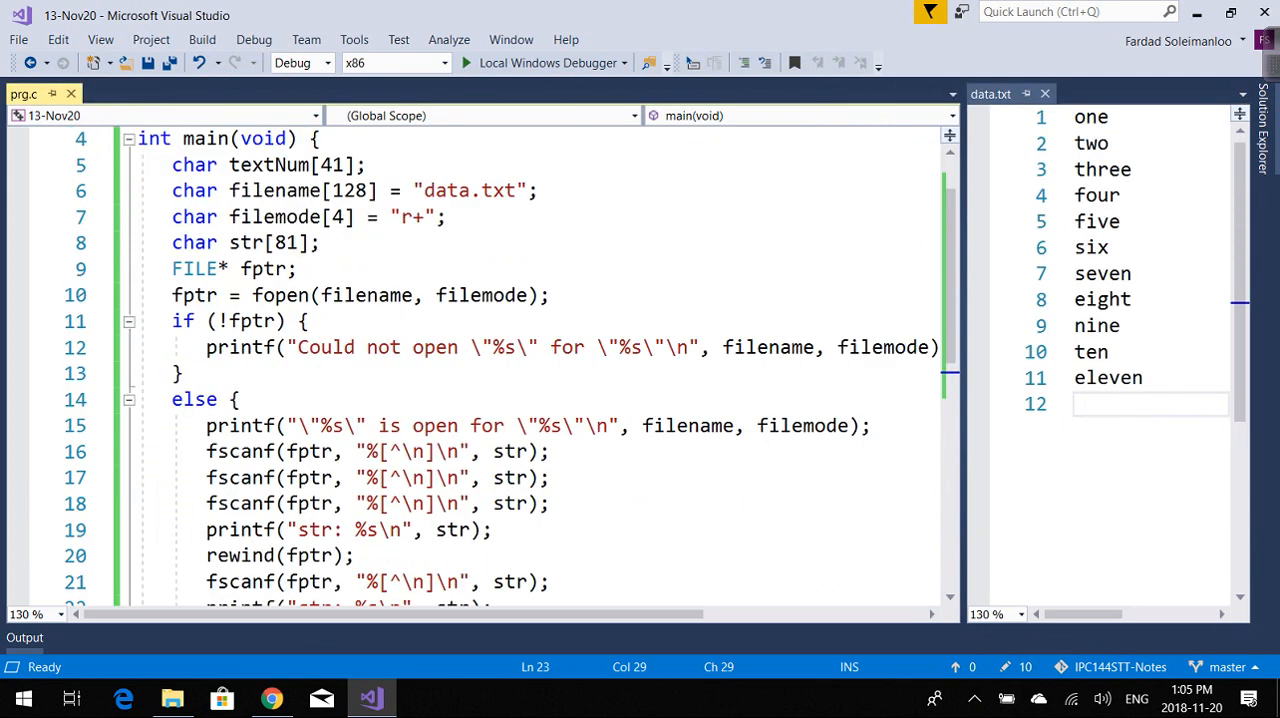
scroll(down, 3)
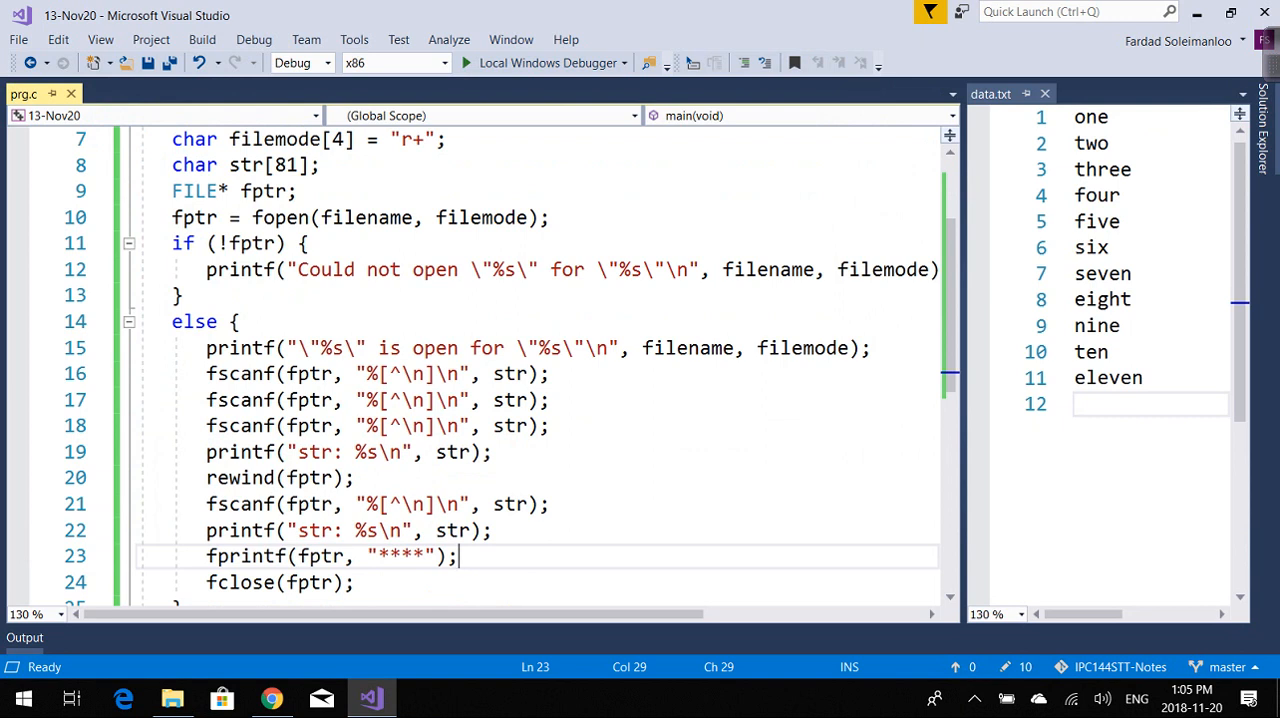
scroll(down, 3)
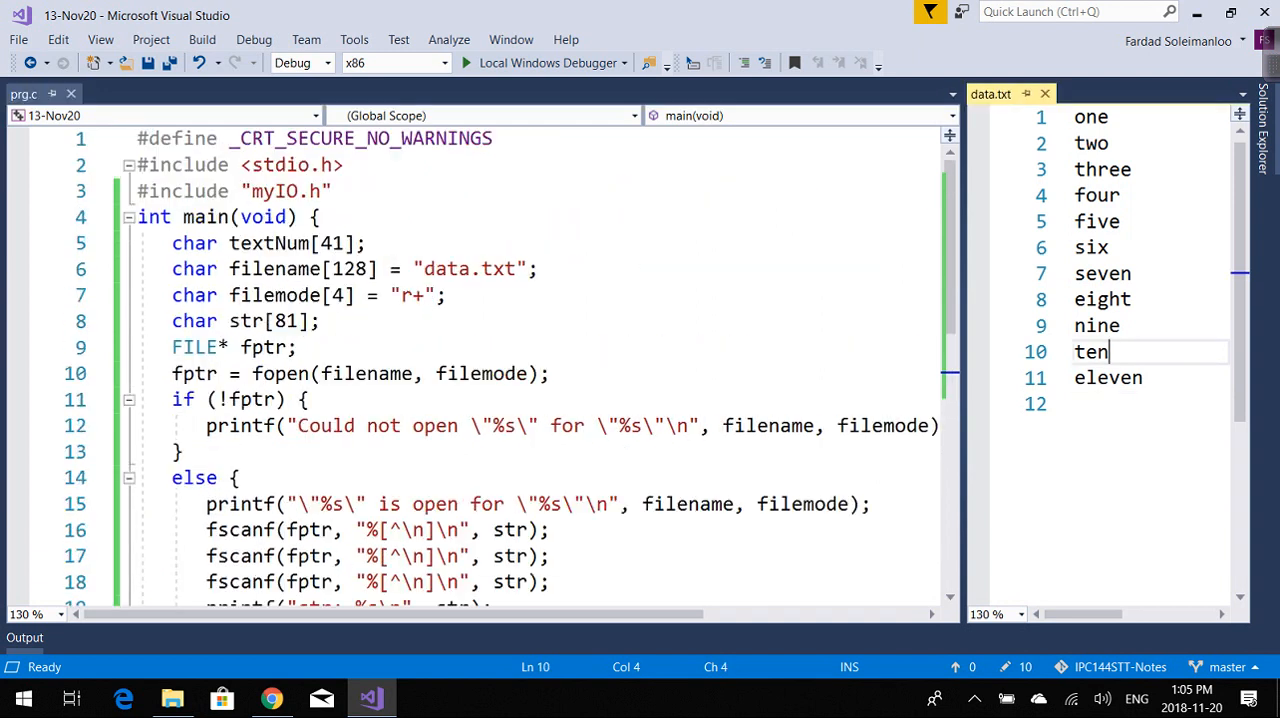
scroll(down, 3)
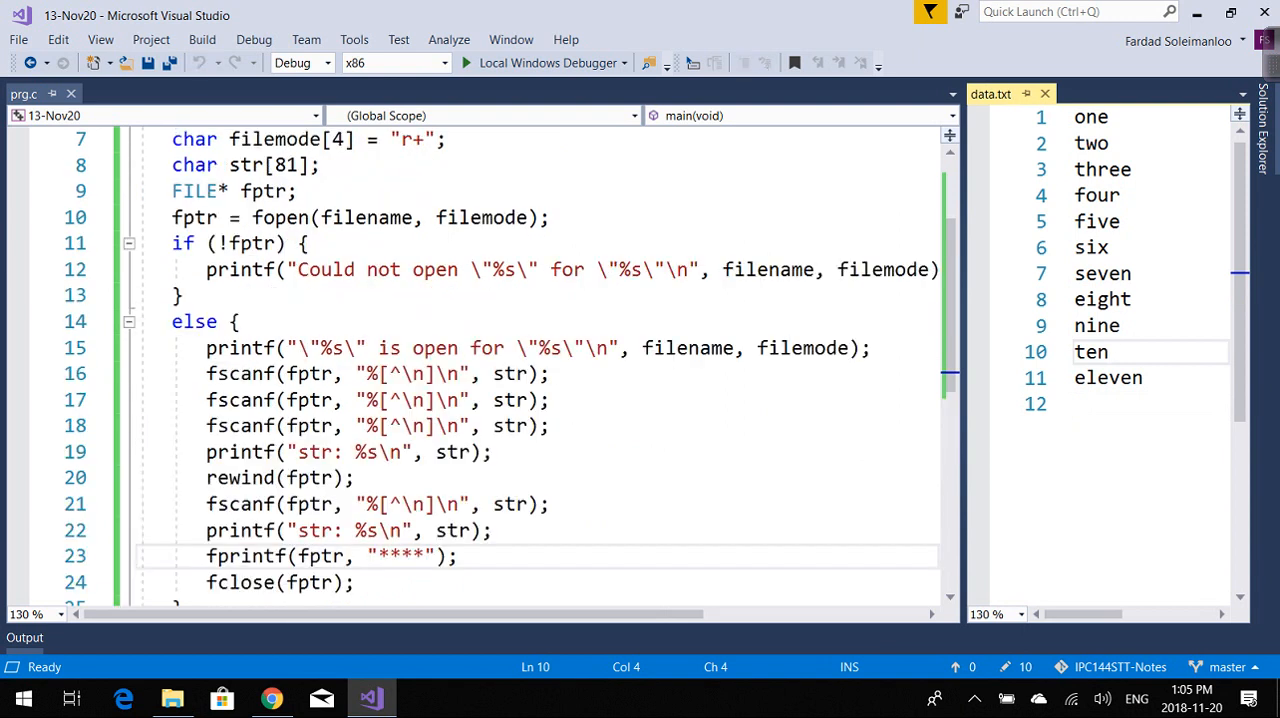
scroll(down, 3)
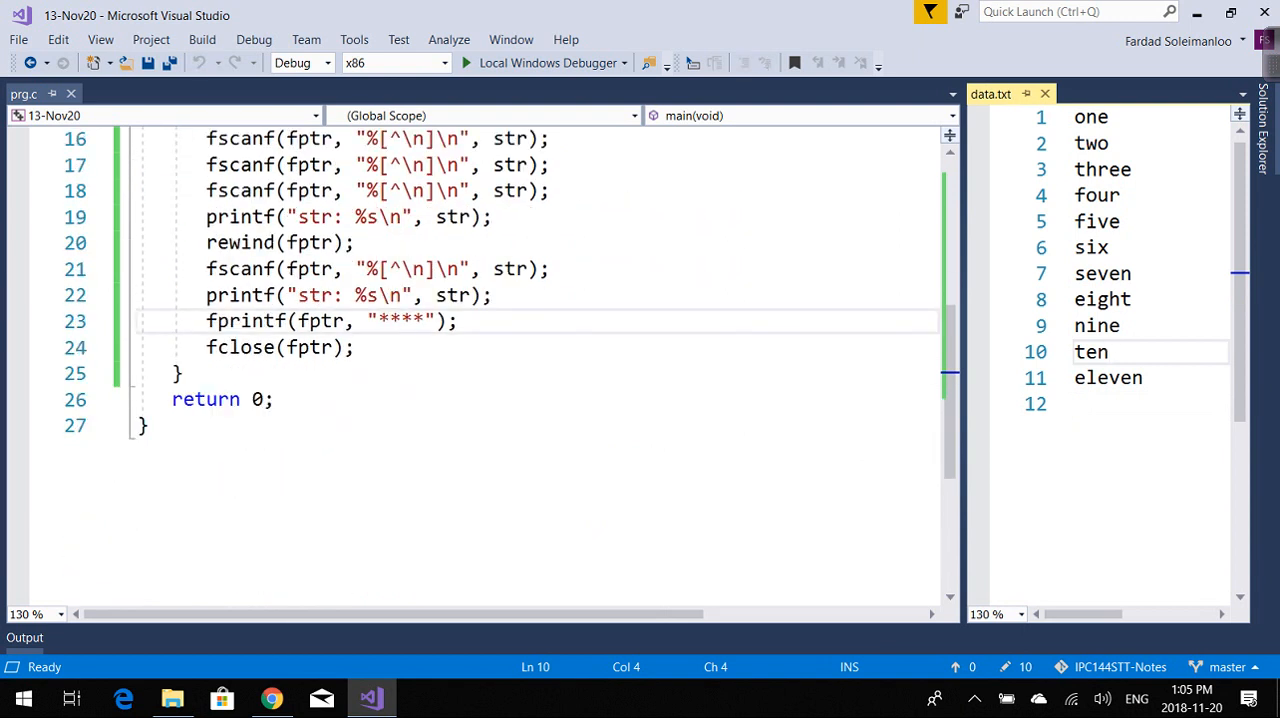
scroll(up, 3)
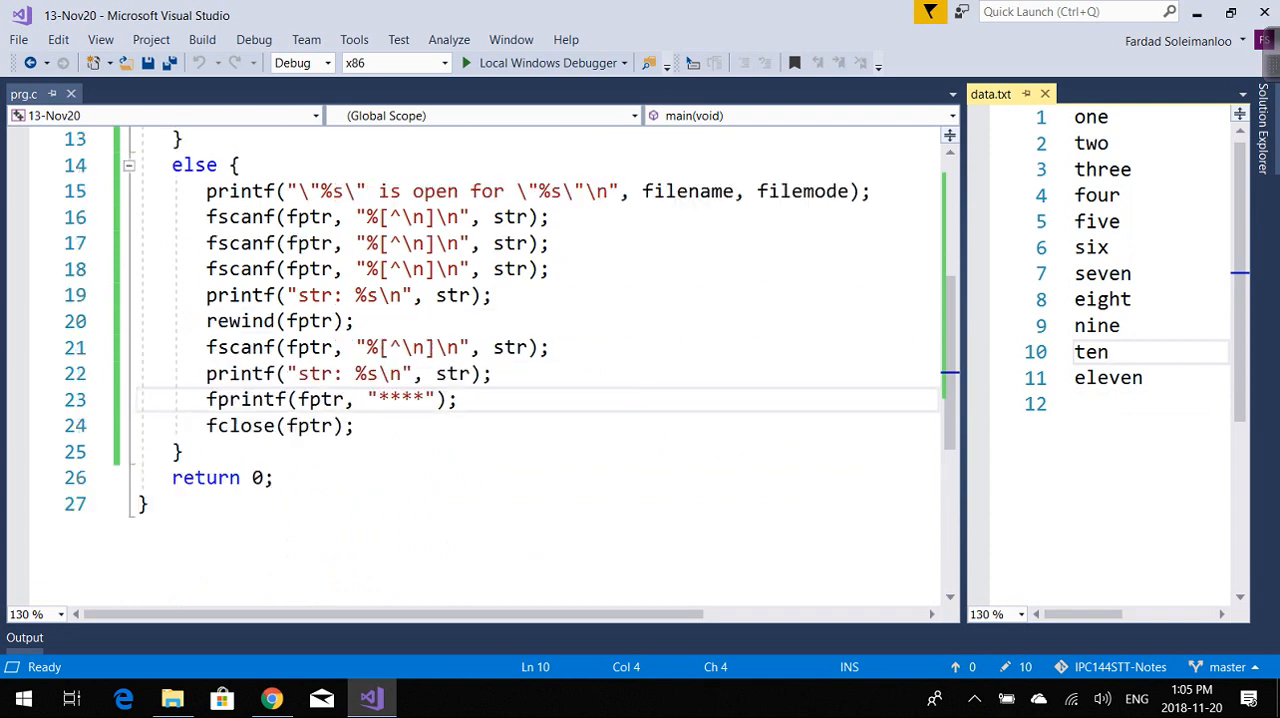
scroll(up, 3)
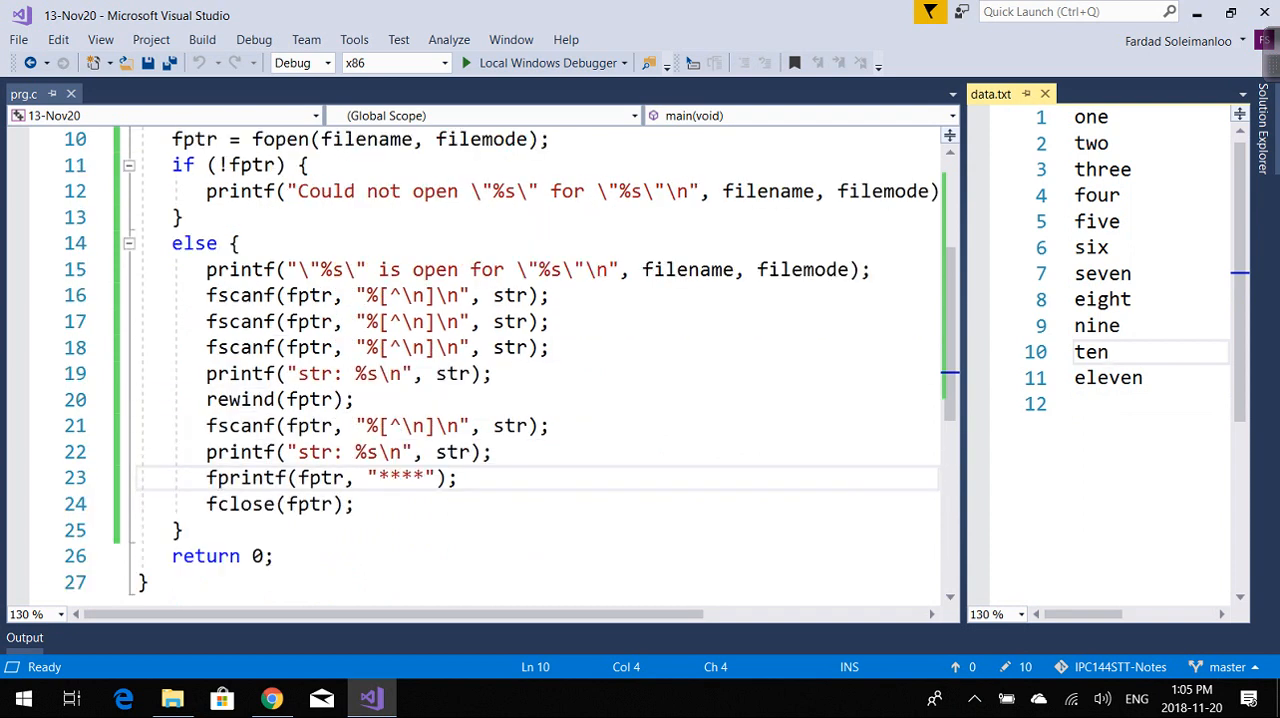
scroll(up, 3)
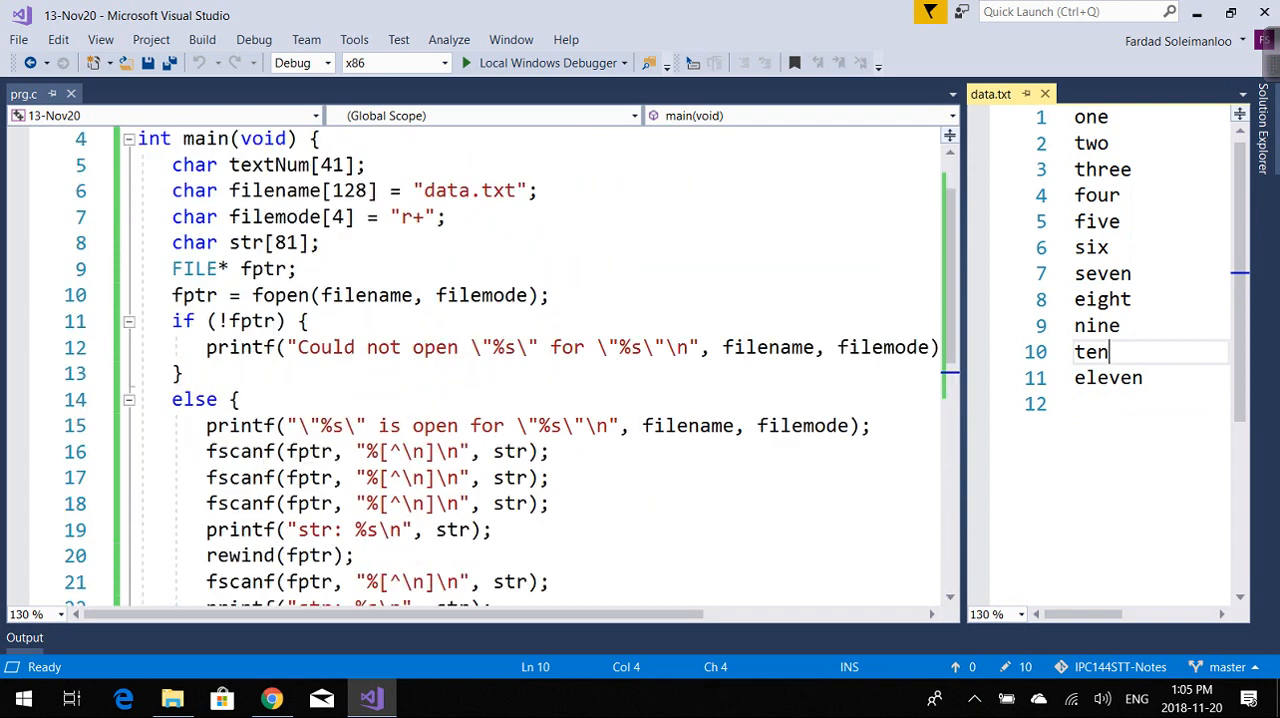
mouse_move(410, 217)
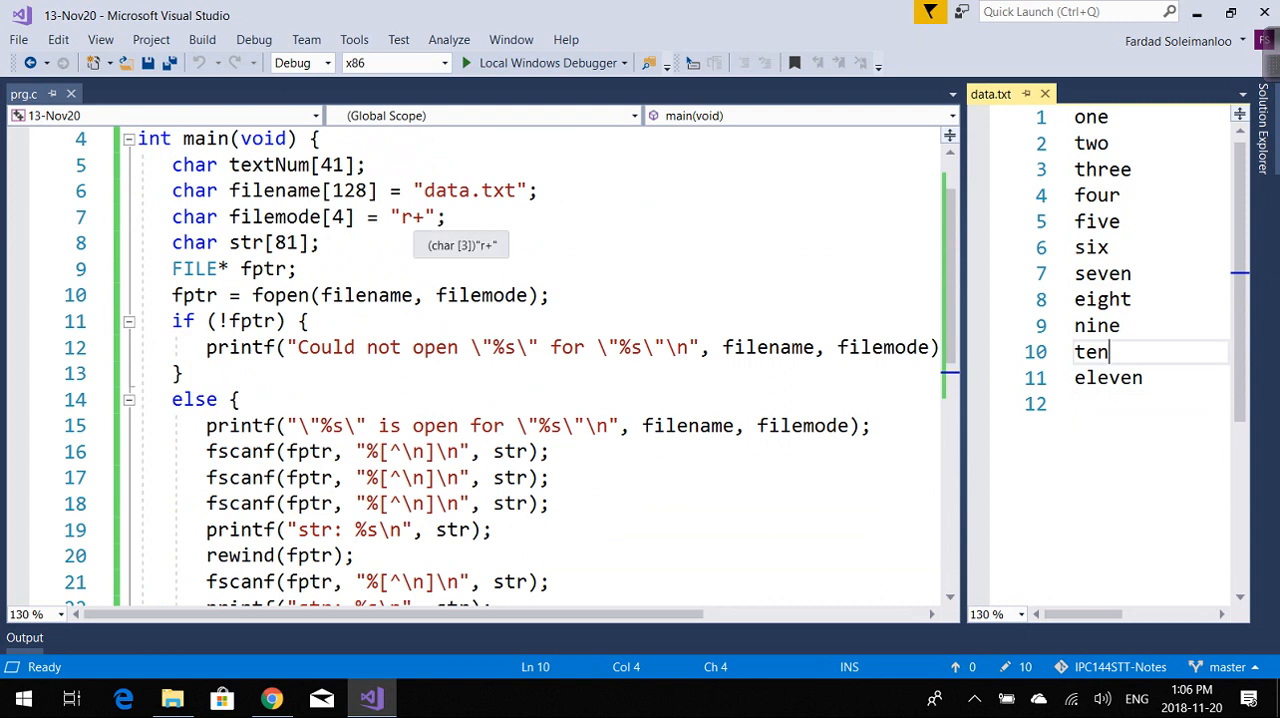